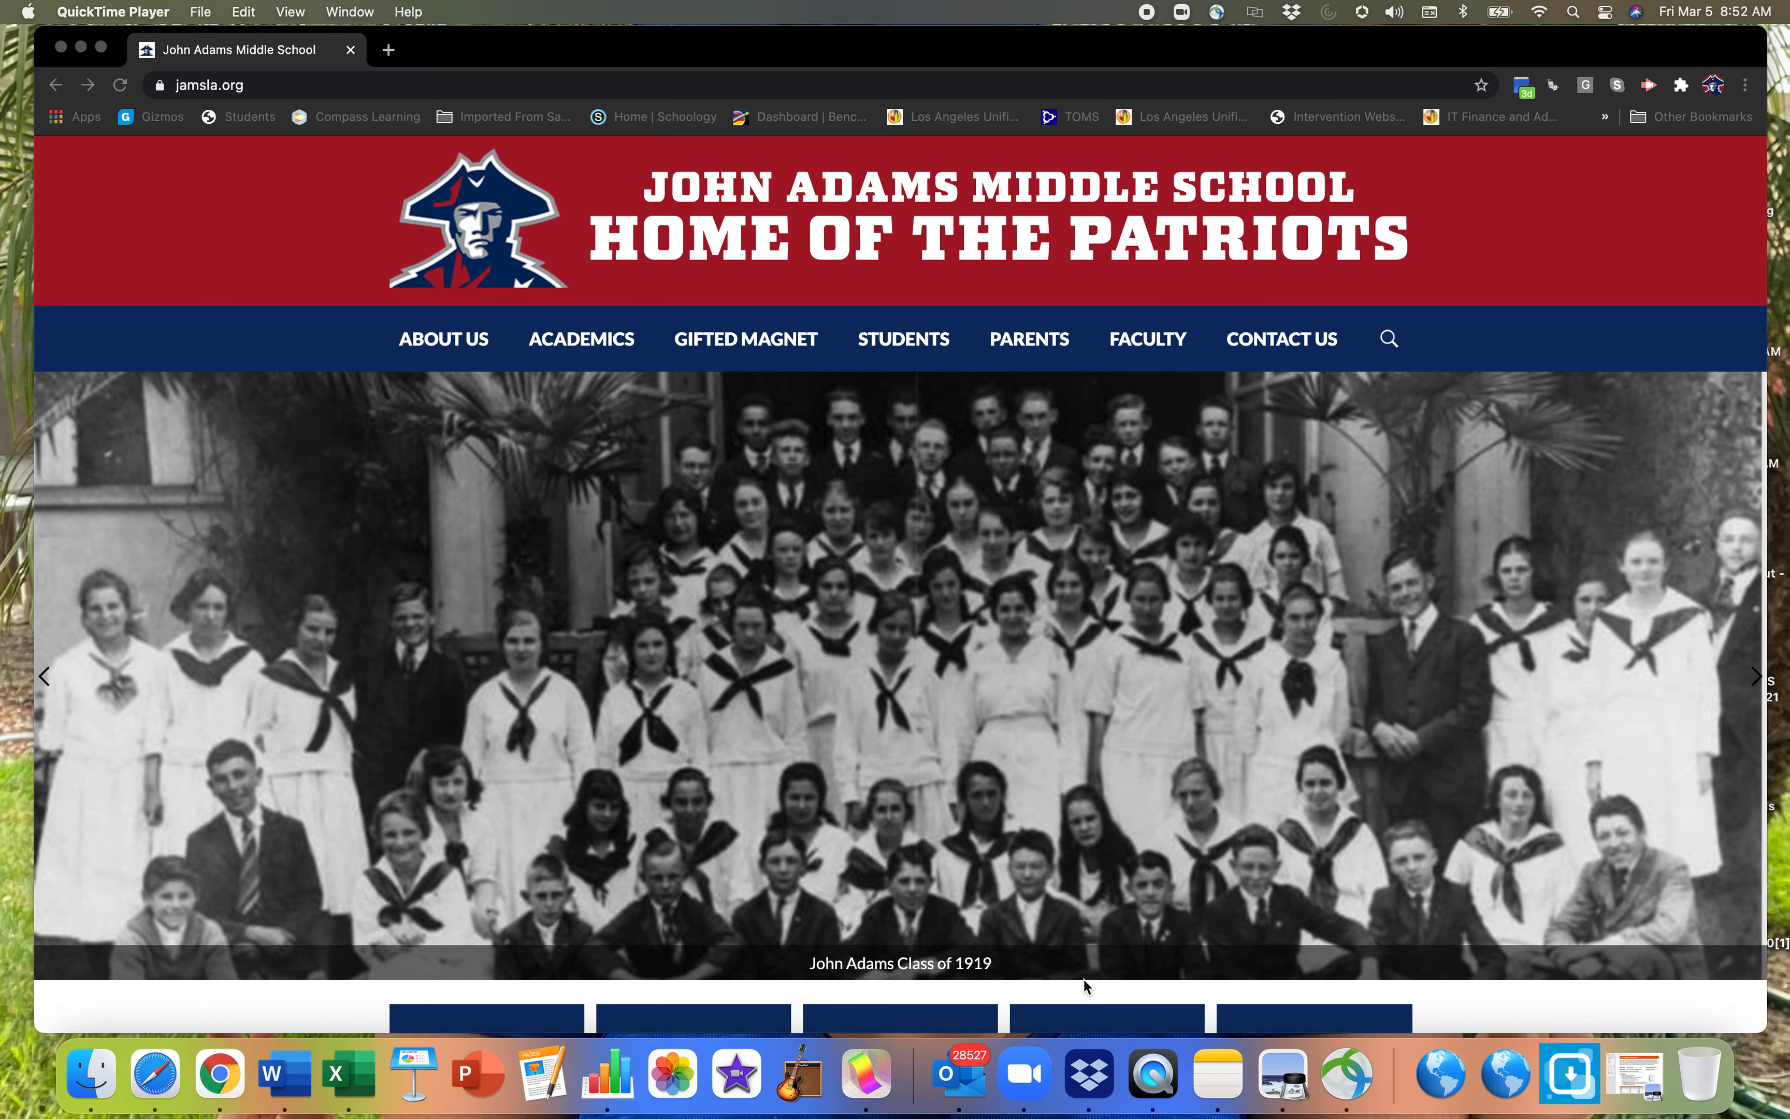
mouse_move(767, 574)
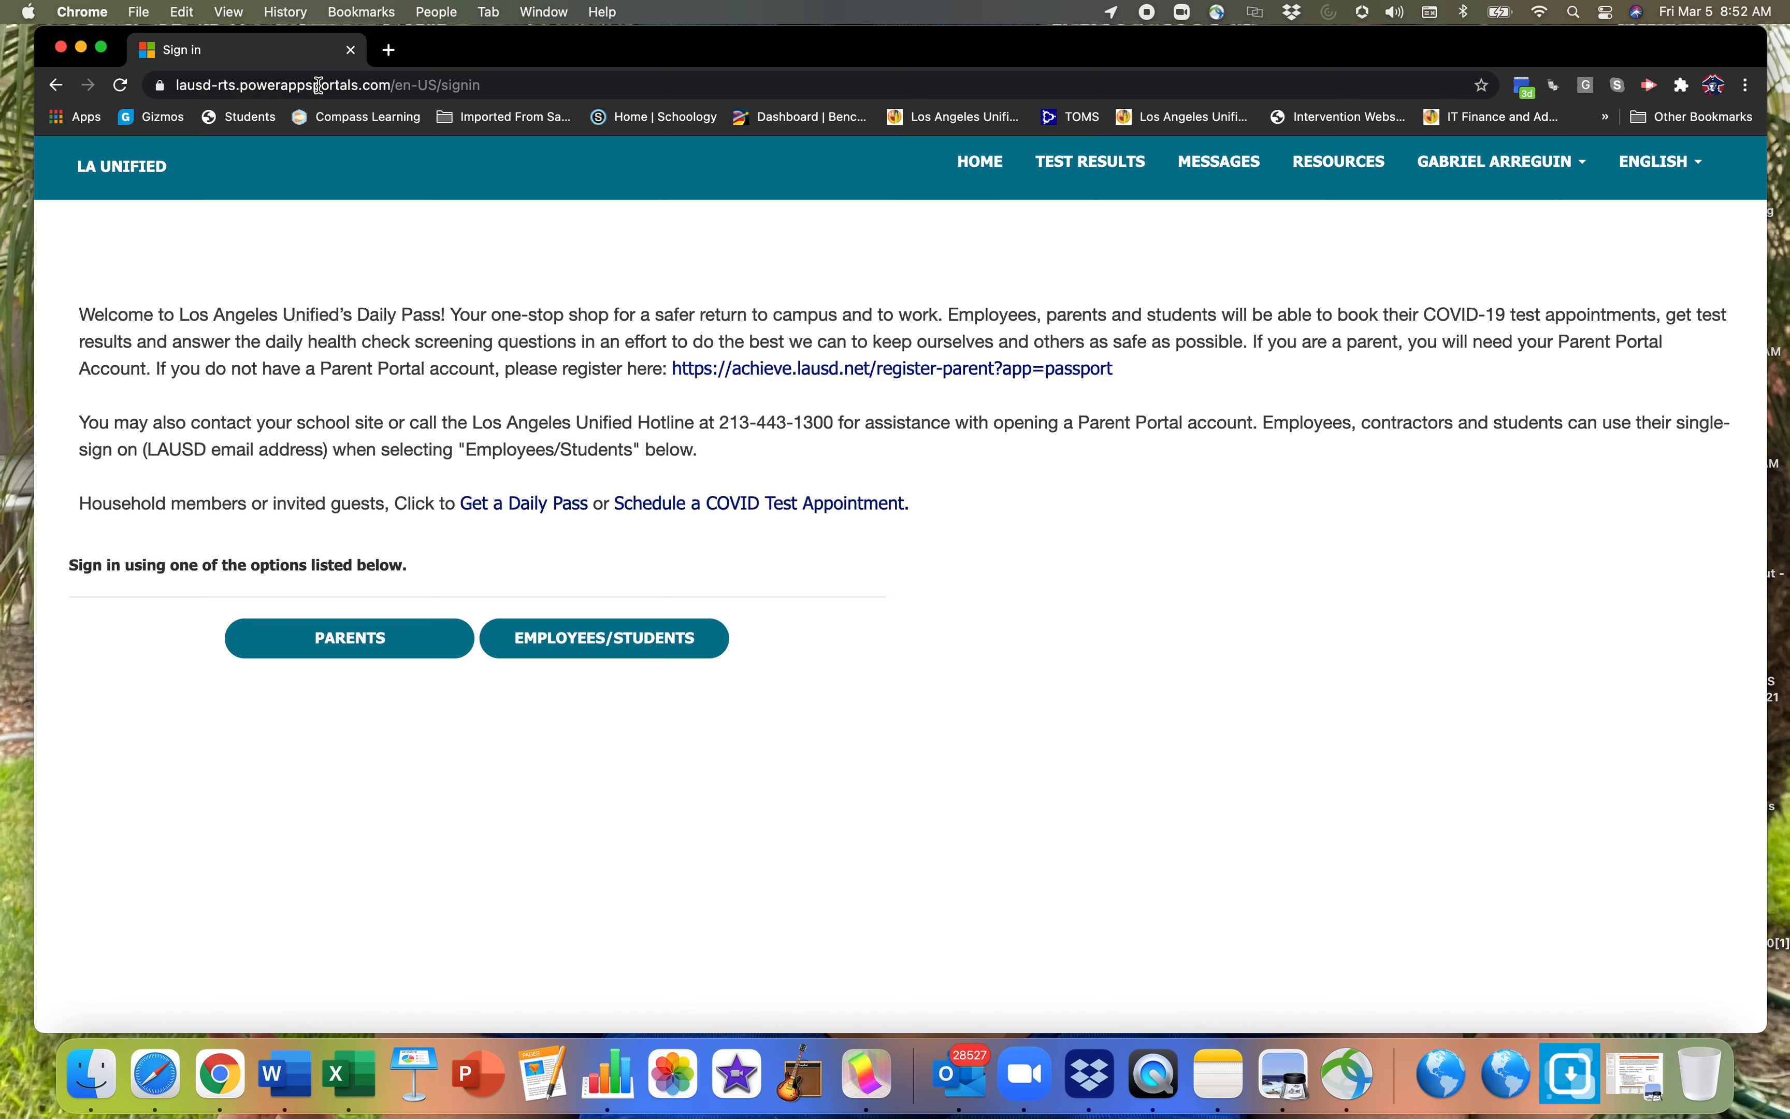
mouse_move(375, 584)
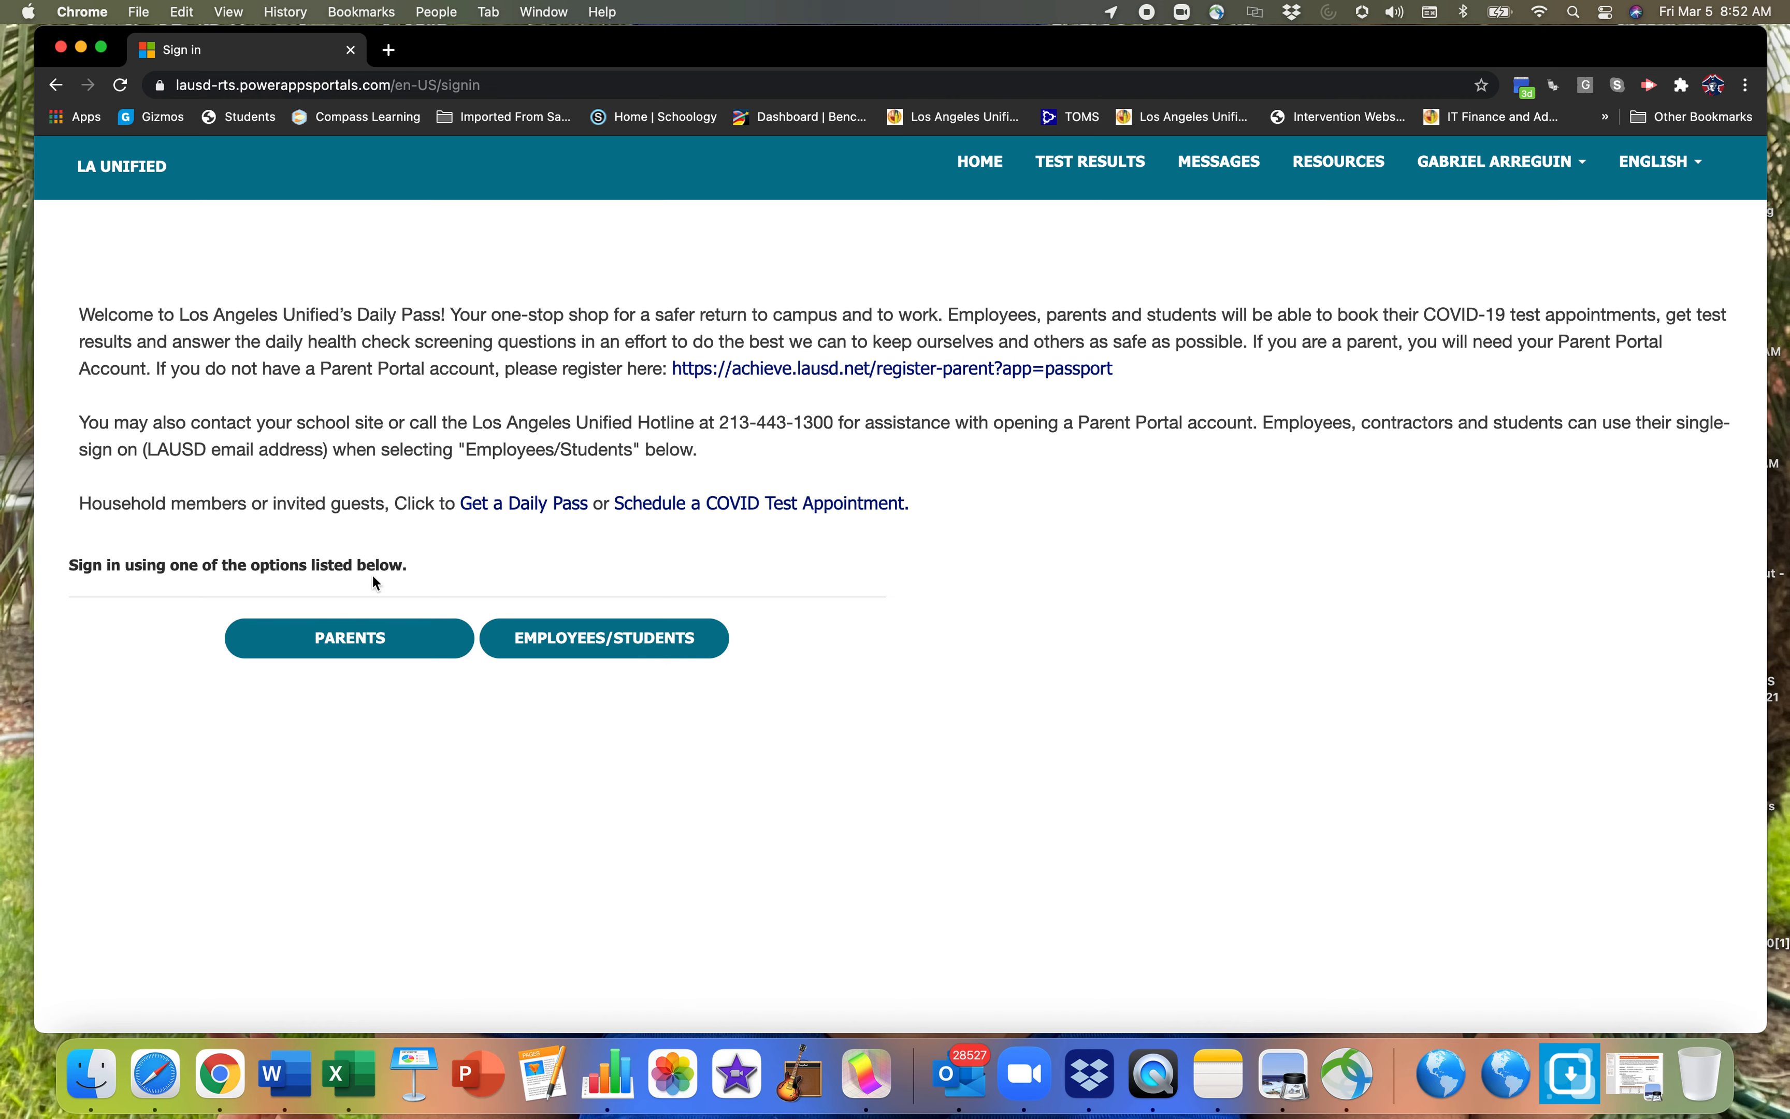
mouse_move(346, 652)
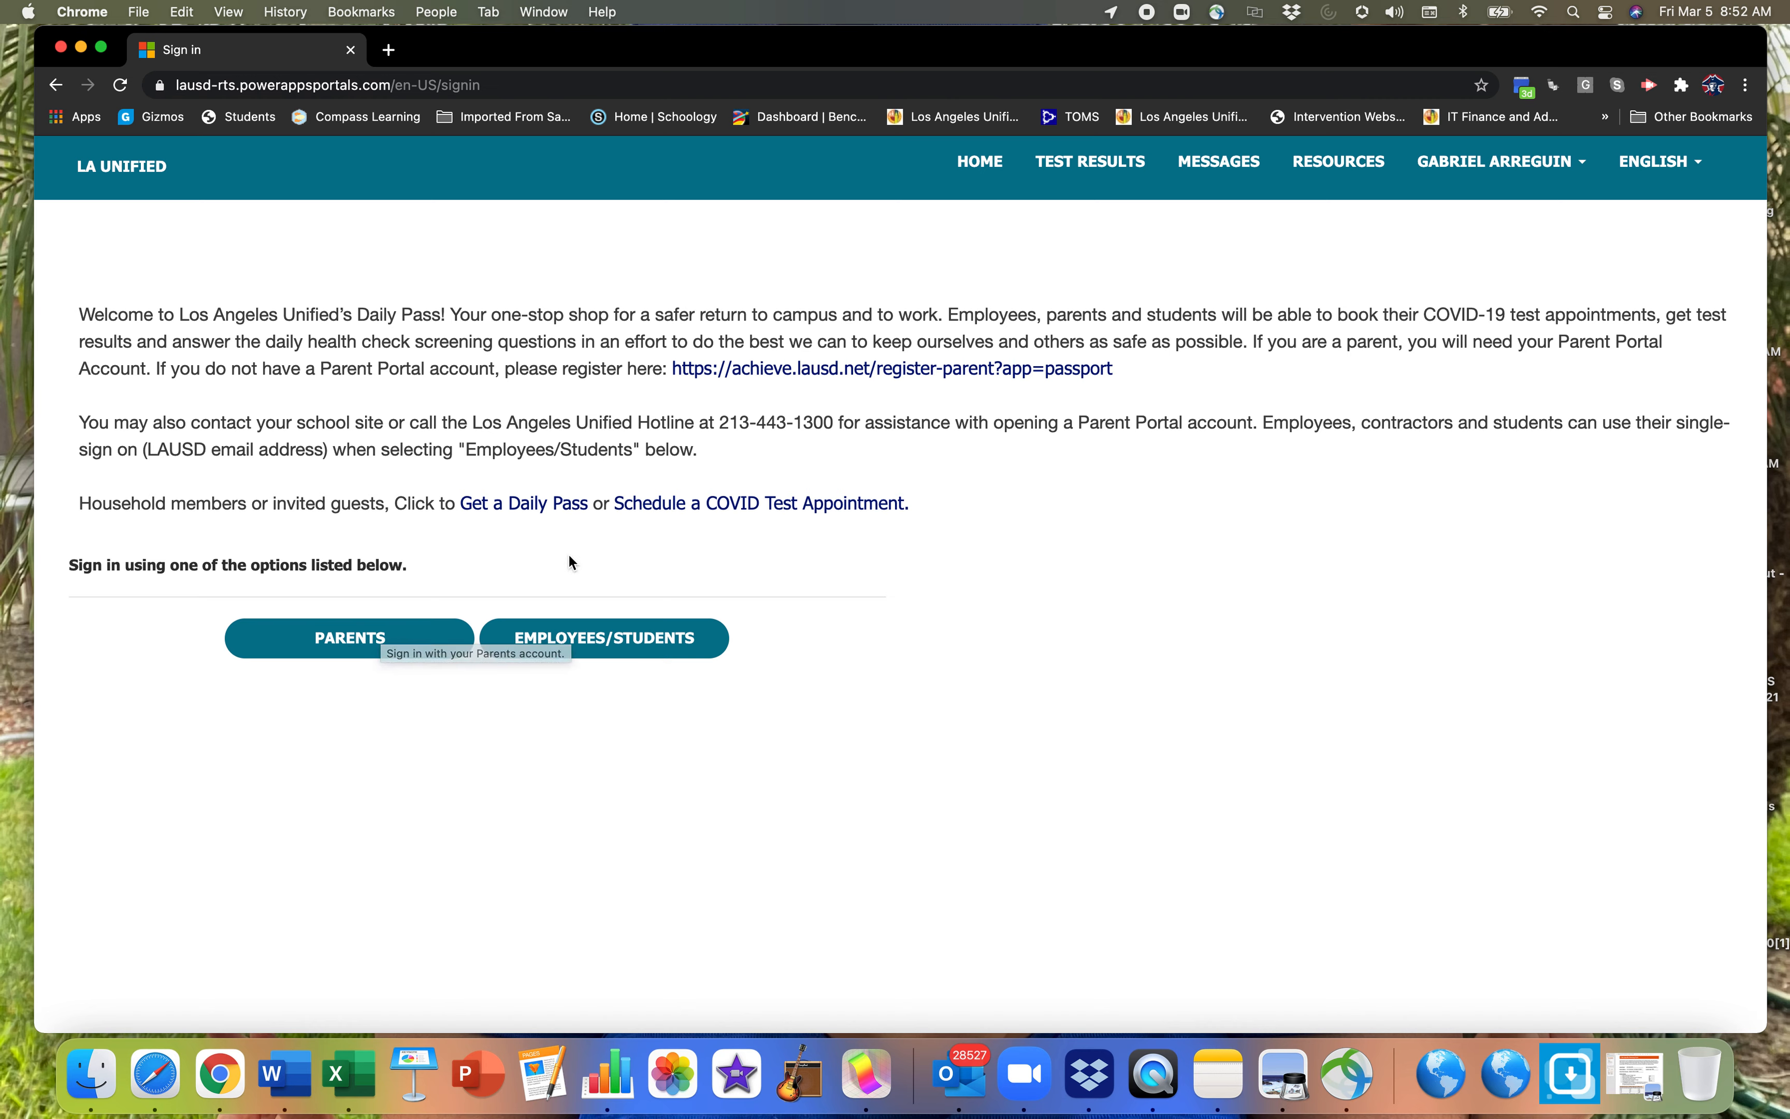
mouse_move(647, 657)
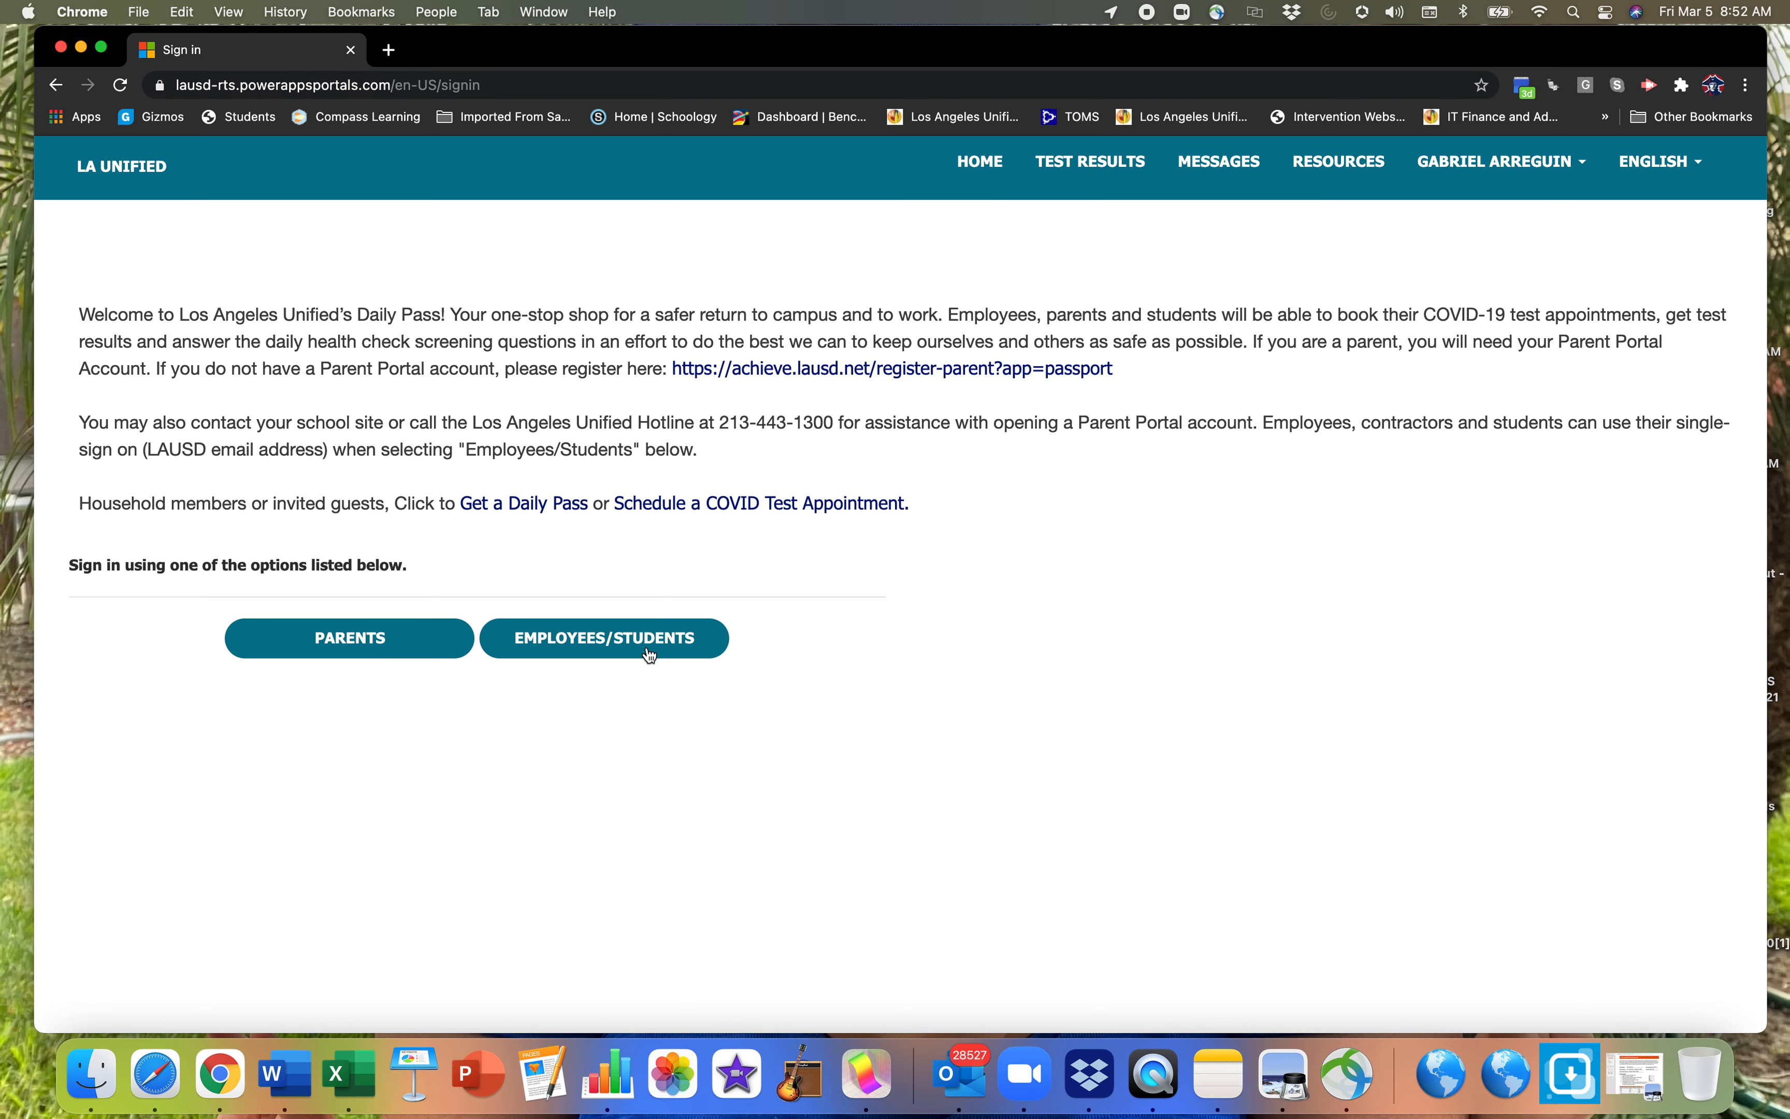
Choose the Employees/Students sign-in option on the Daily Pass page
left_click(649, 644)
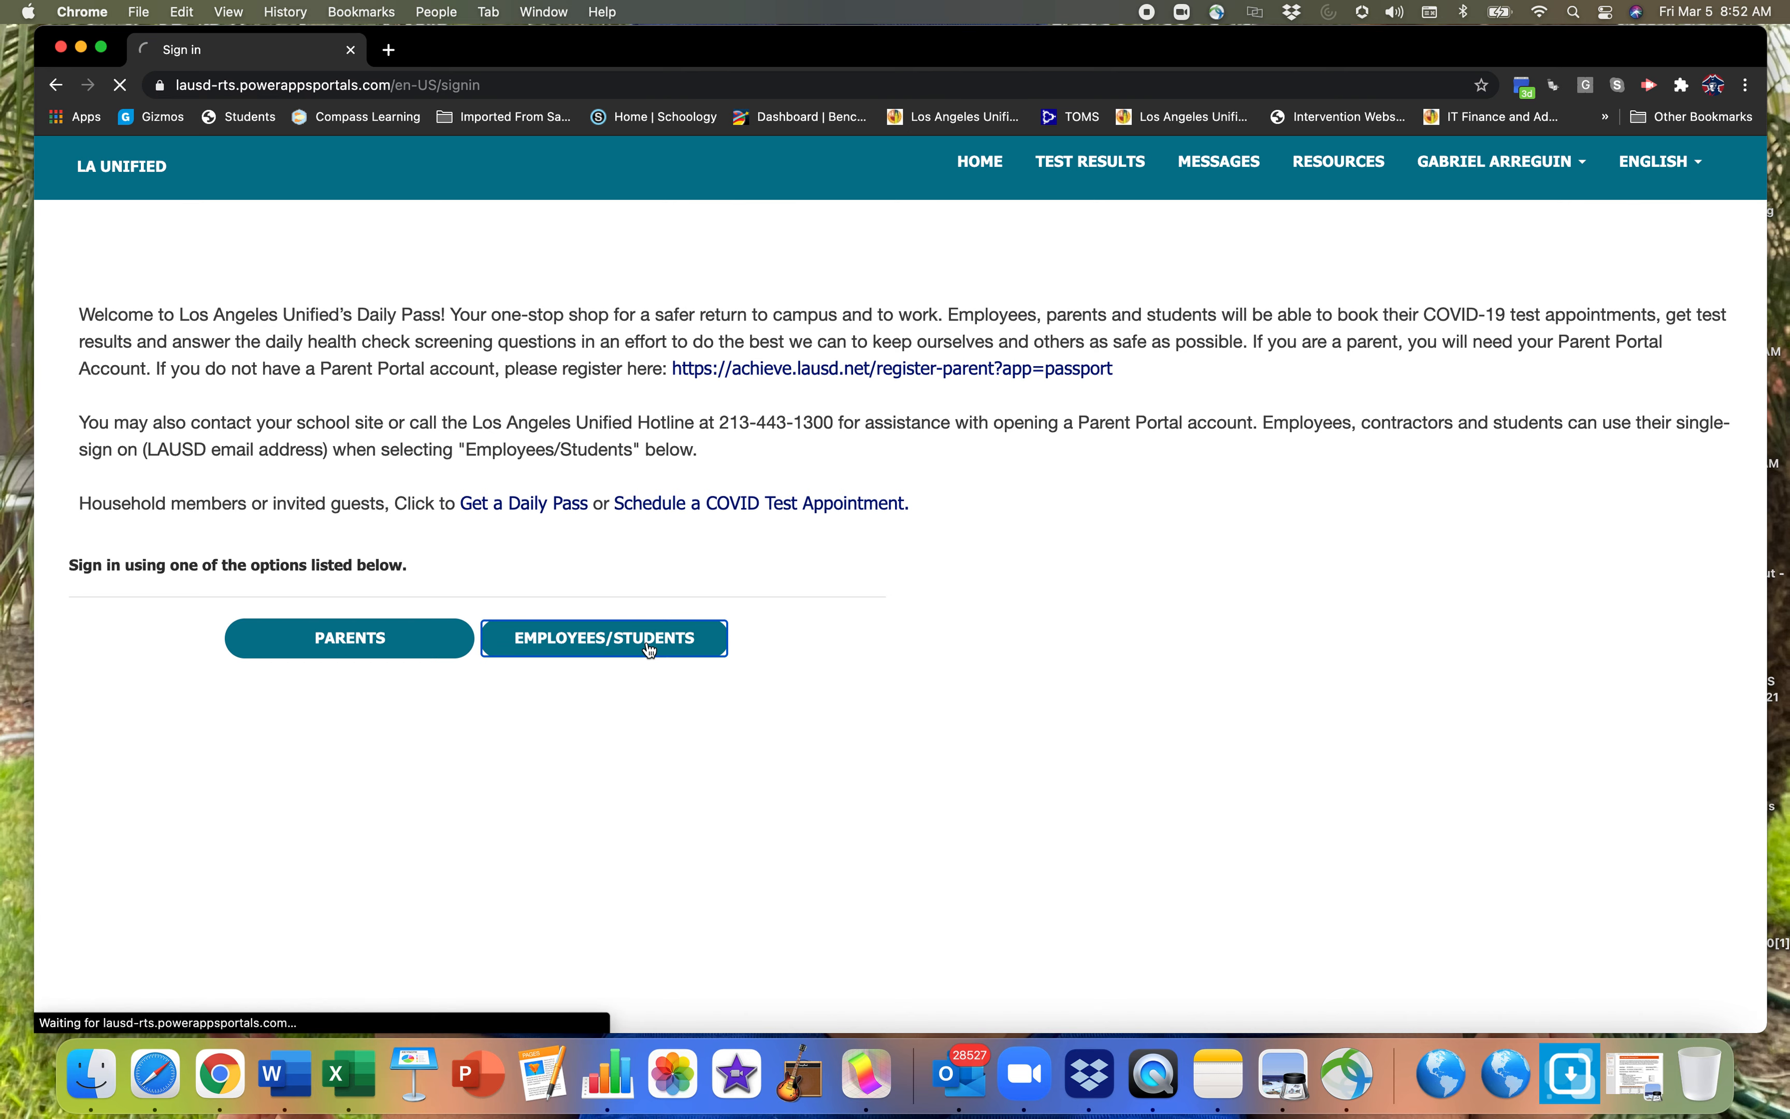
Start Get Daily Pass from the home page and select your own name as the person
left_click(605, 638)
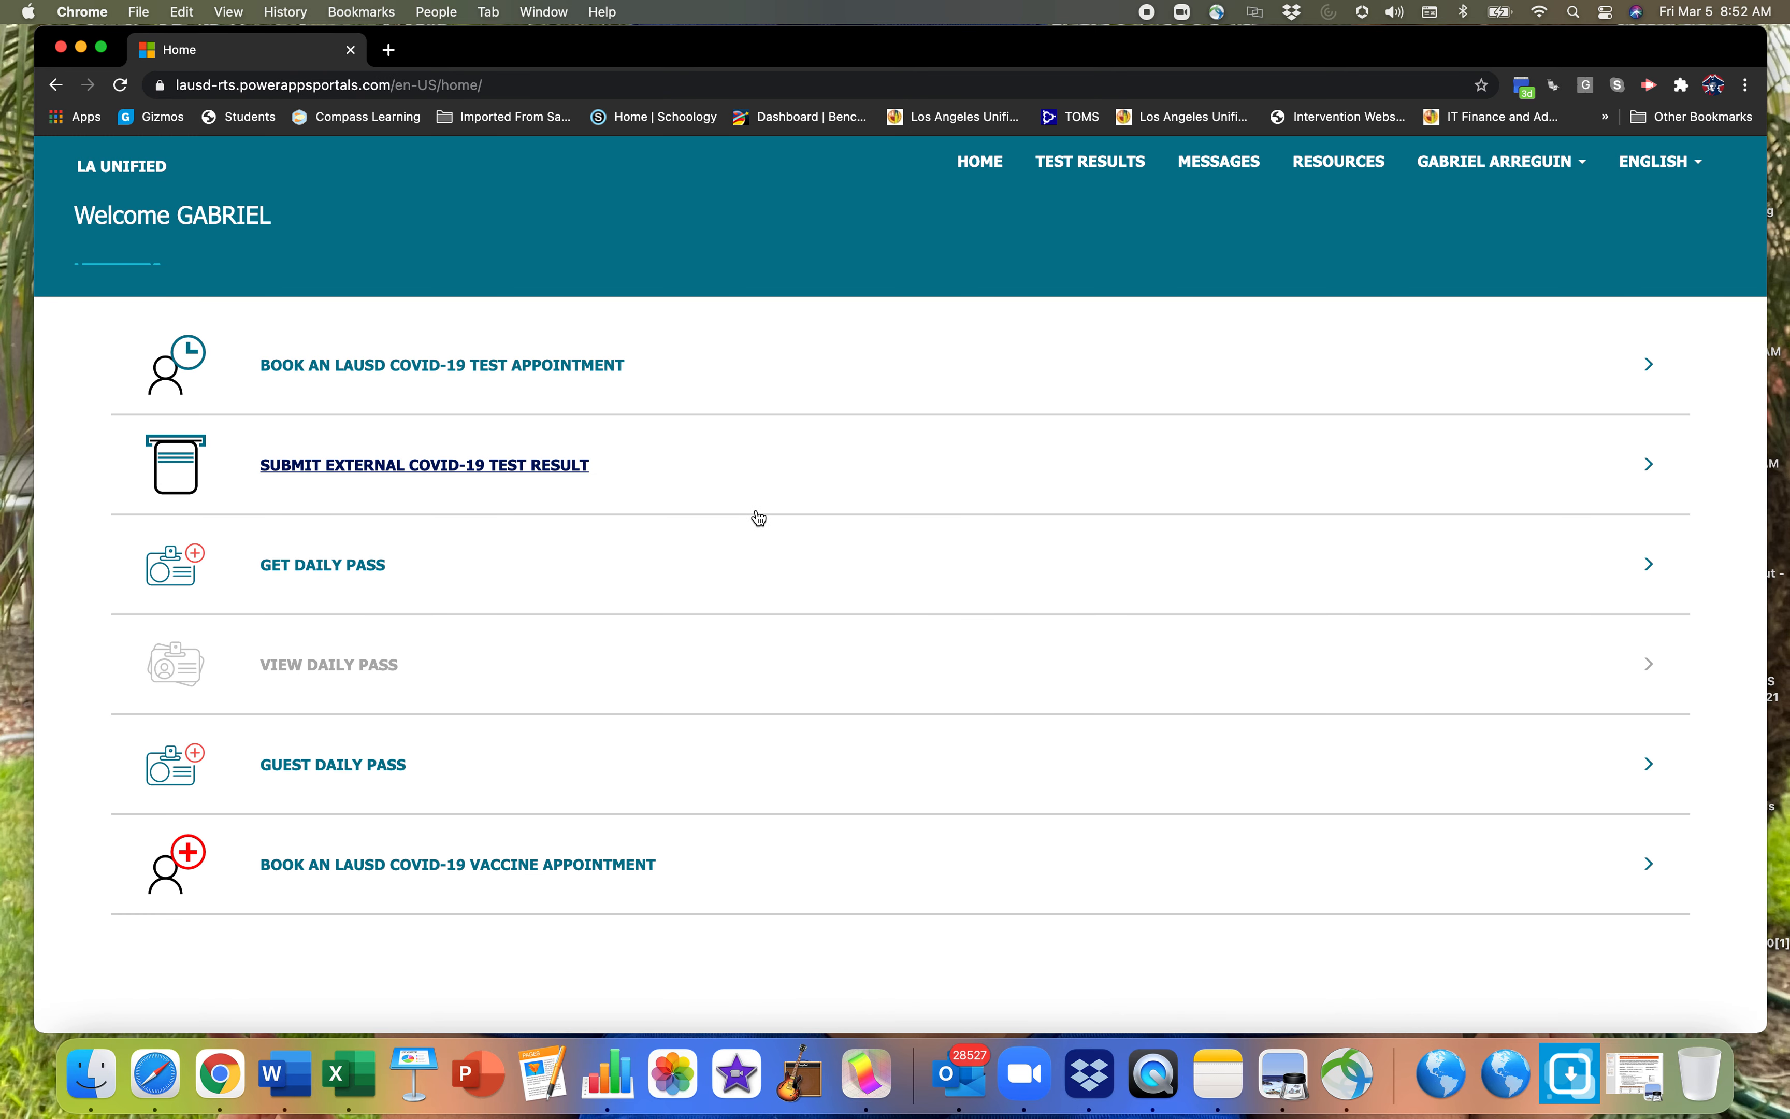
mouse_move(811, 469)
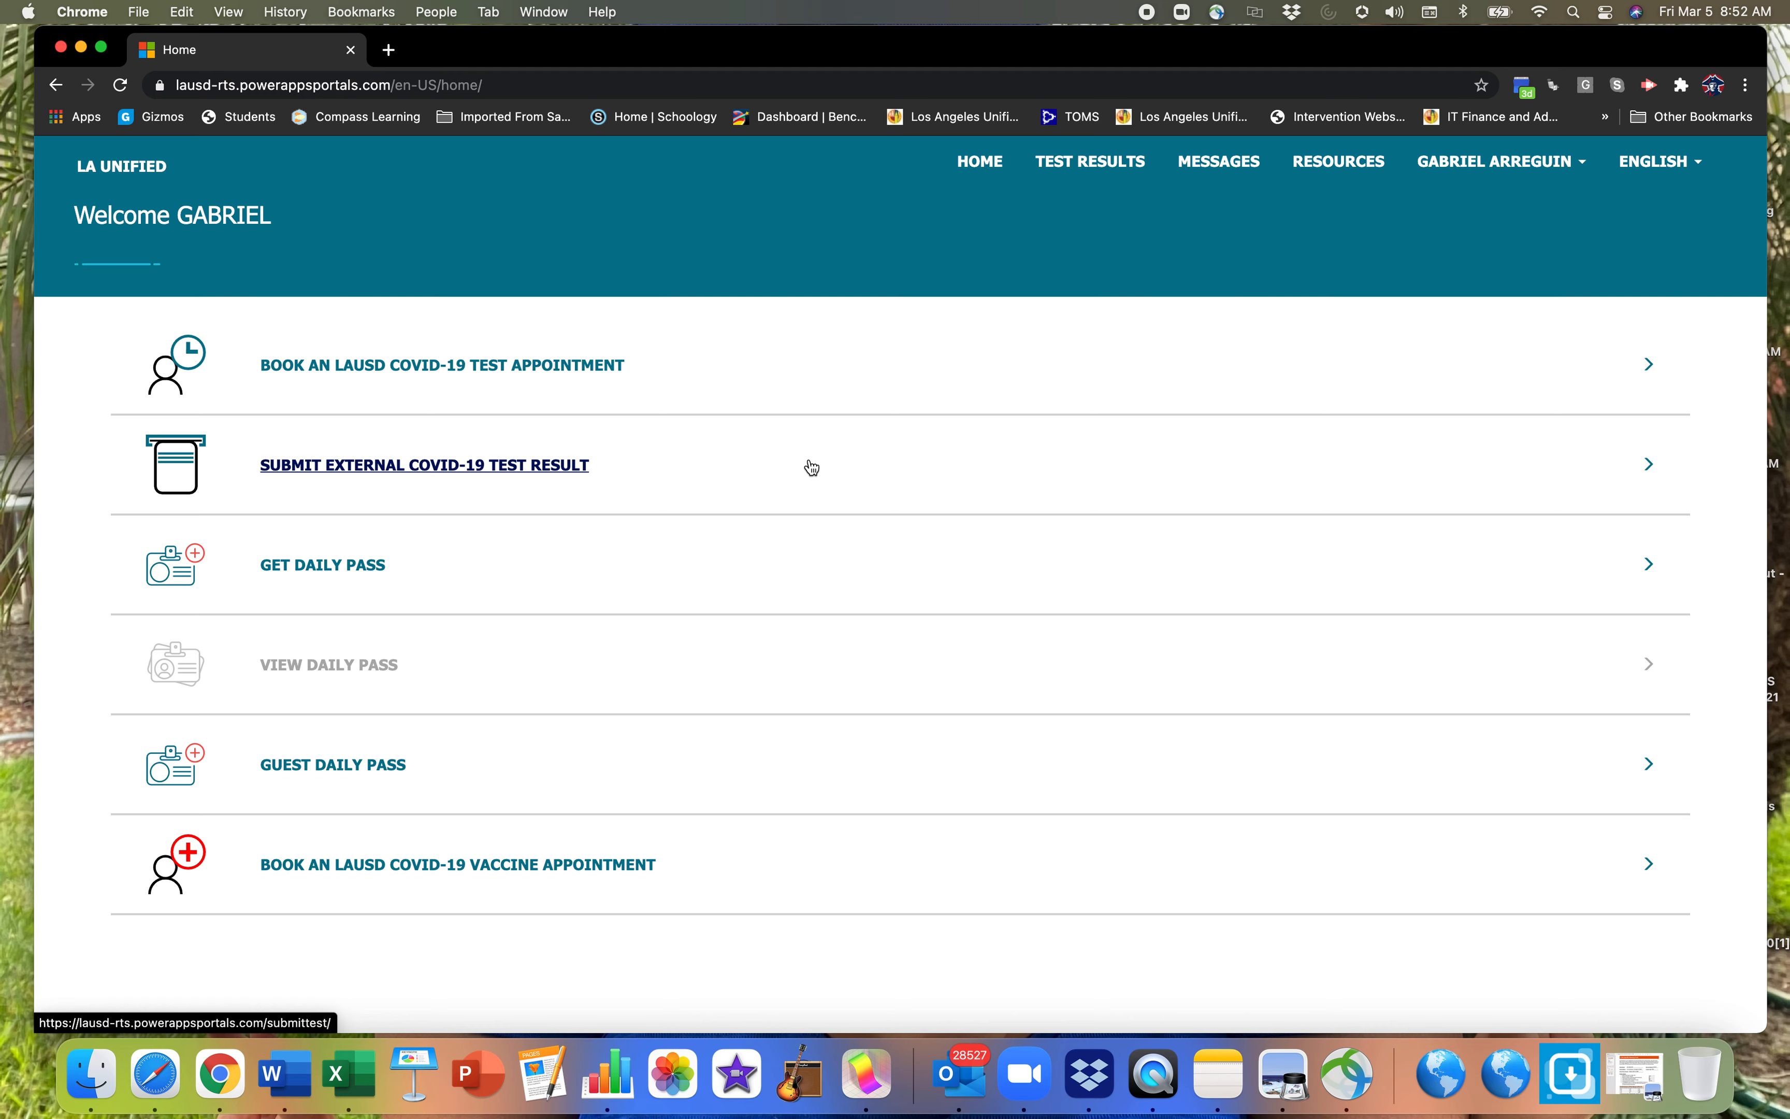
mouse_move(807, 468)
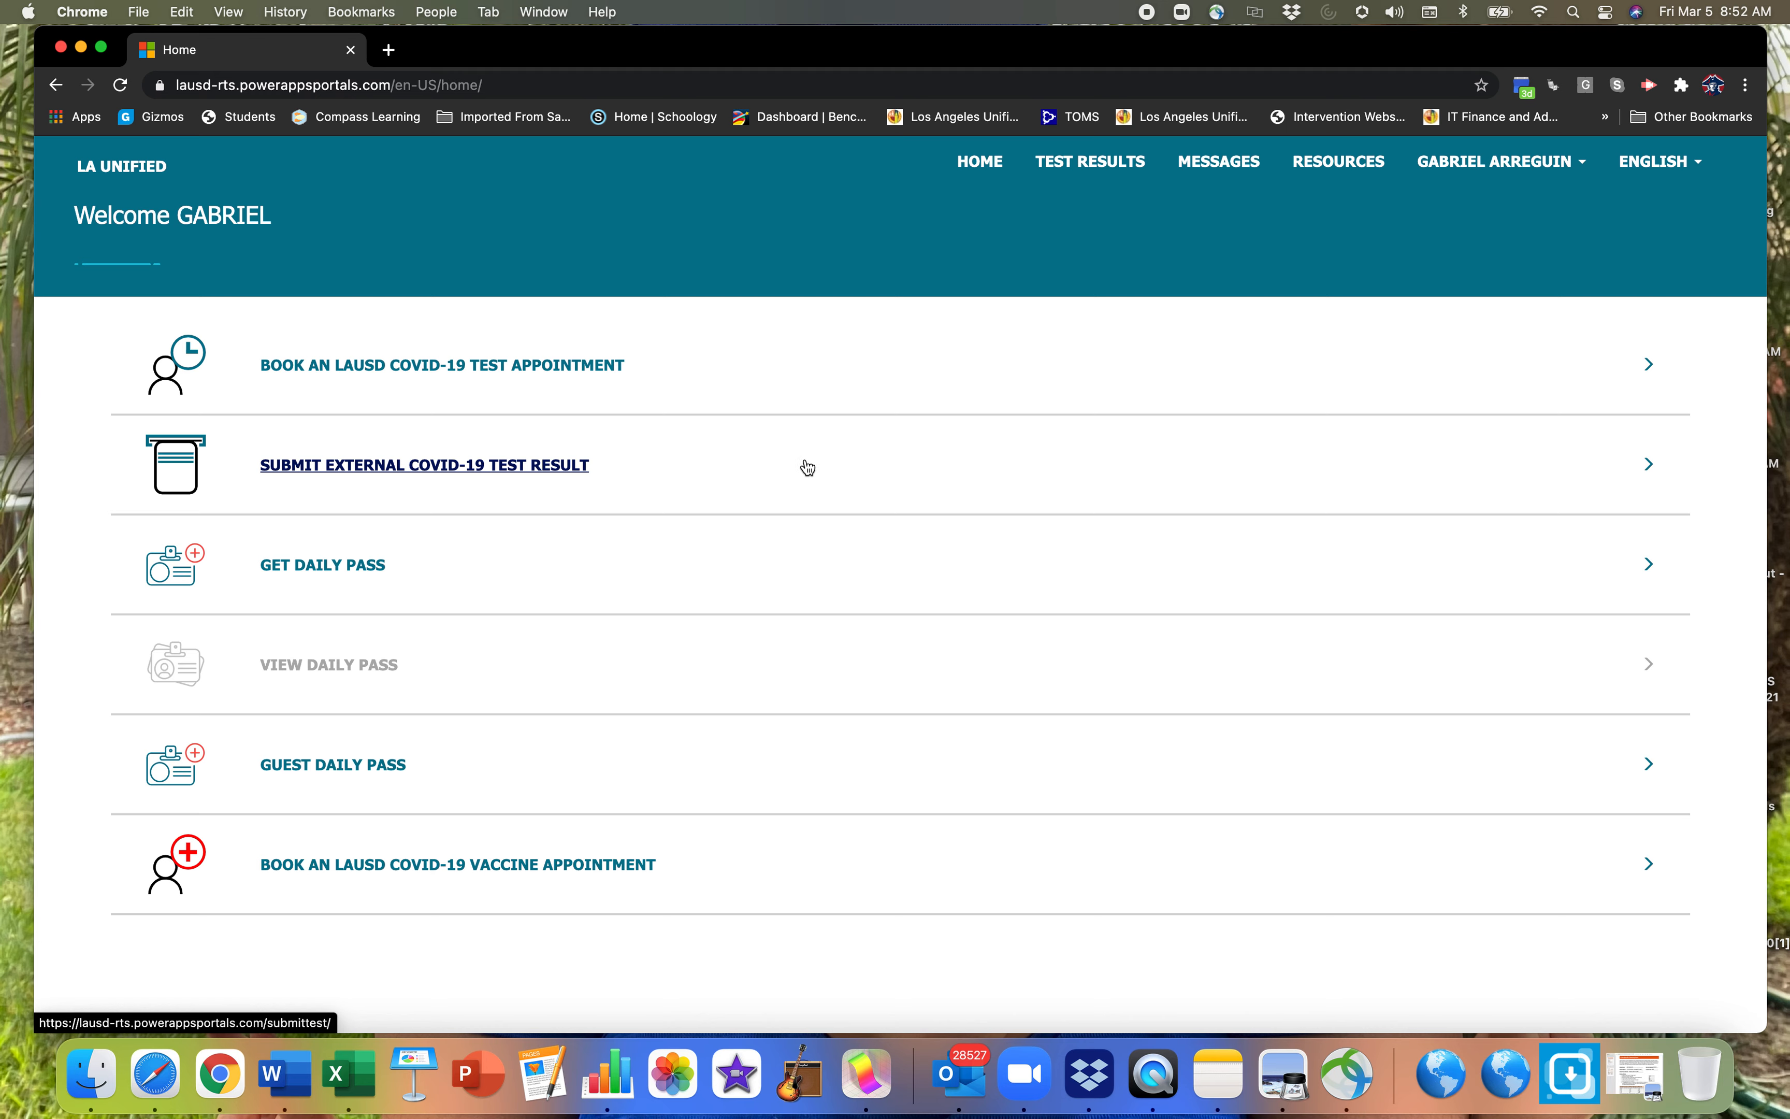
mouse_move(485, 364)
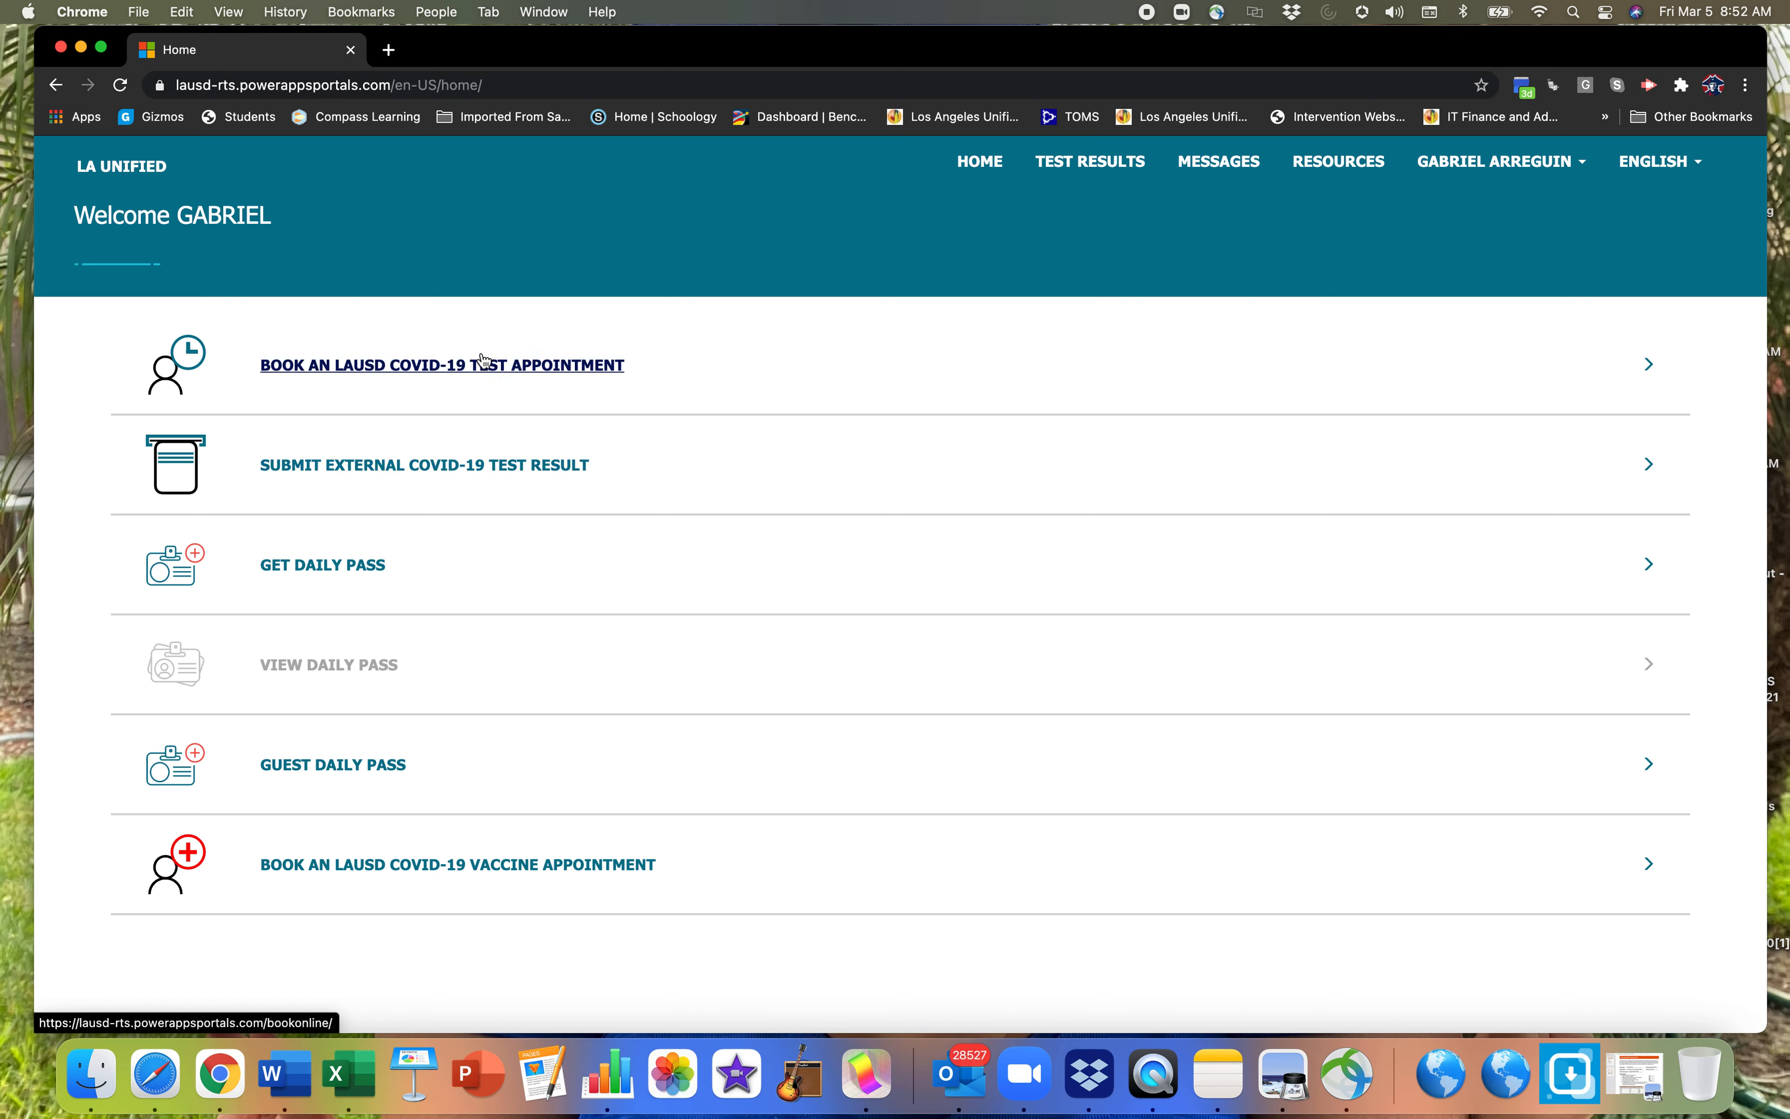
mouse_move(441, 470)
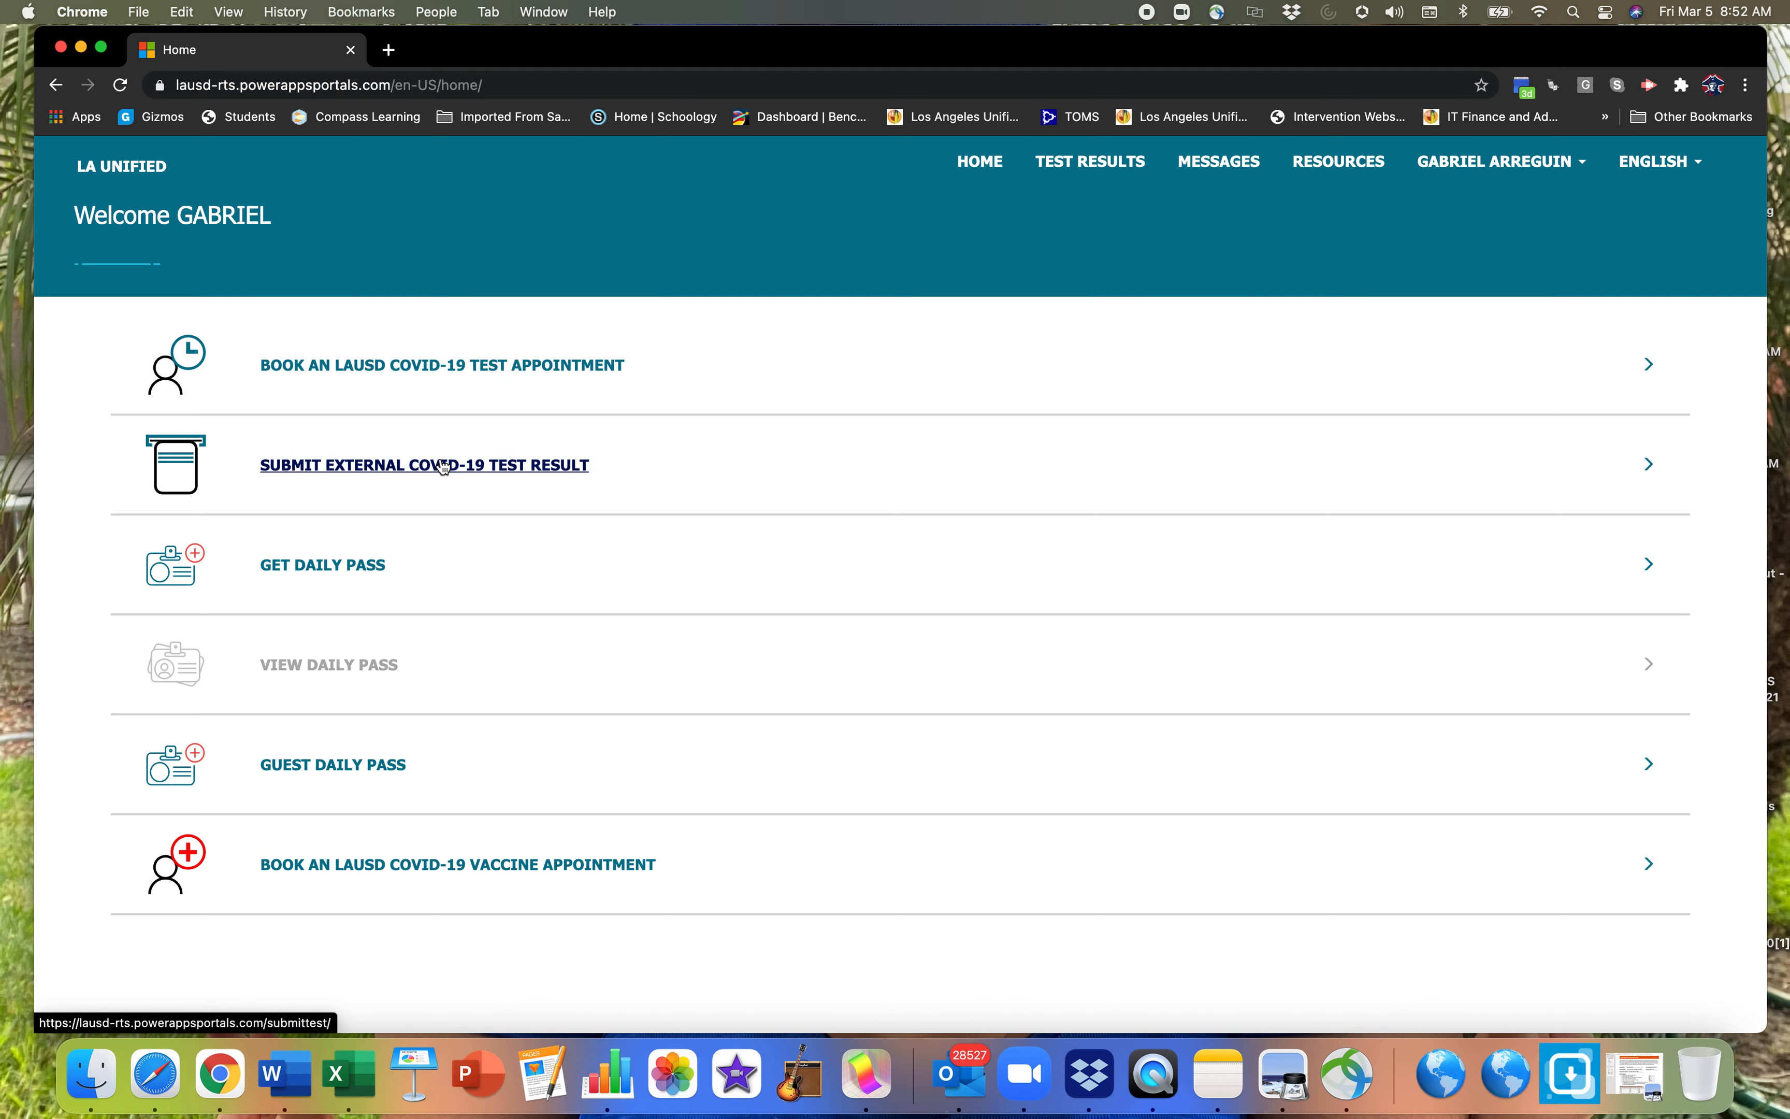
mouse_move(436, 487)
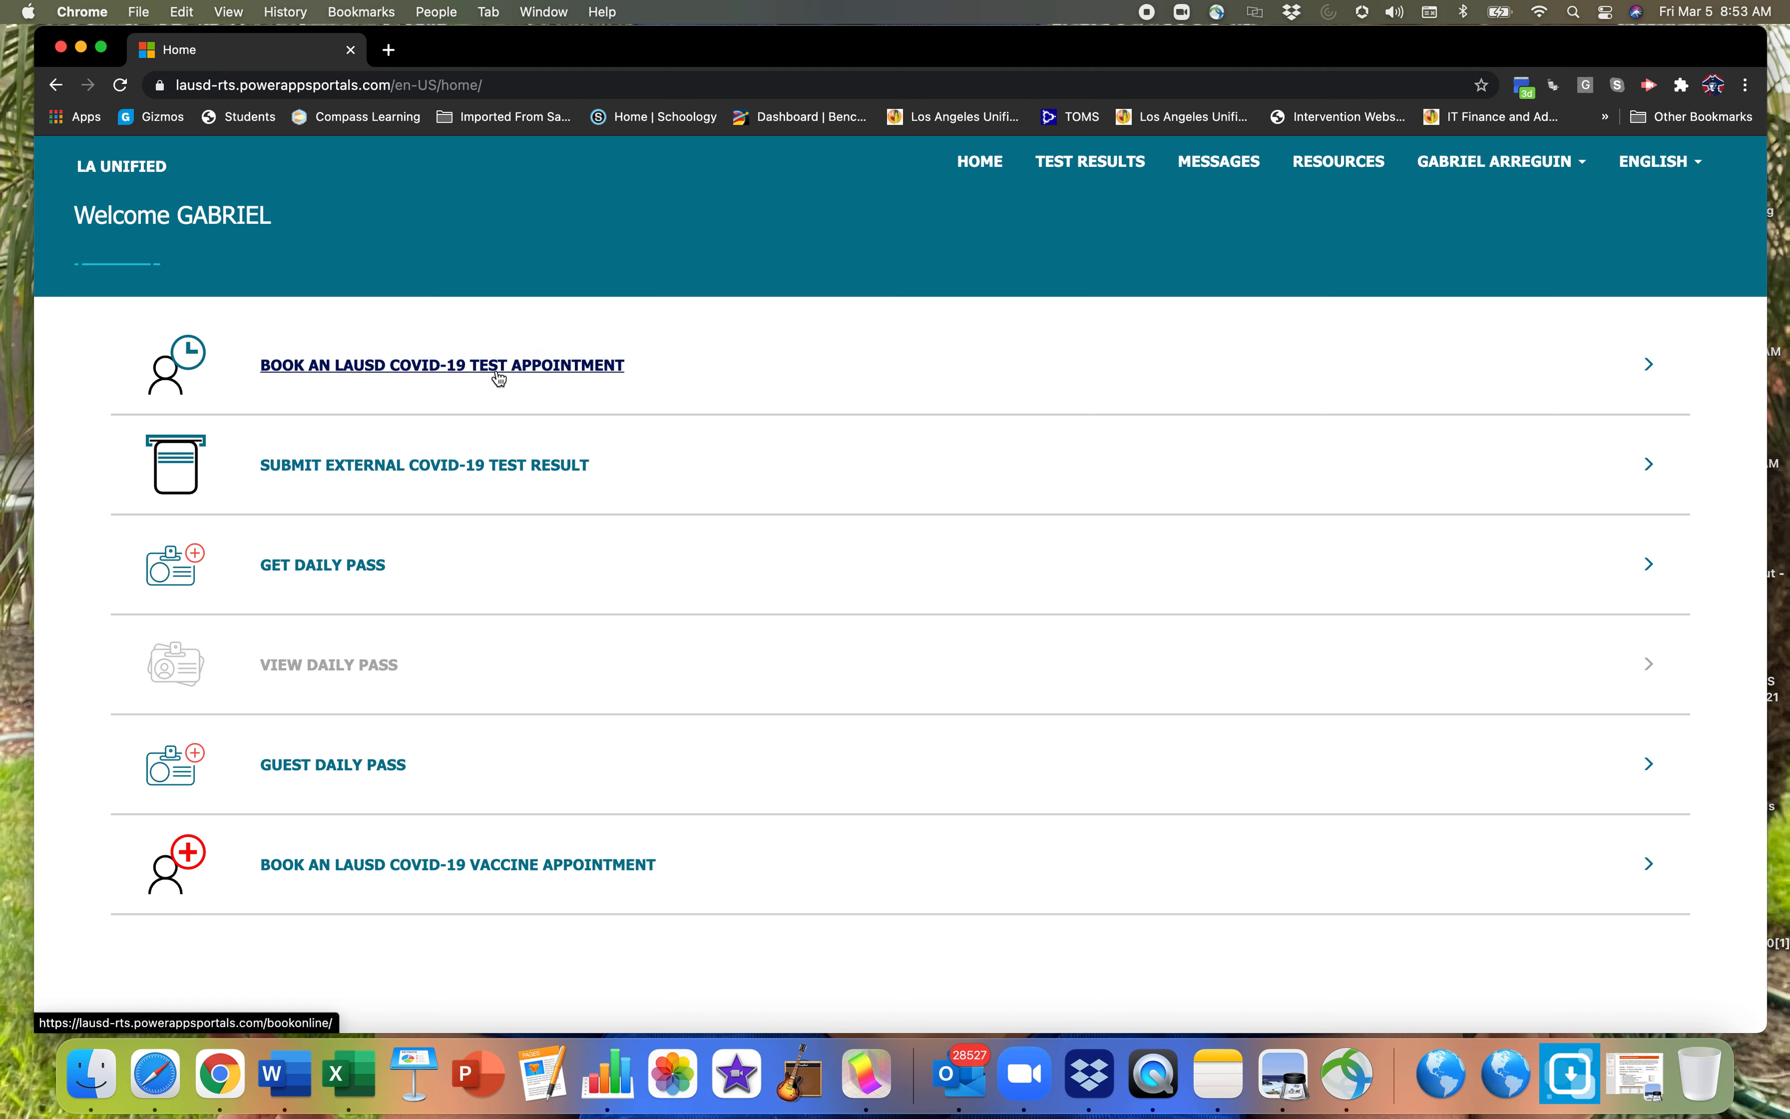
mouse_move(461, 442)
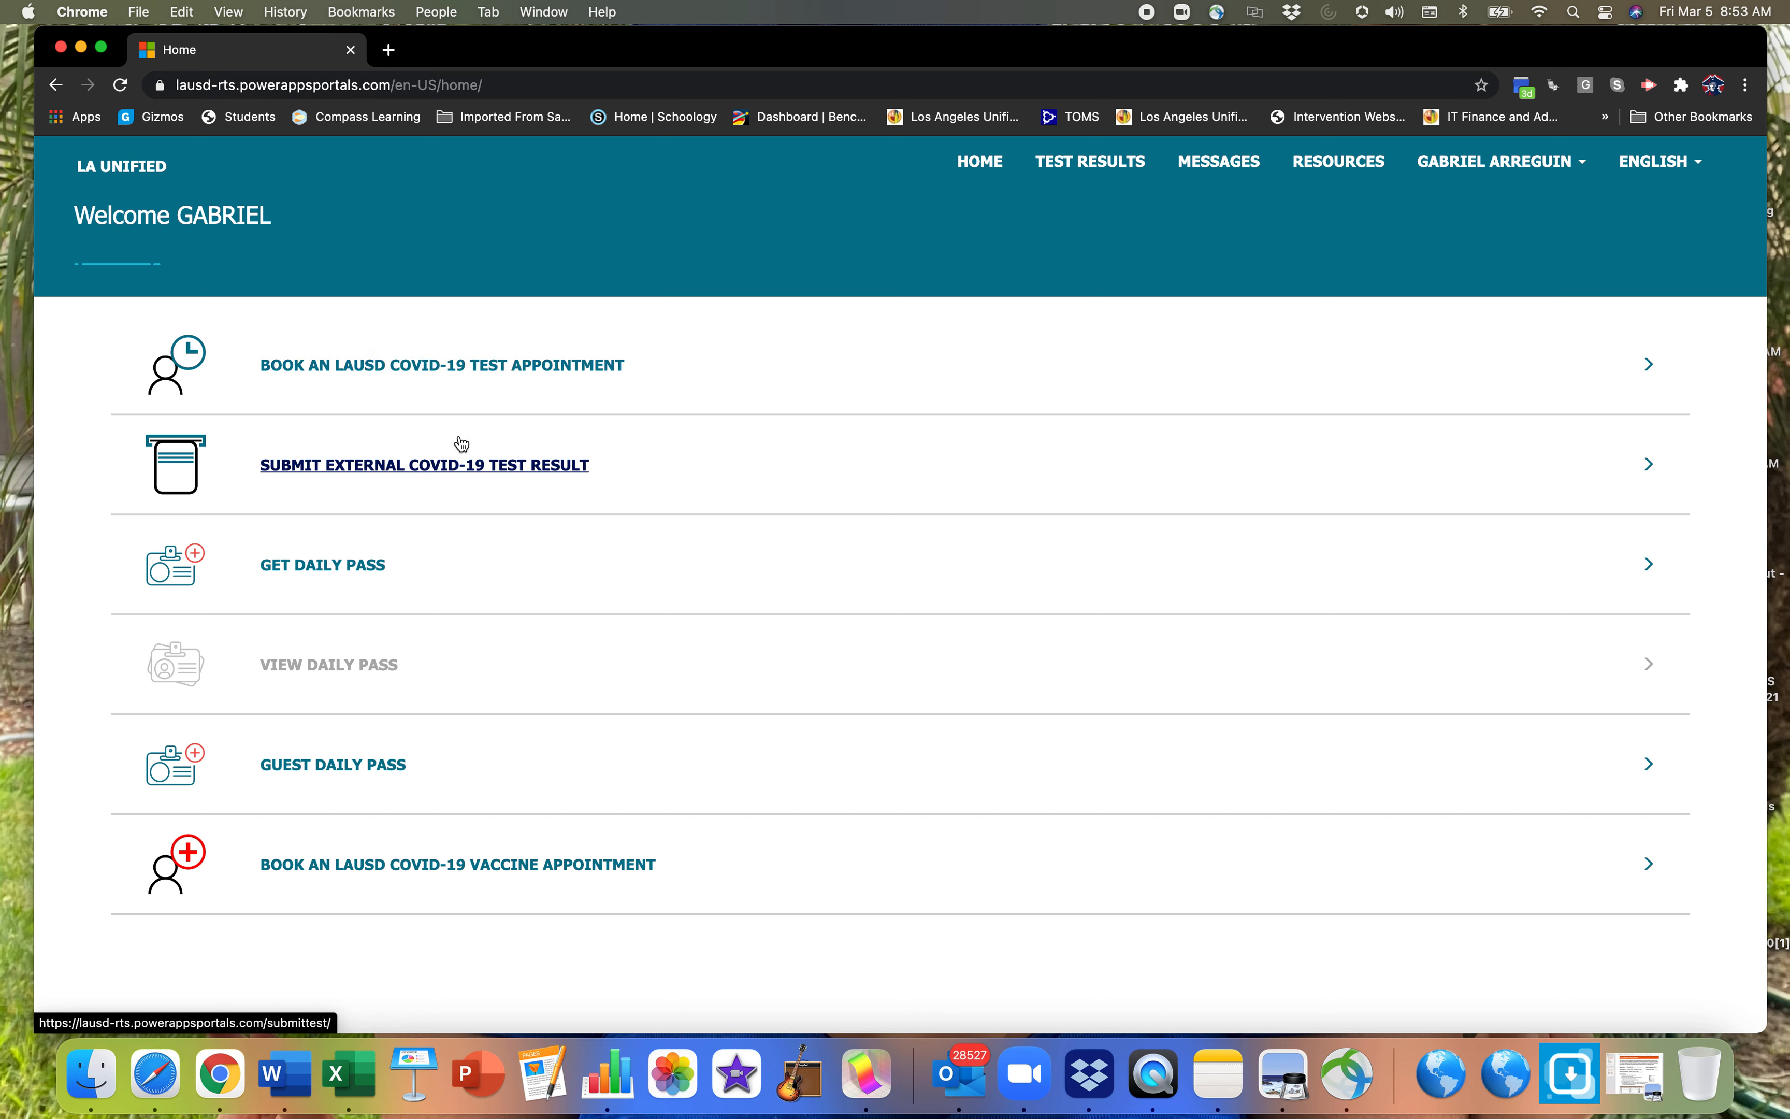
mouse_move(539, 479)
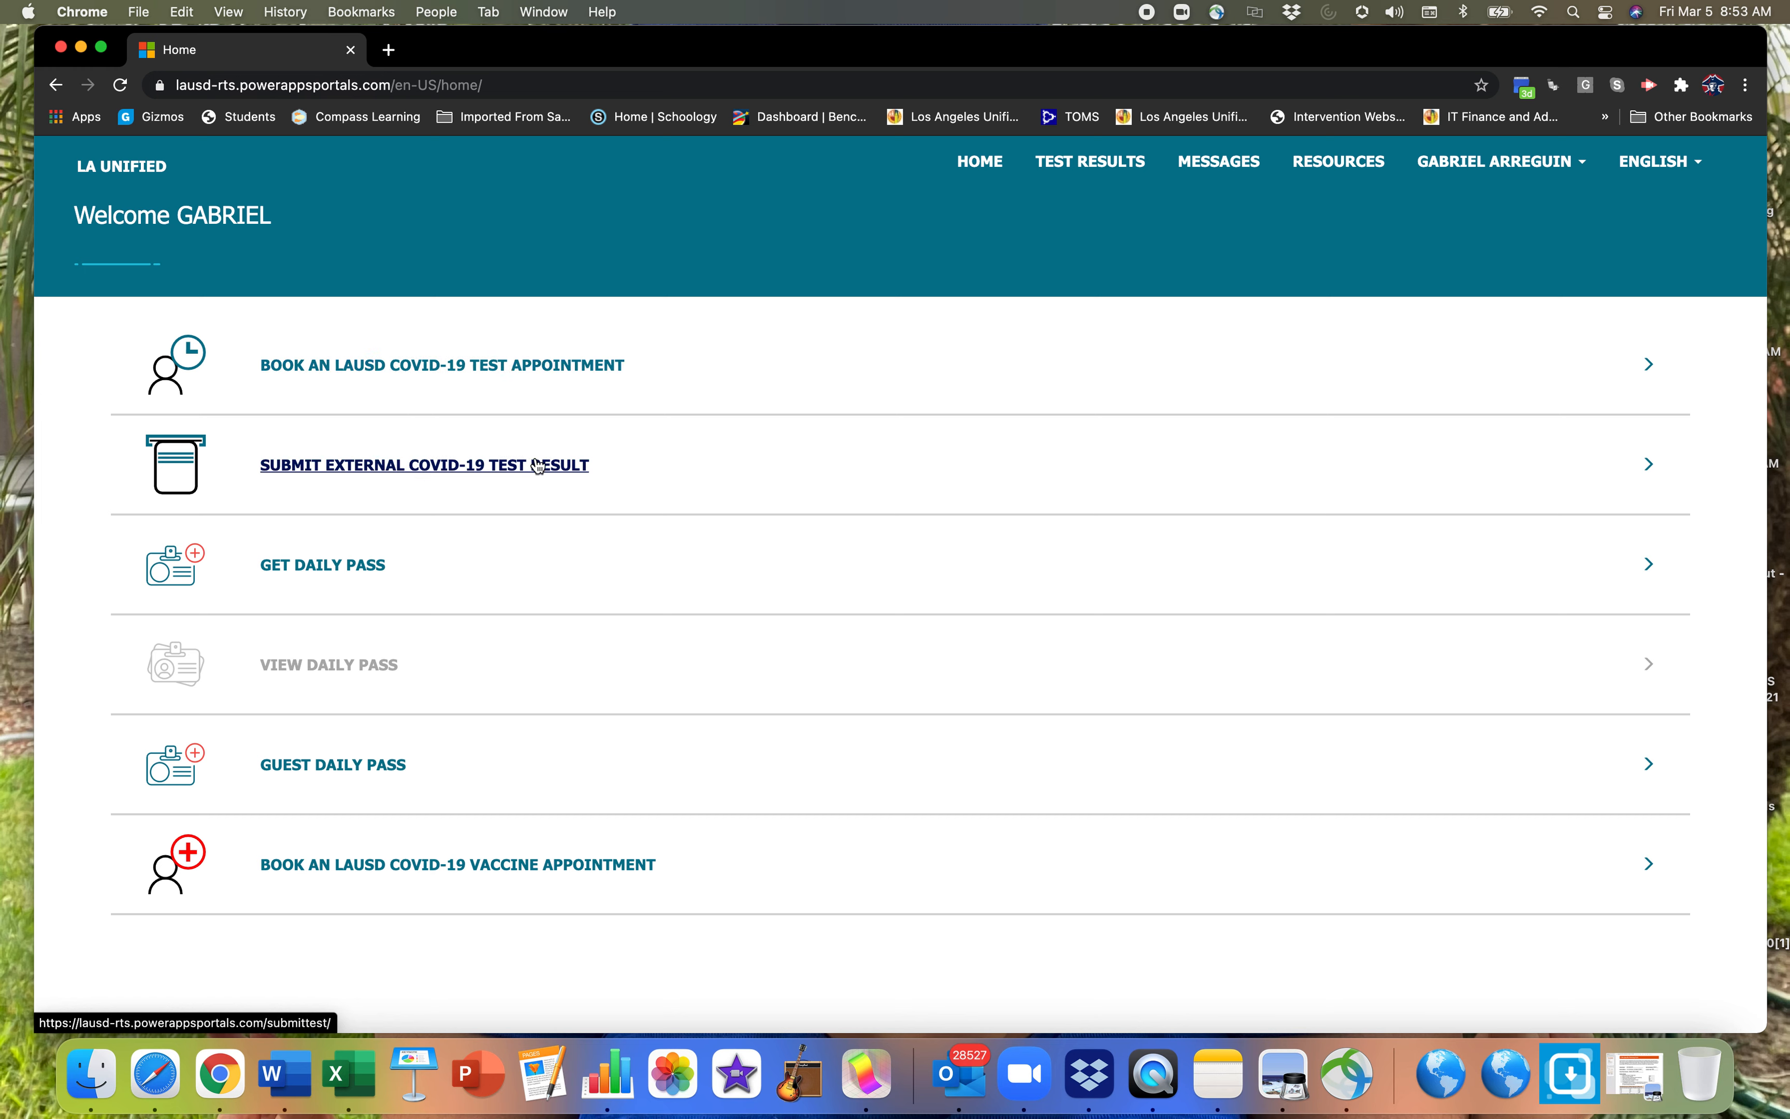
mouse_move(588, 443)
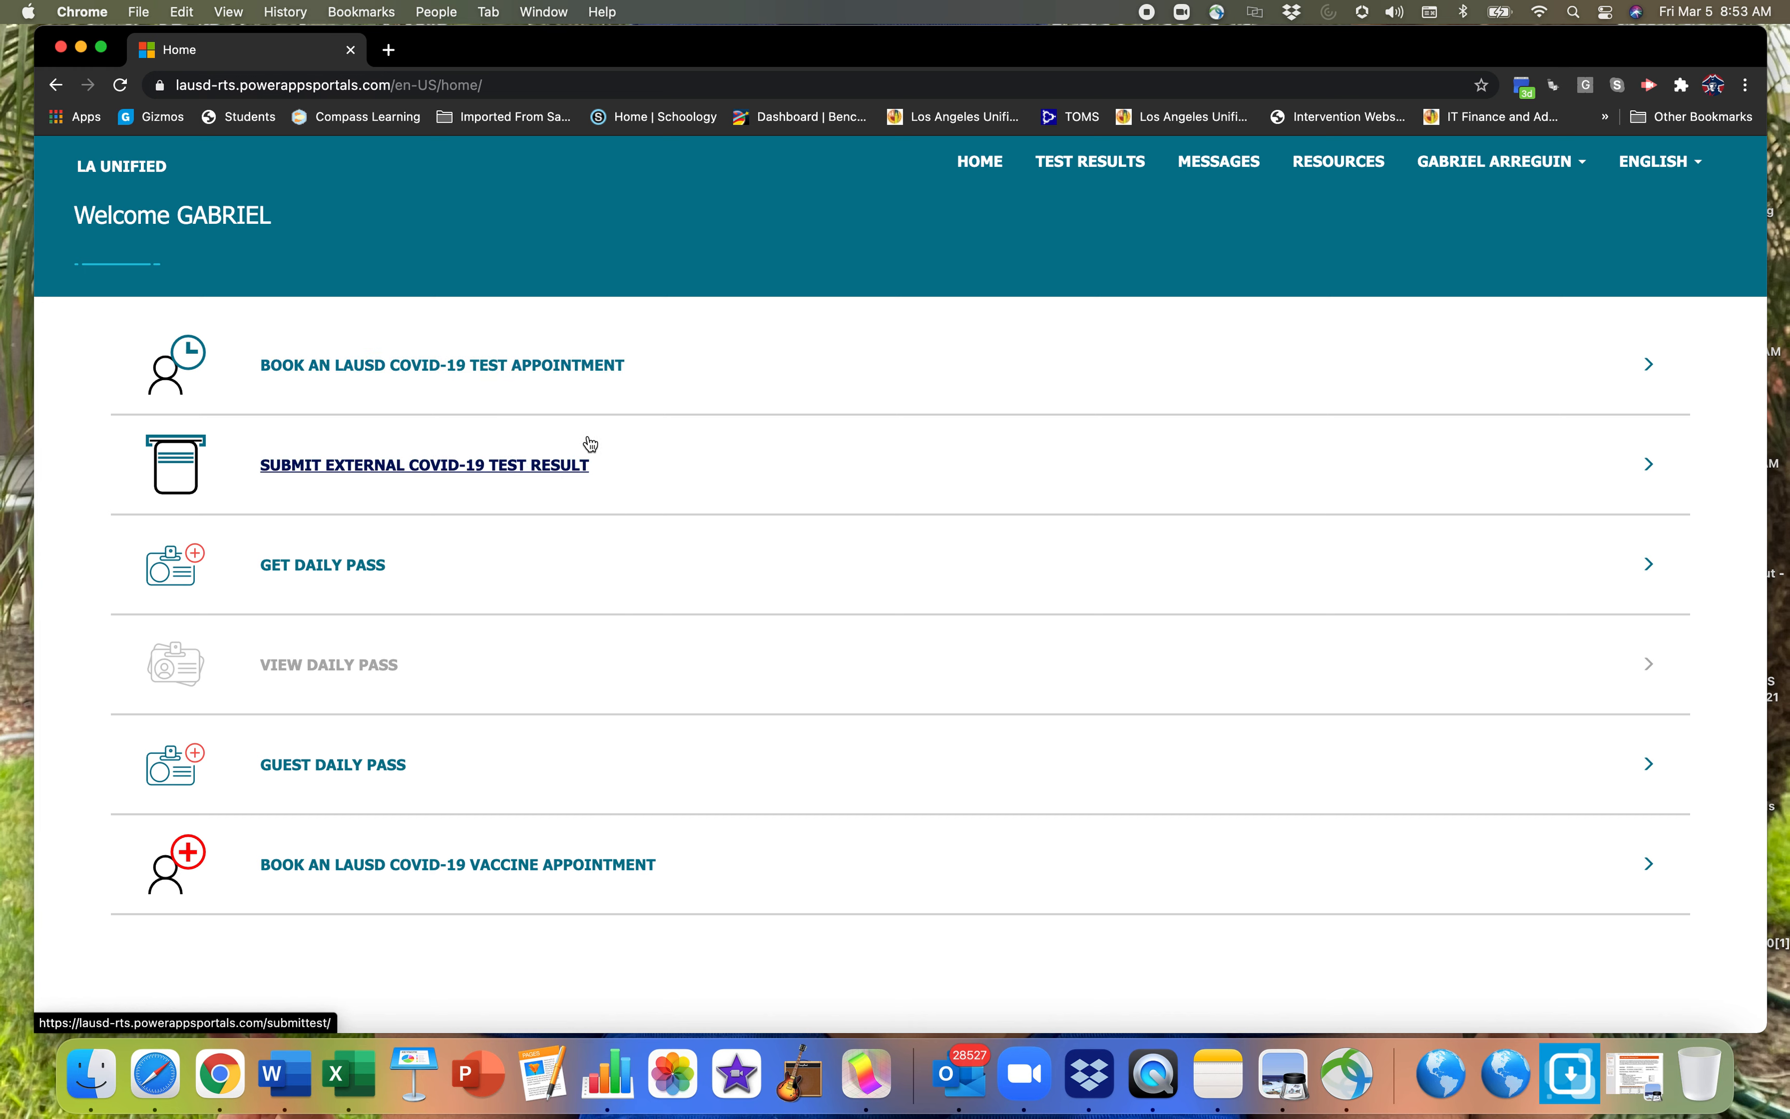
mouse_move(518, 489)
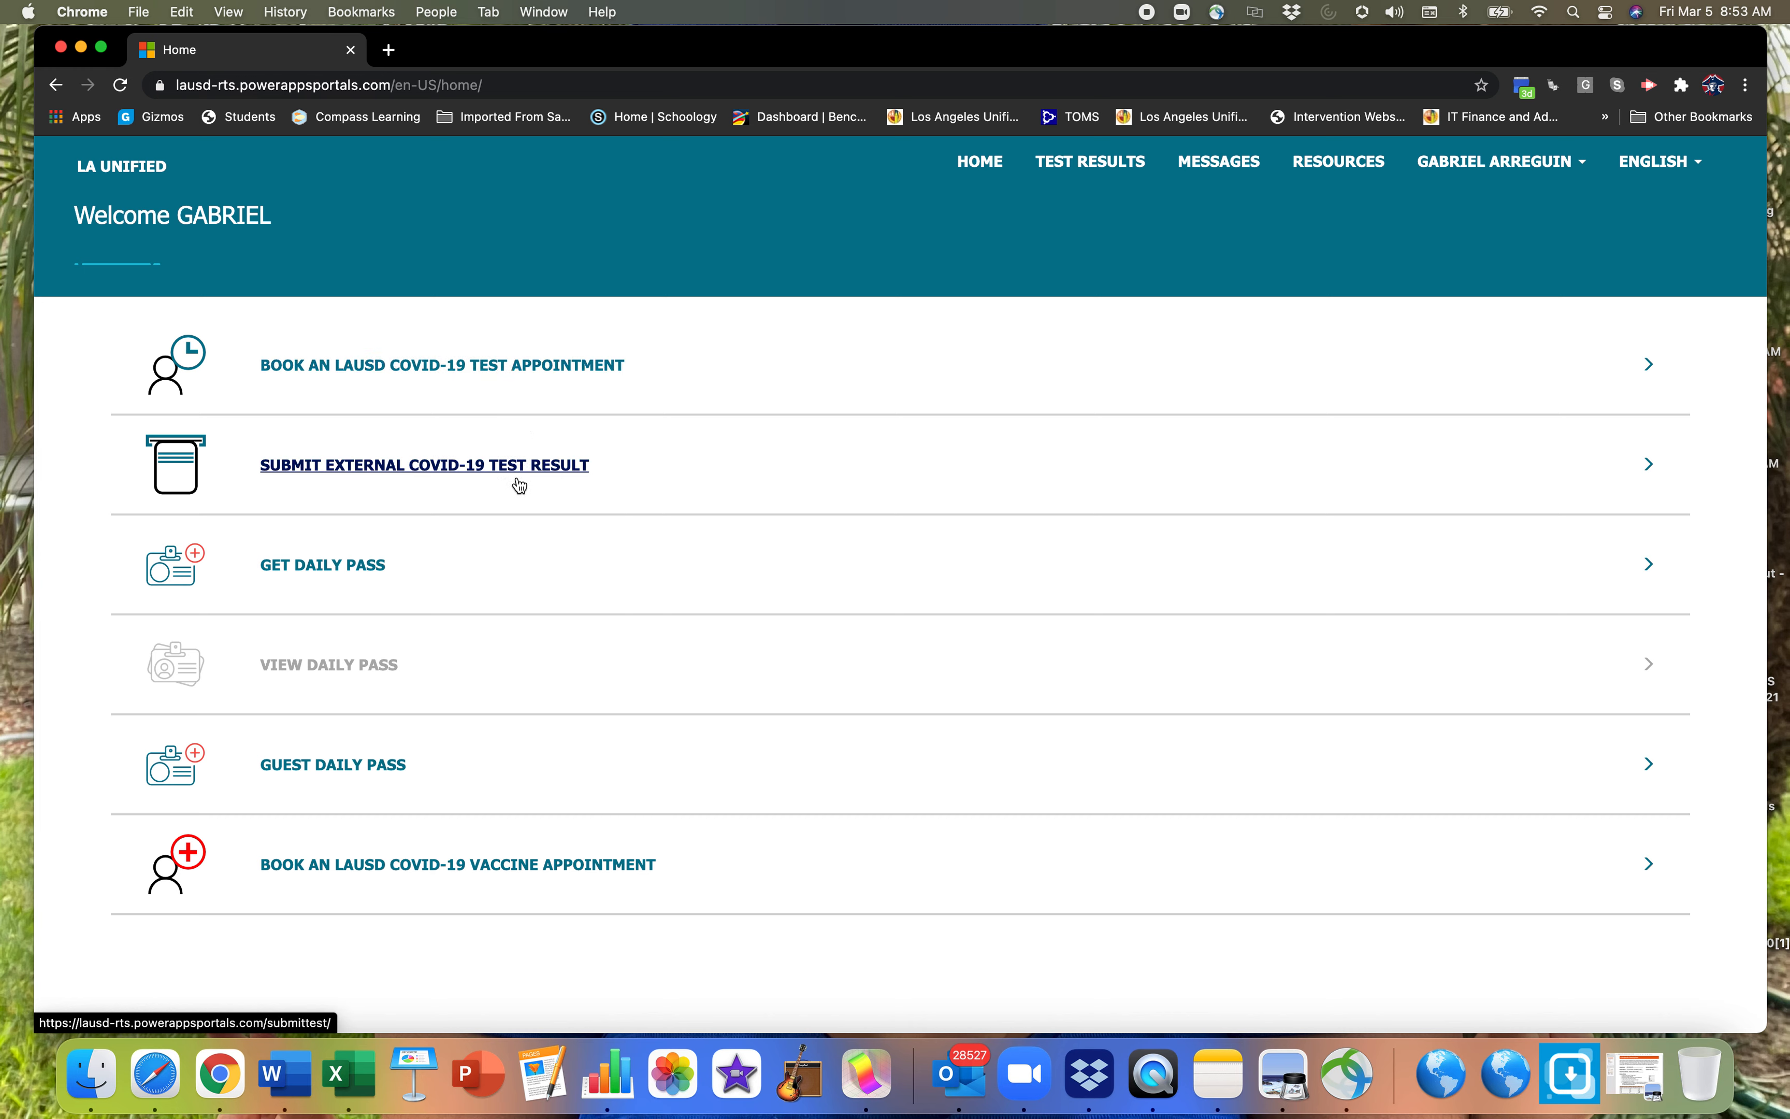
mouse_move(574, 508)
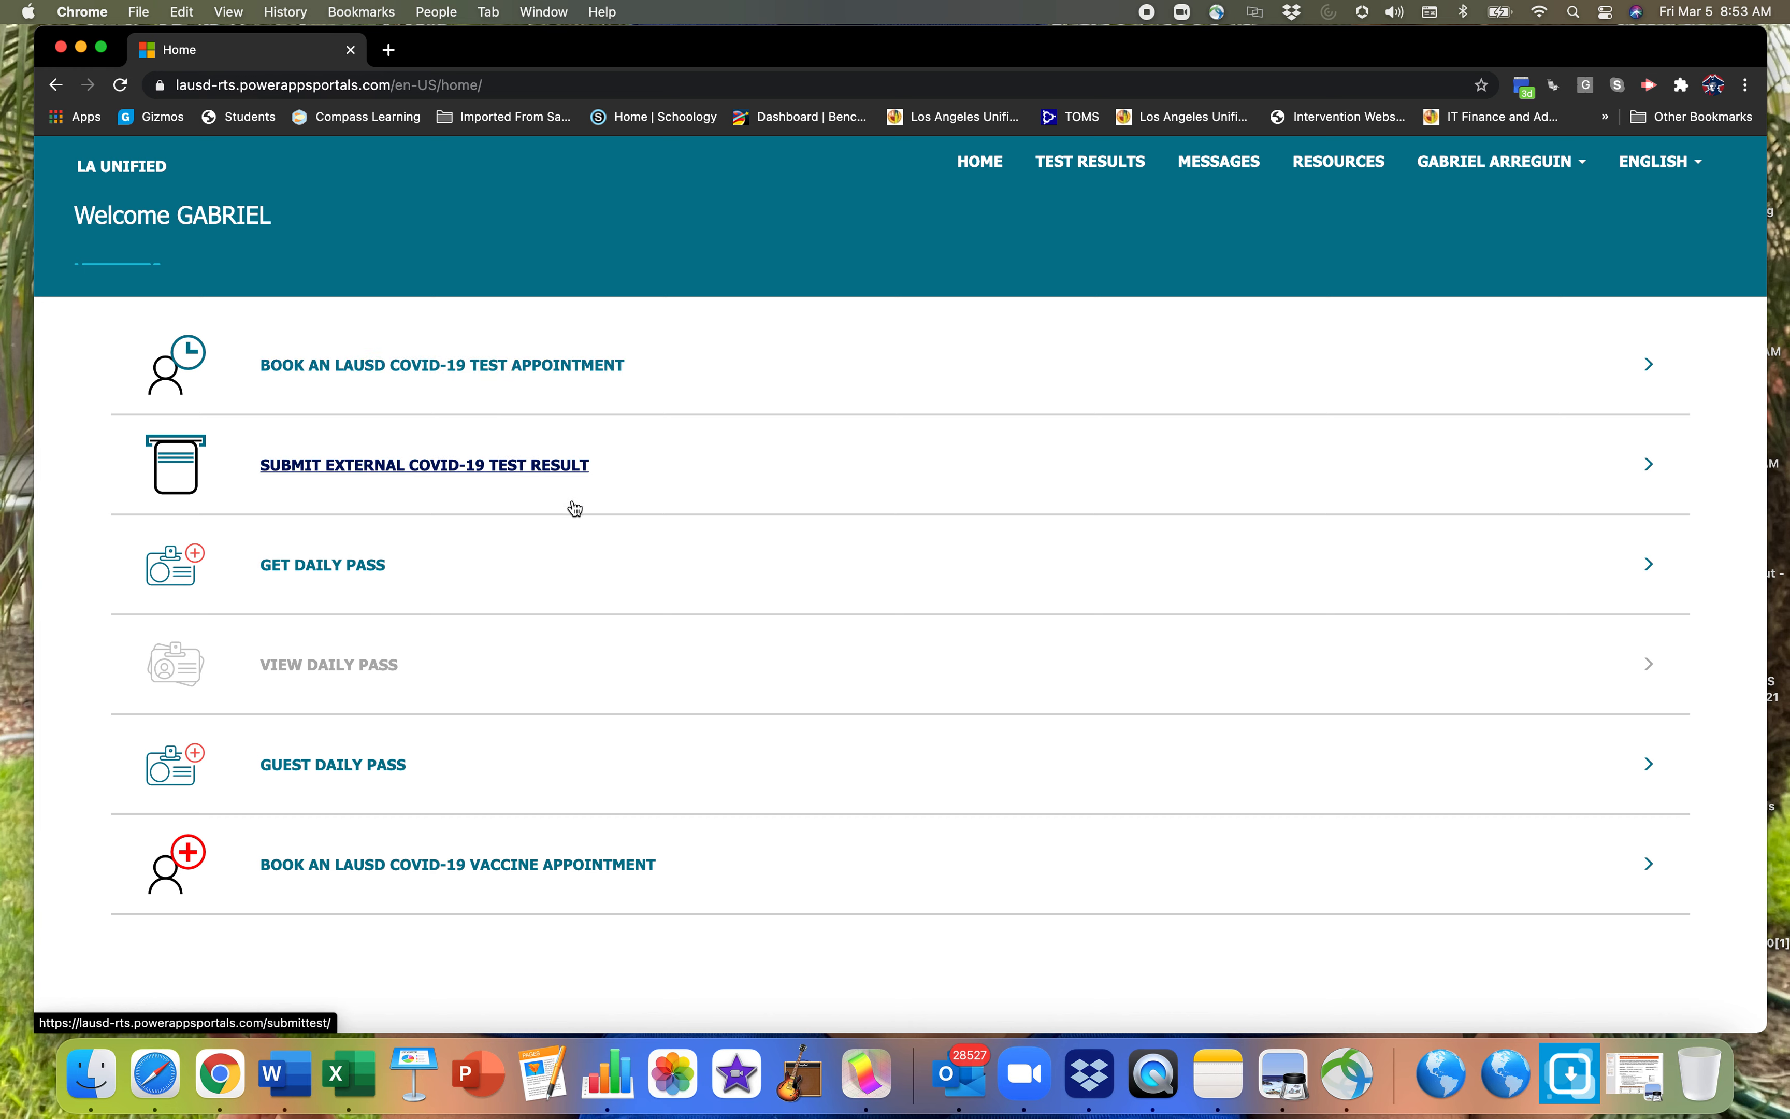
mouse_move(372, 564)
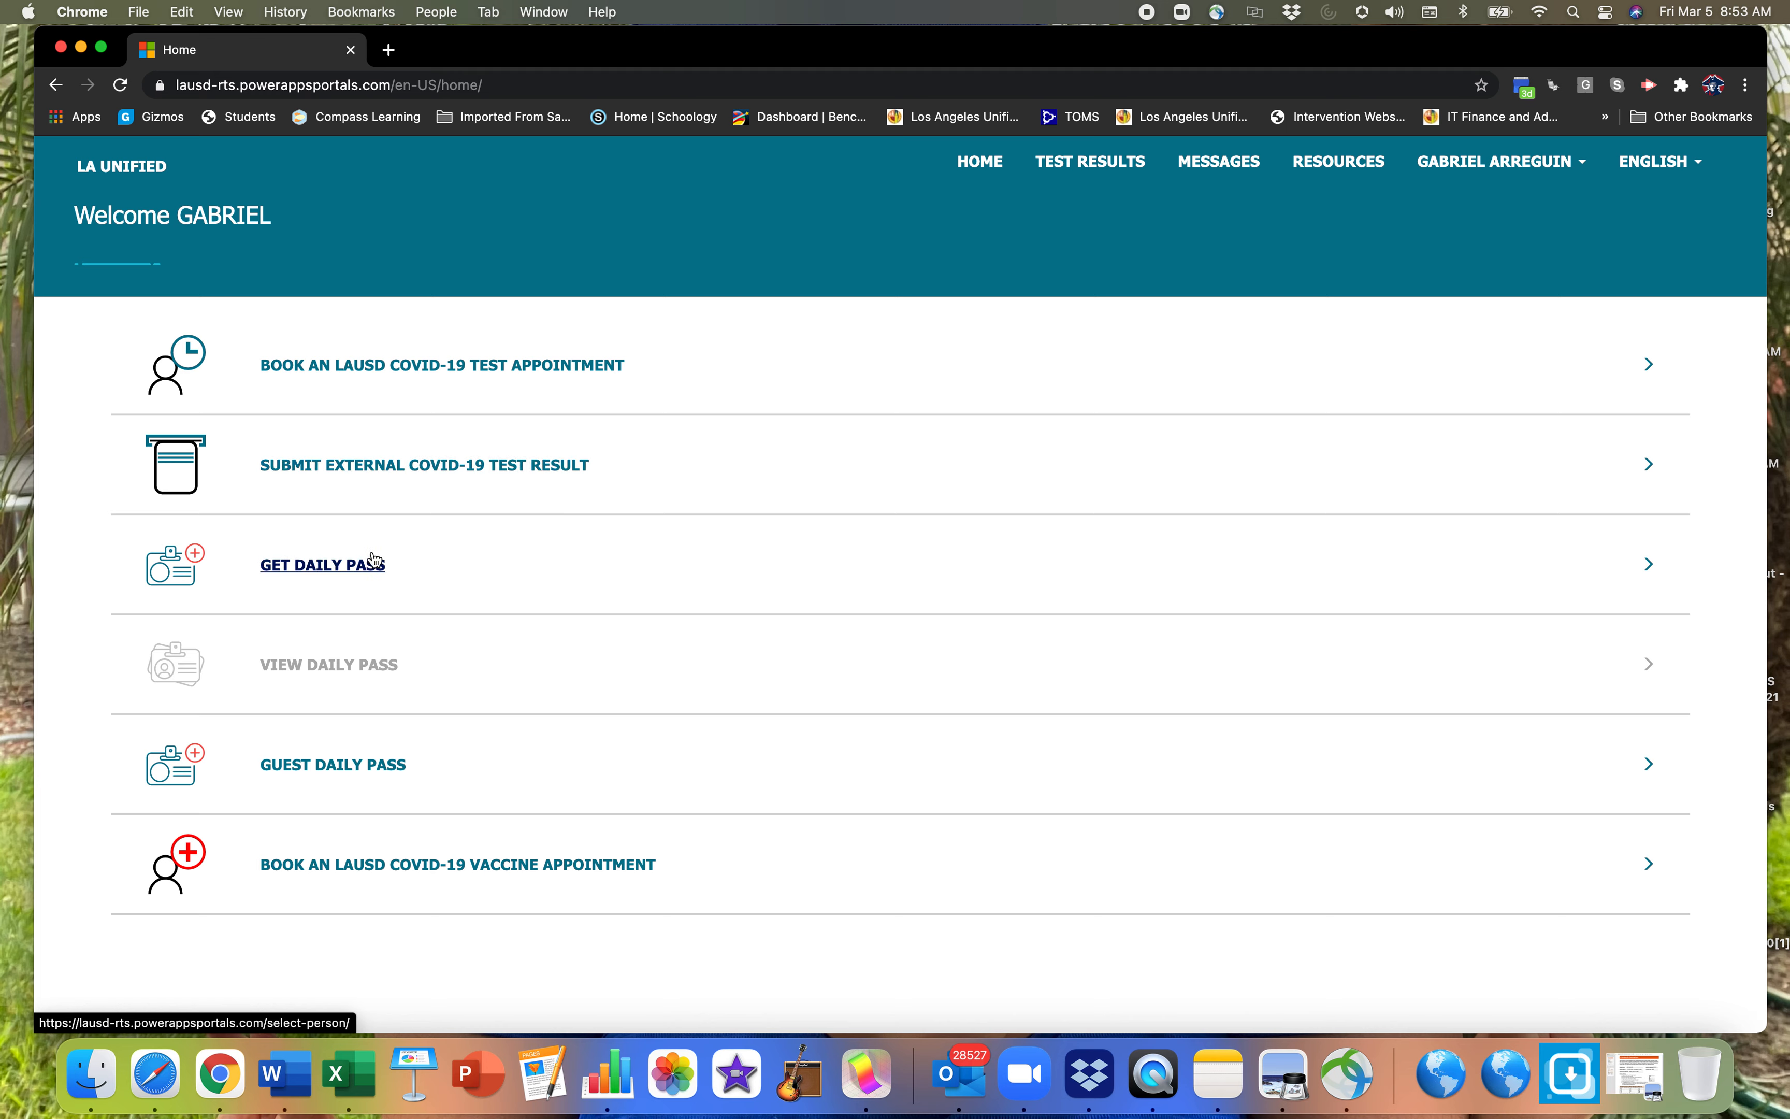
mouse_move(367, 584)
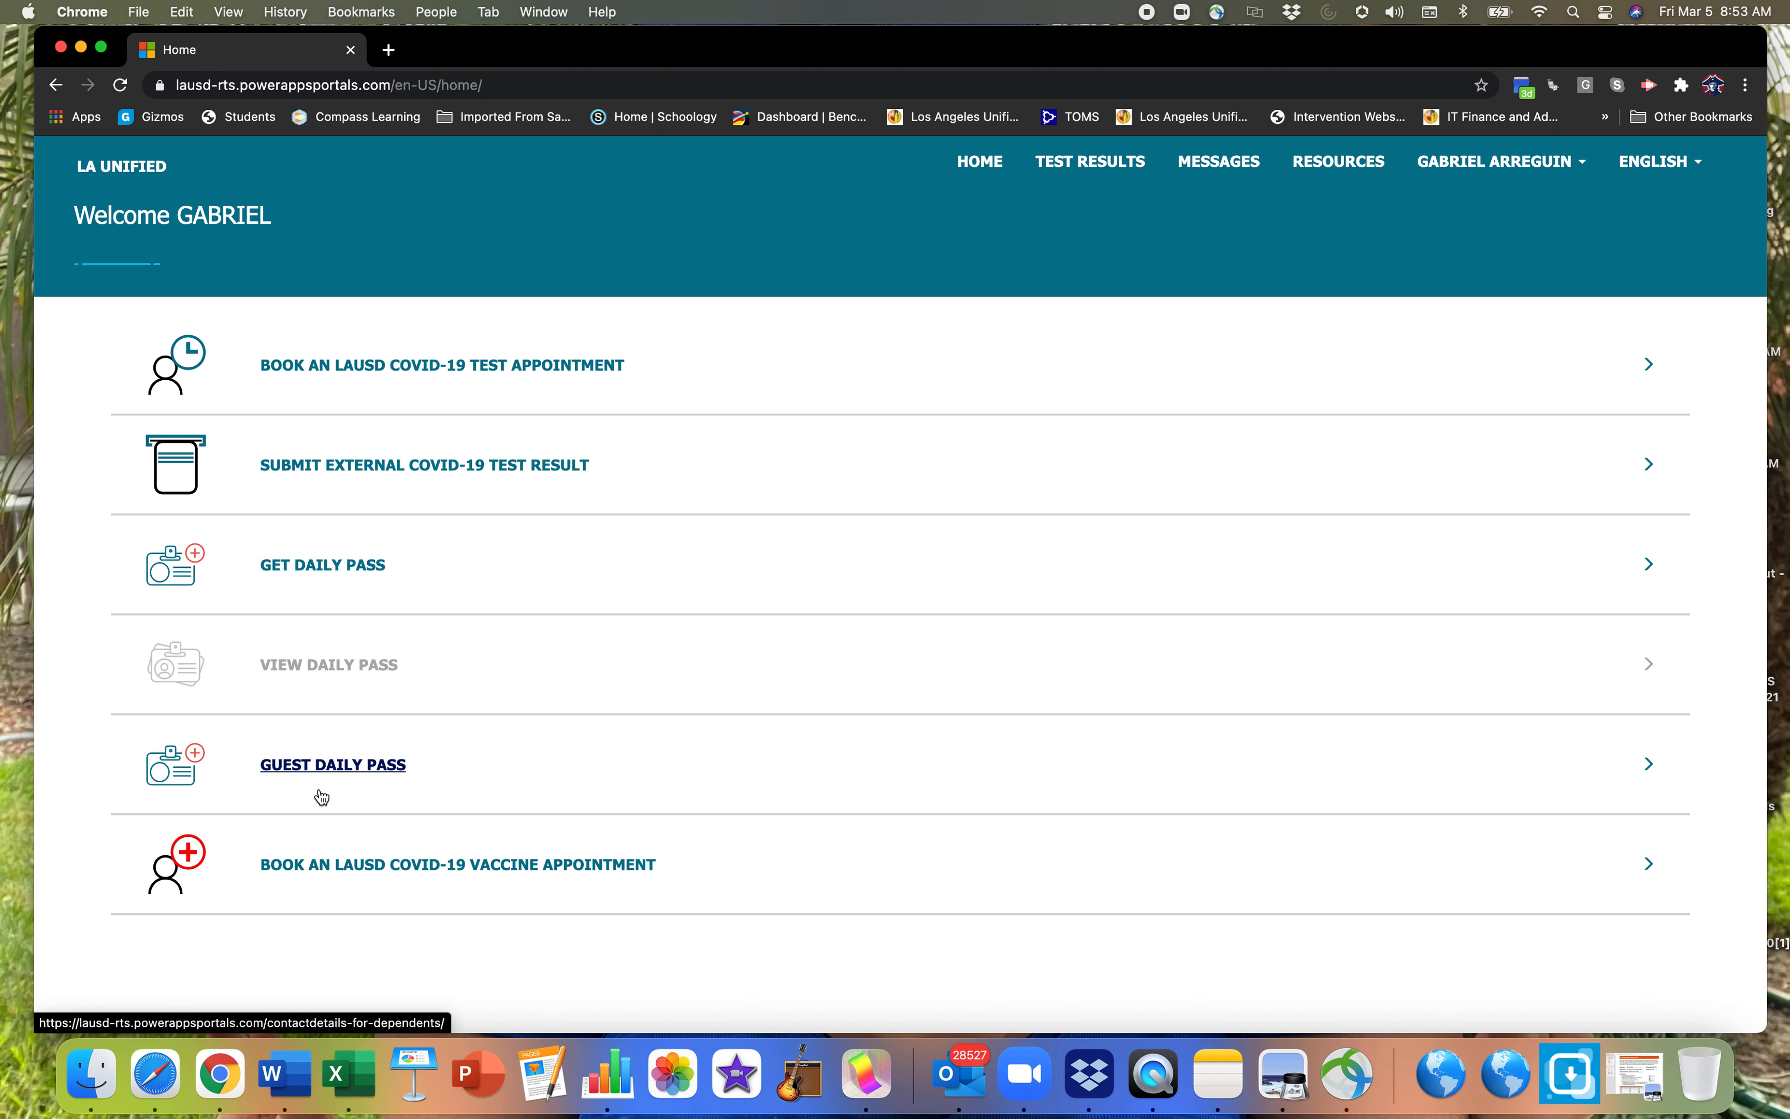
mouse_move(335, 783)
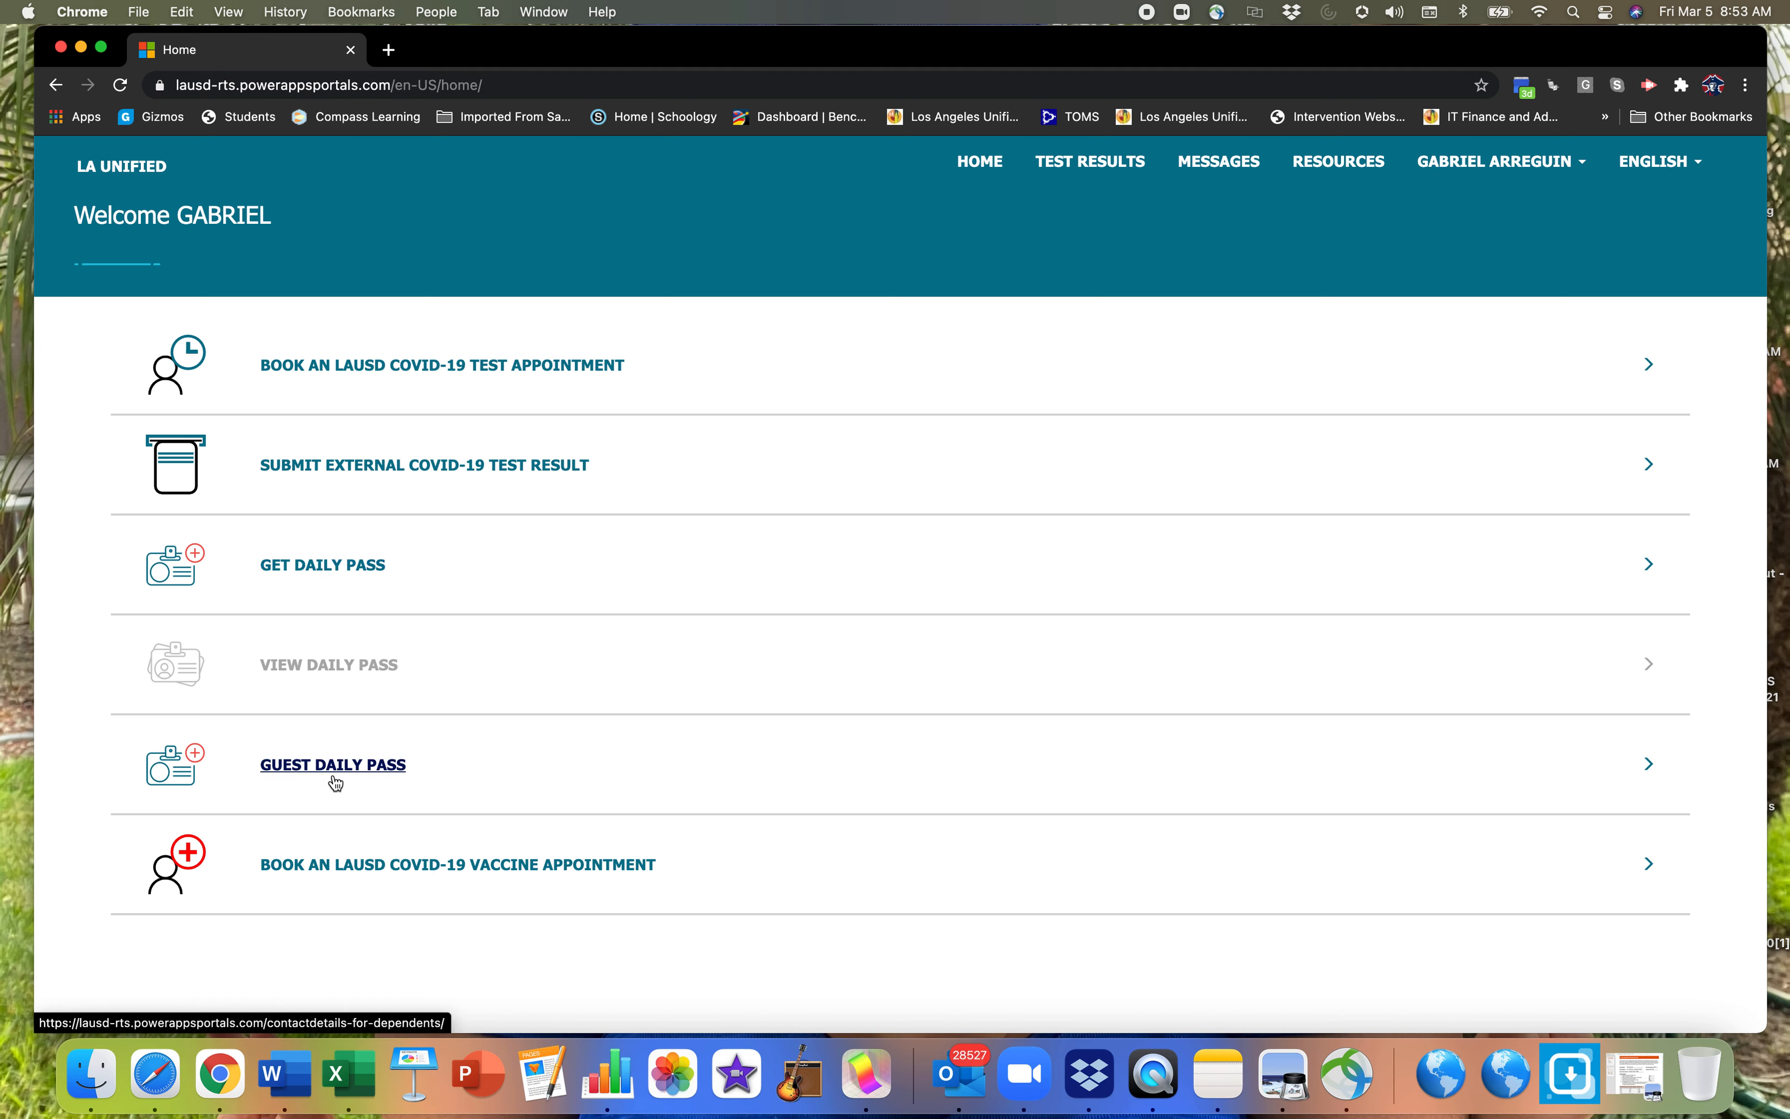
mouse_move(314, 885)
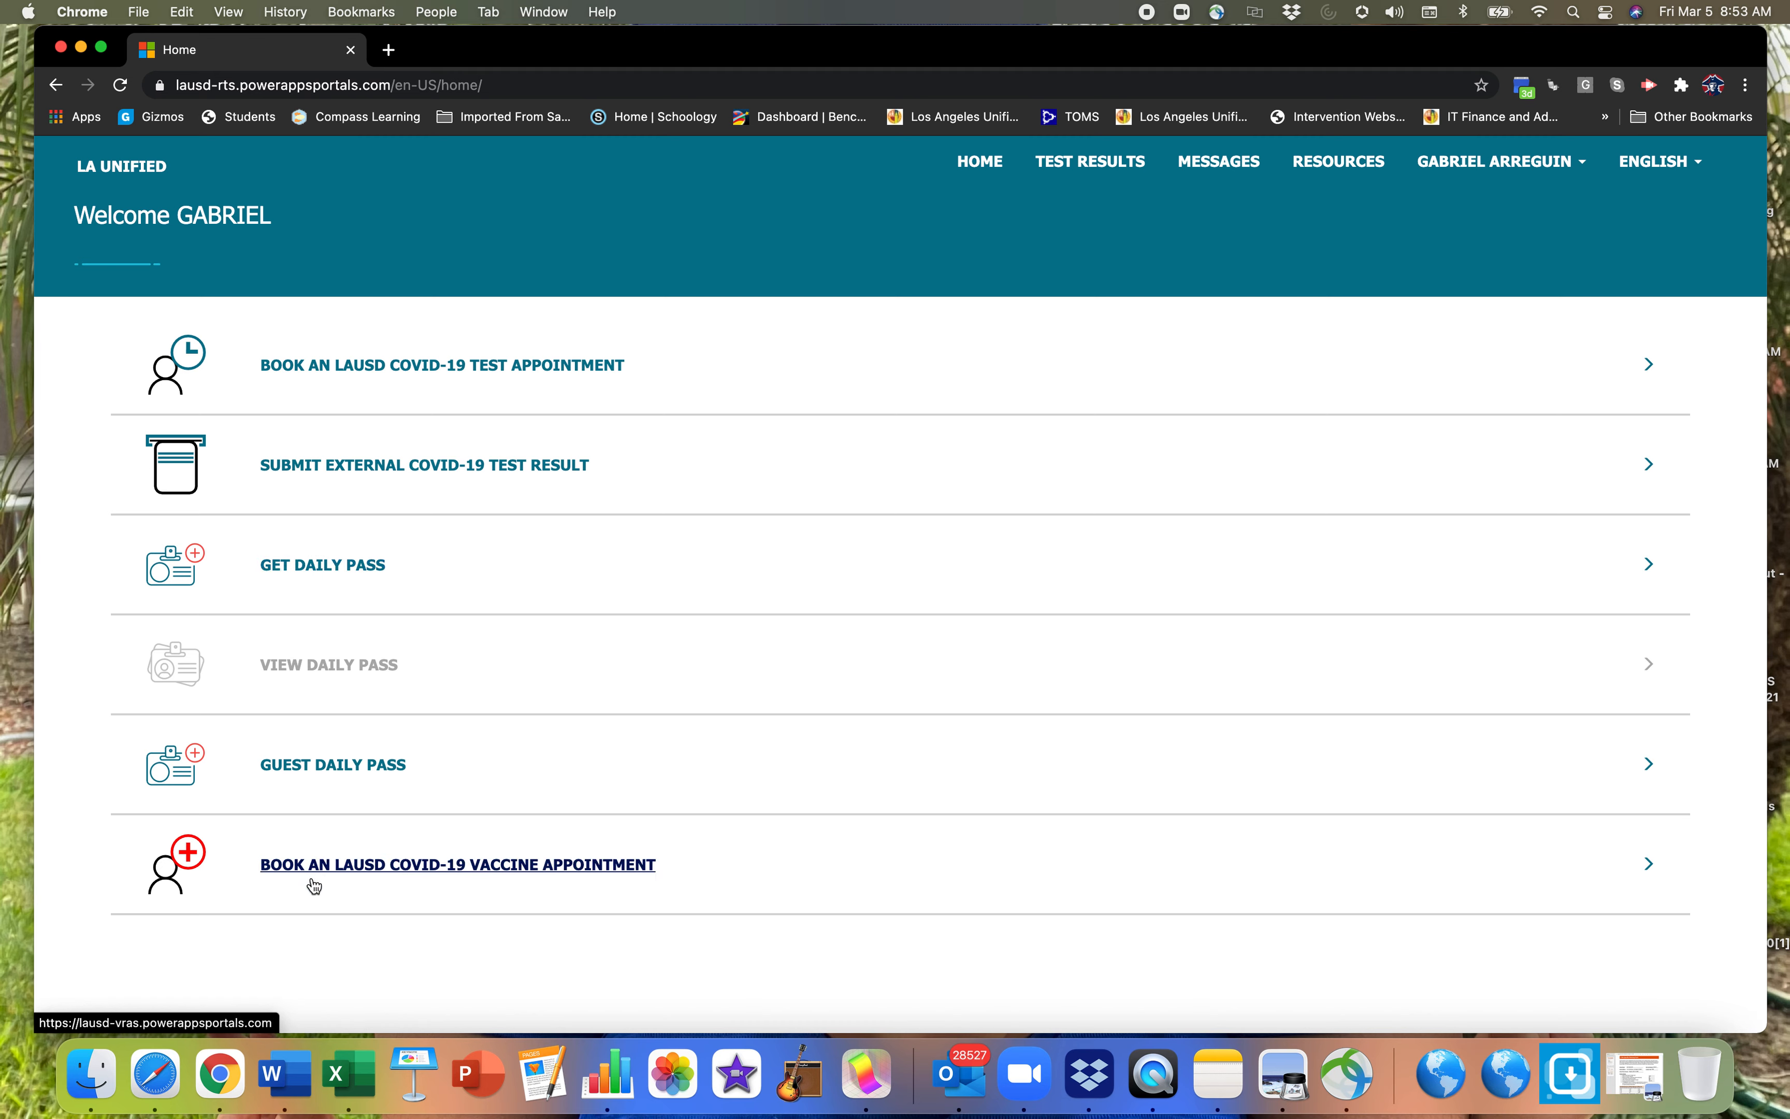
mouse_move(324, 881)
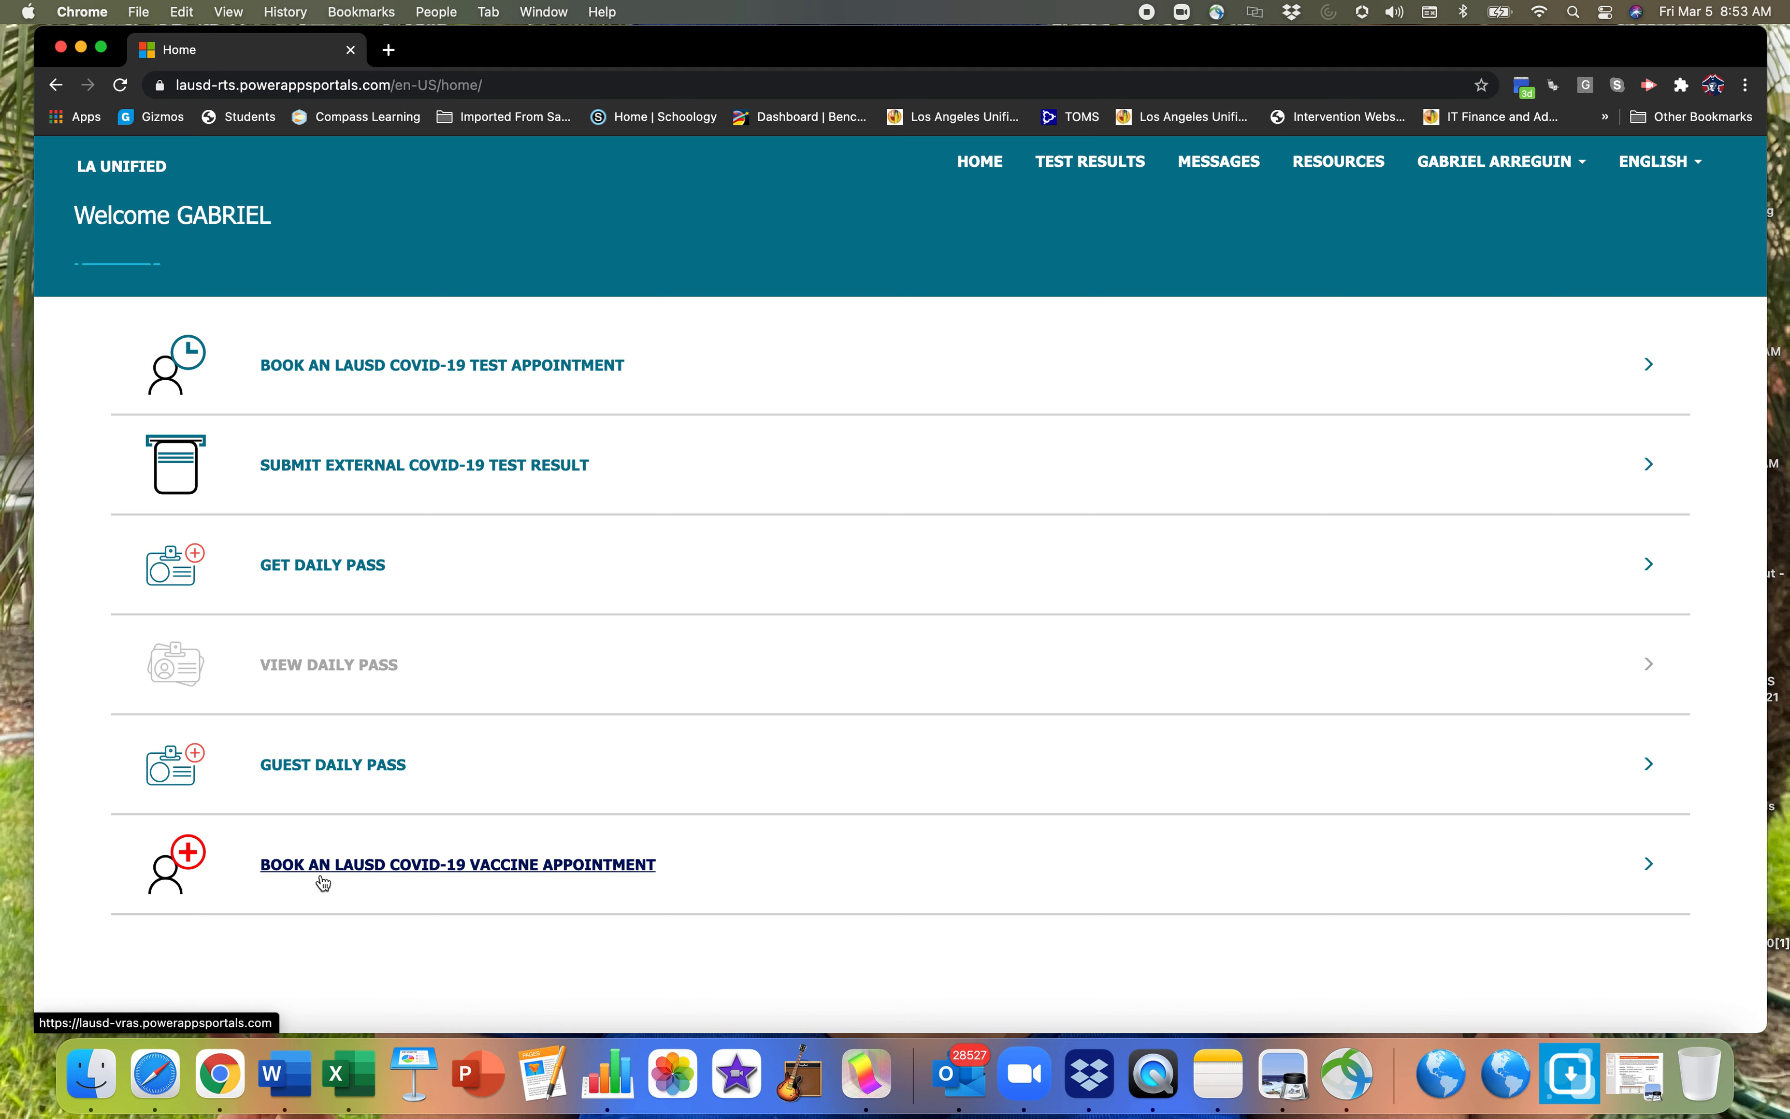
mouse_move(479, 937)
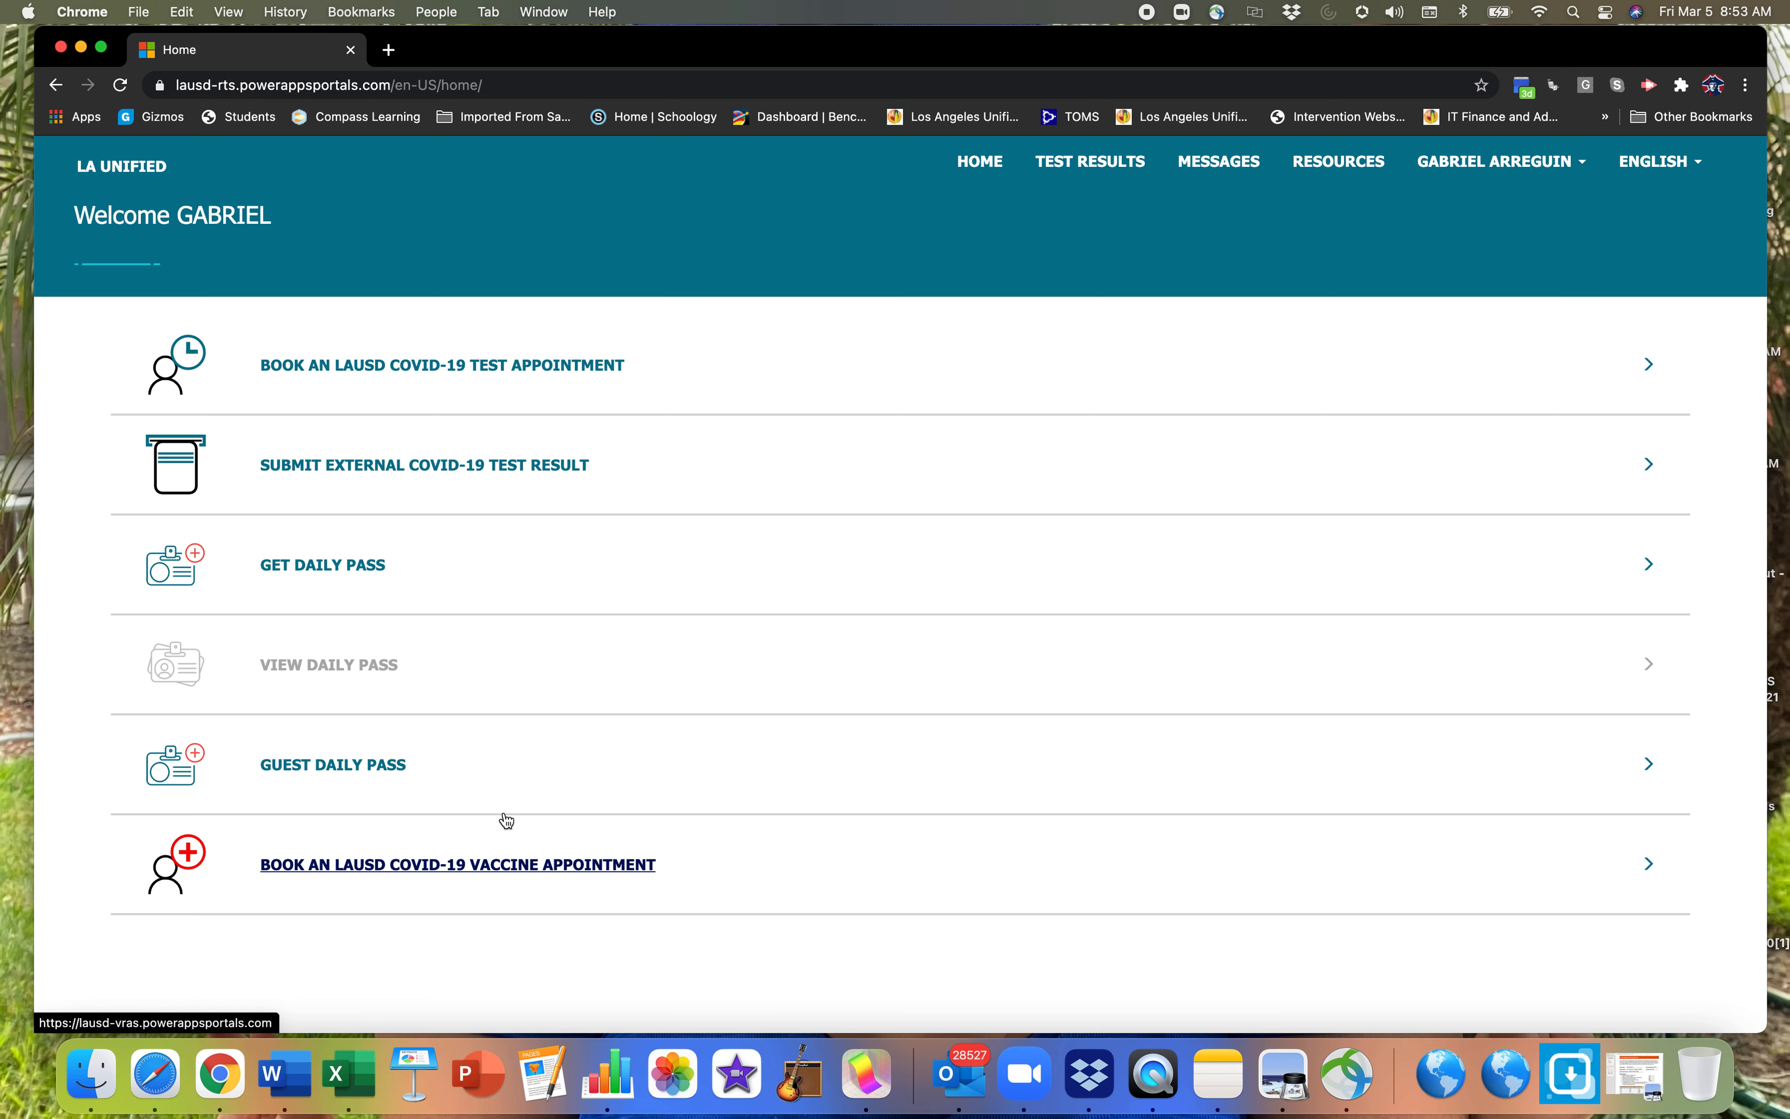
mouse_move(719, 866)
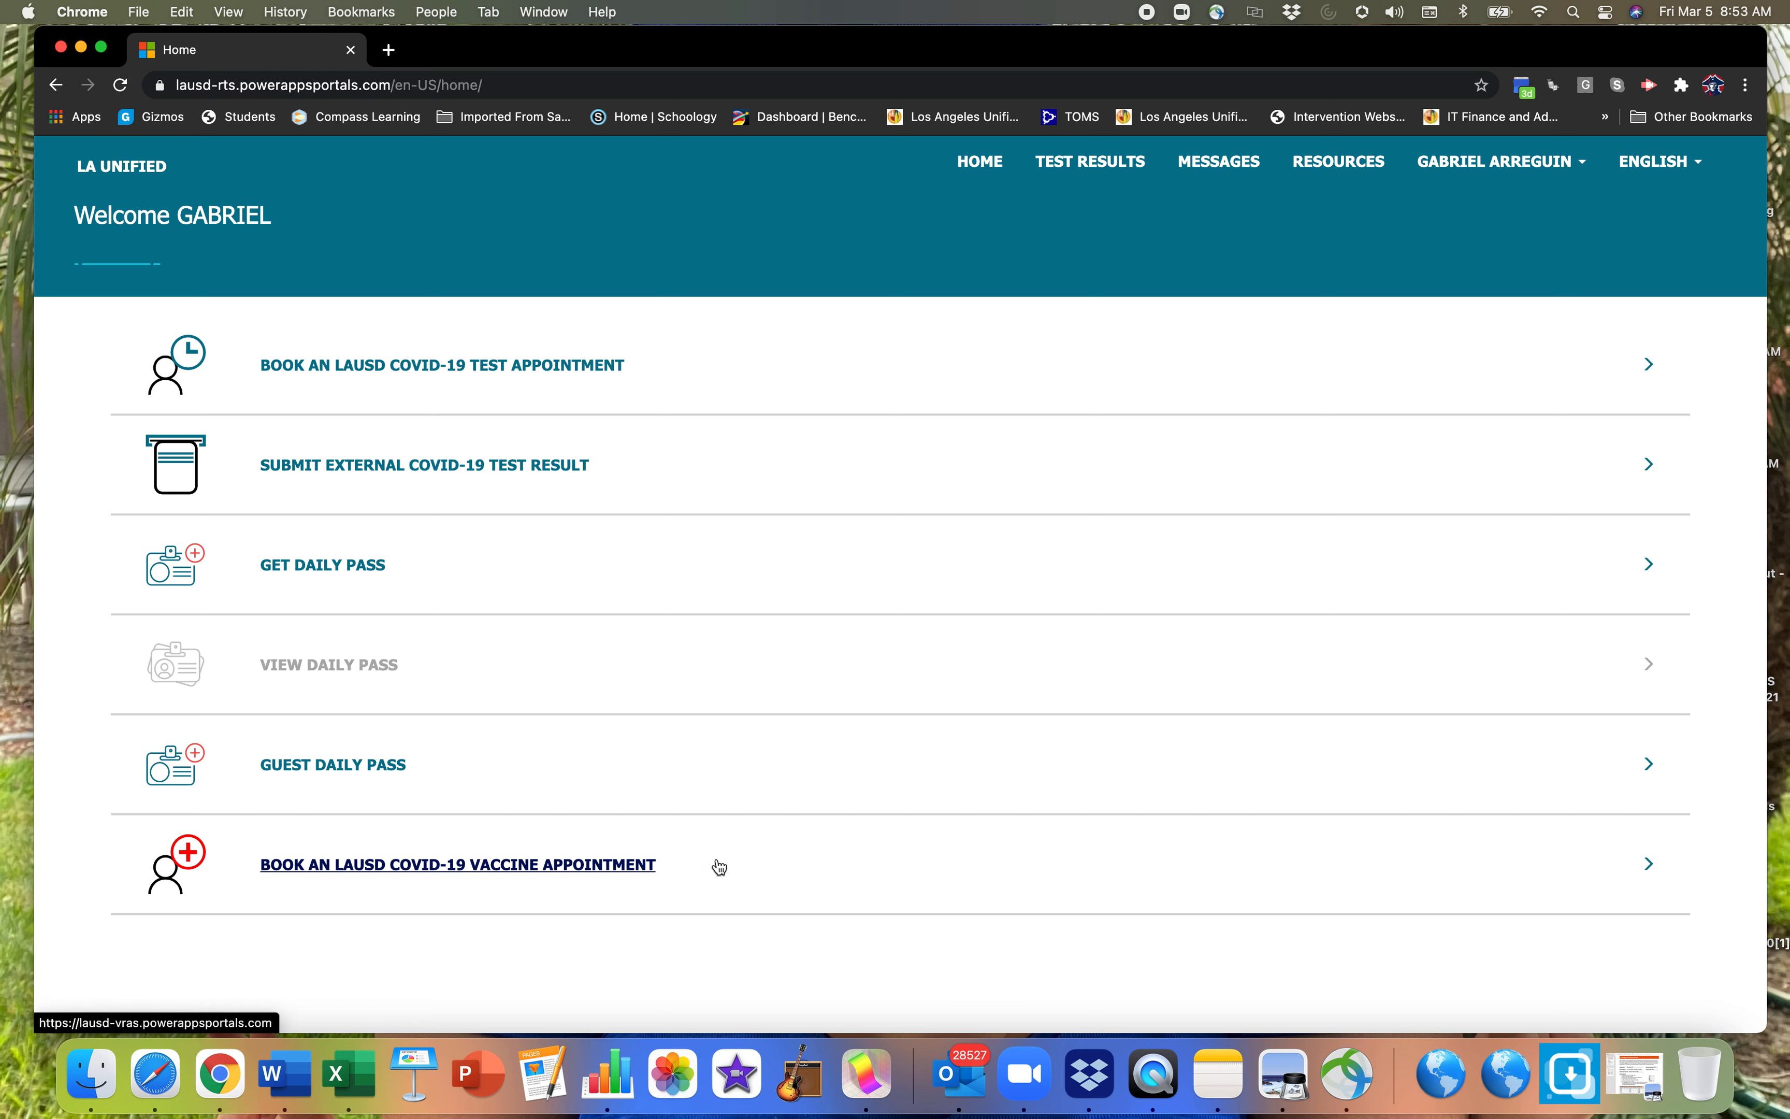
mouse_move(320, 591)
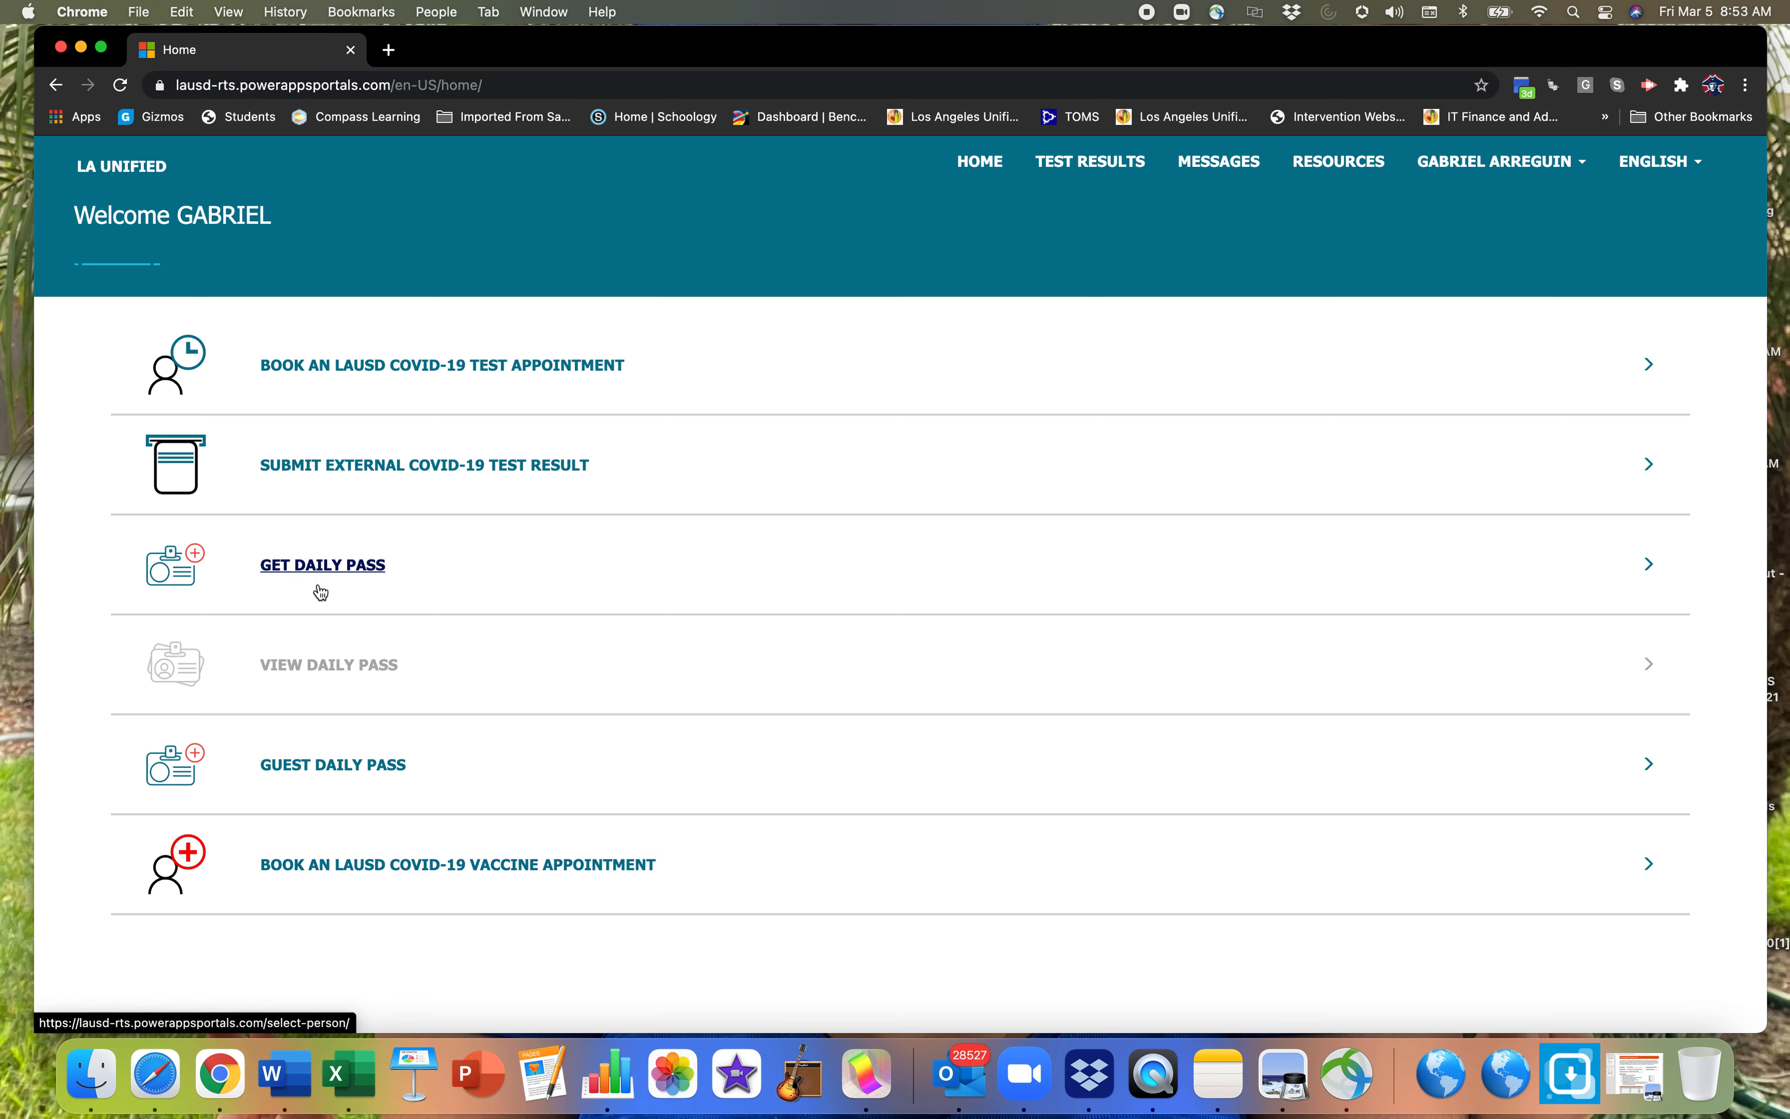
mouse_move(330, 573)
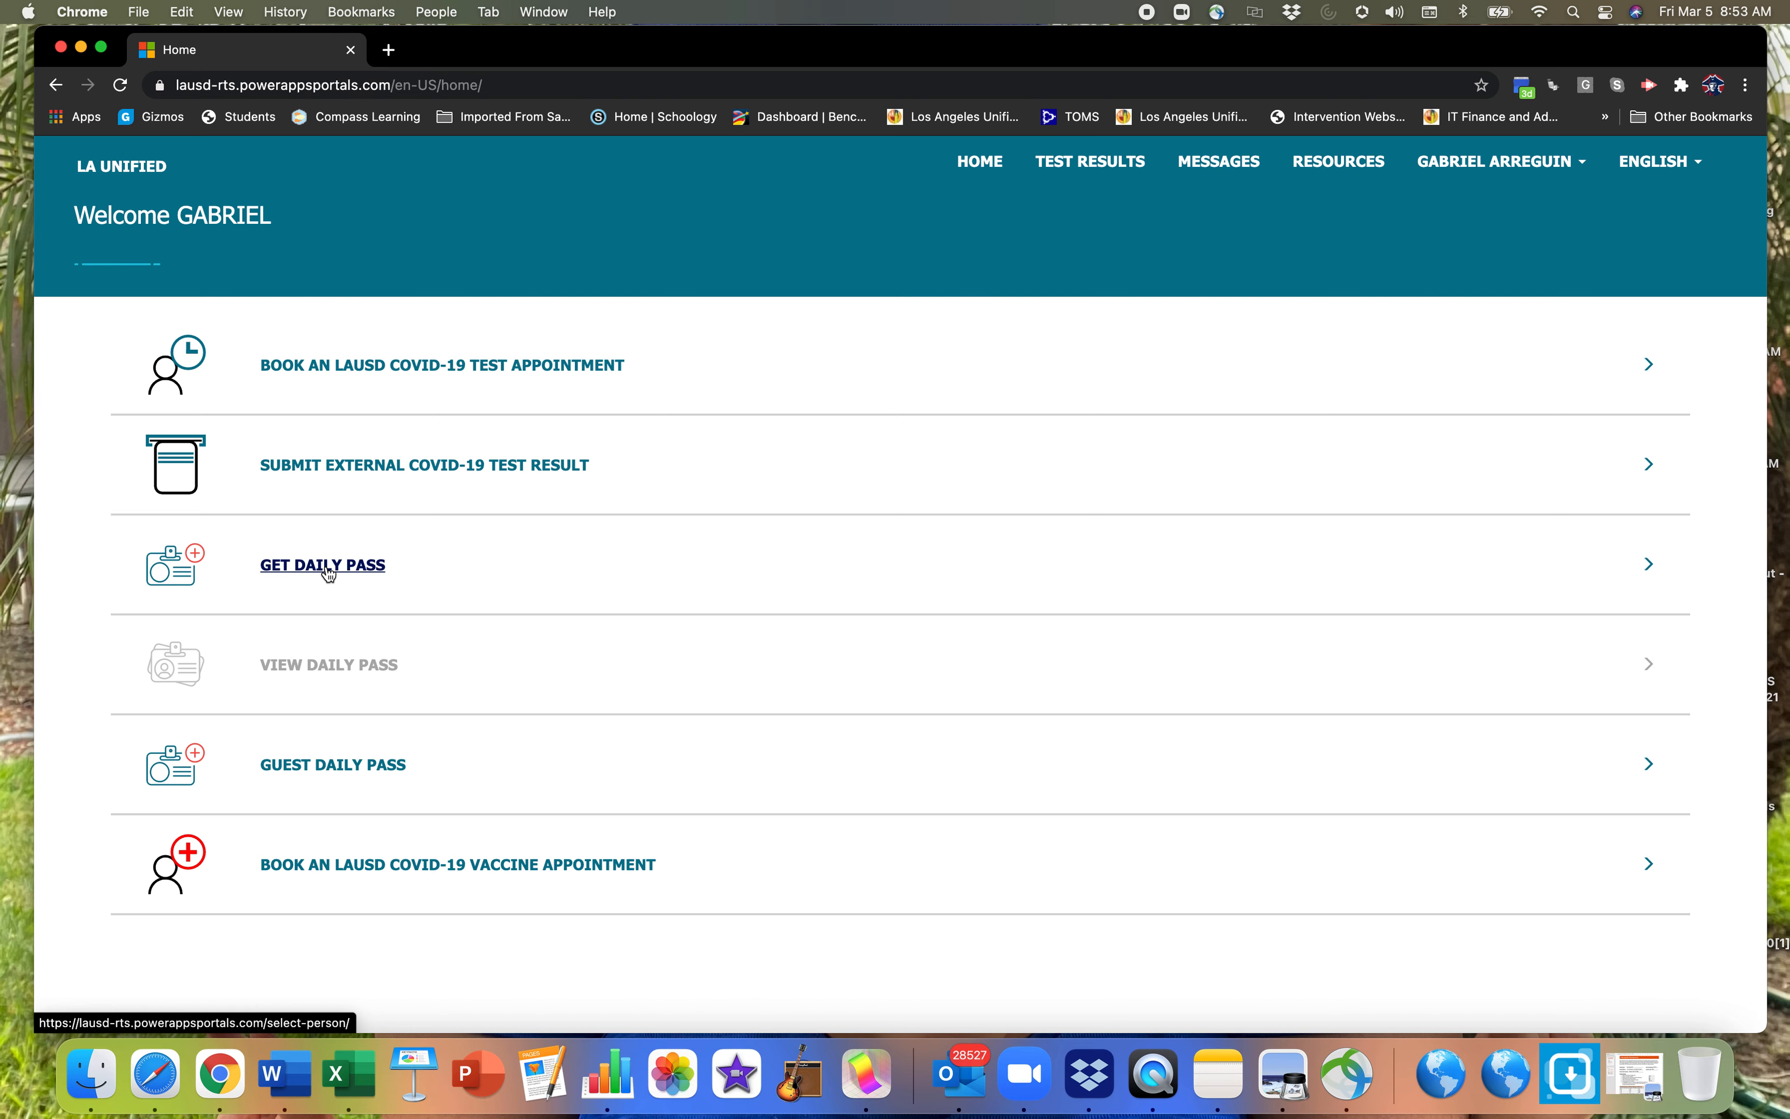
left_click(322, 564)
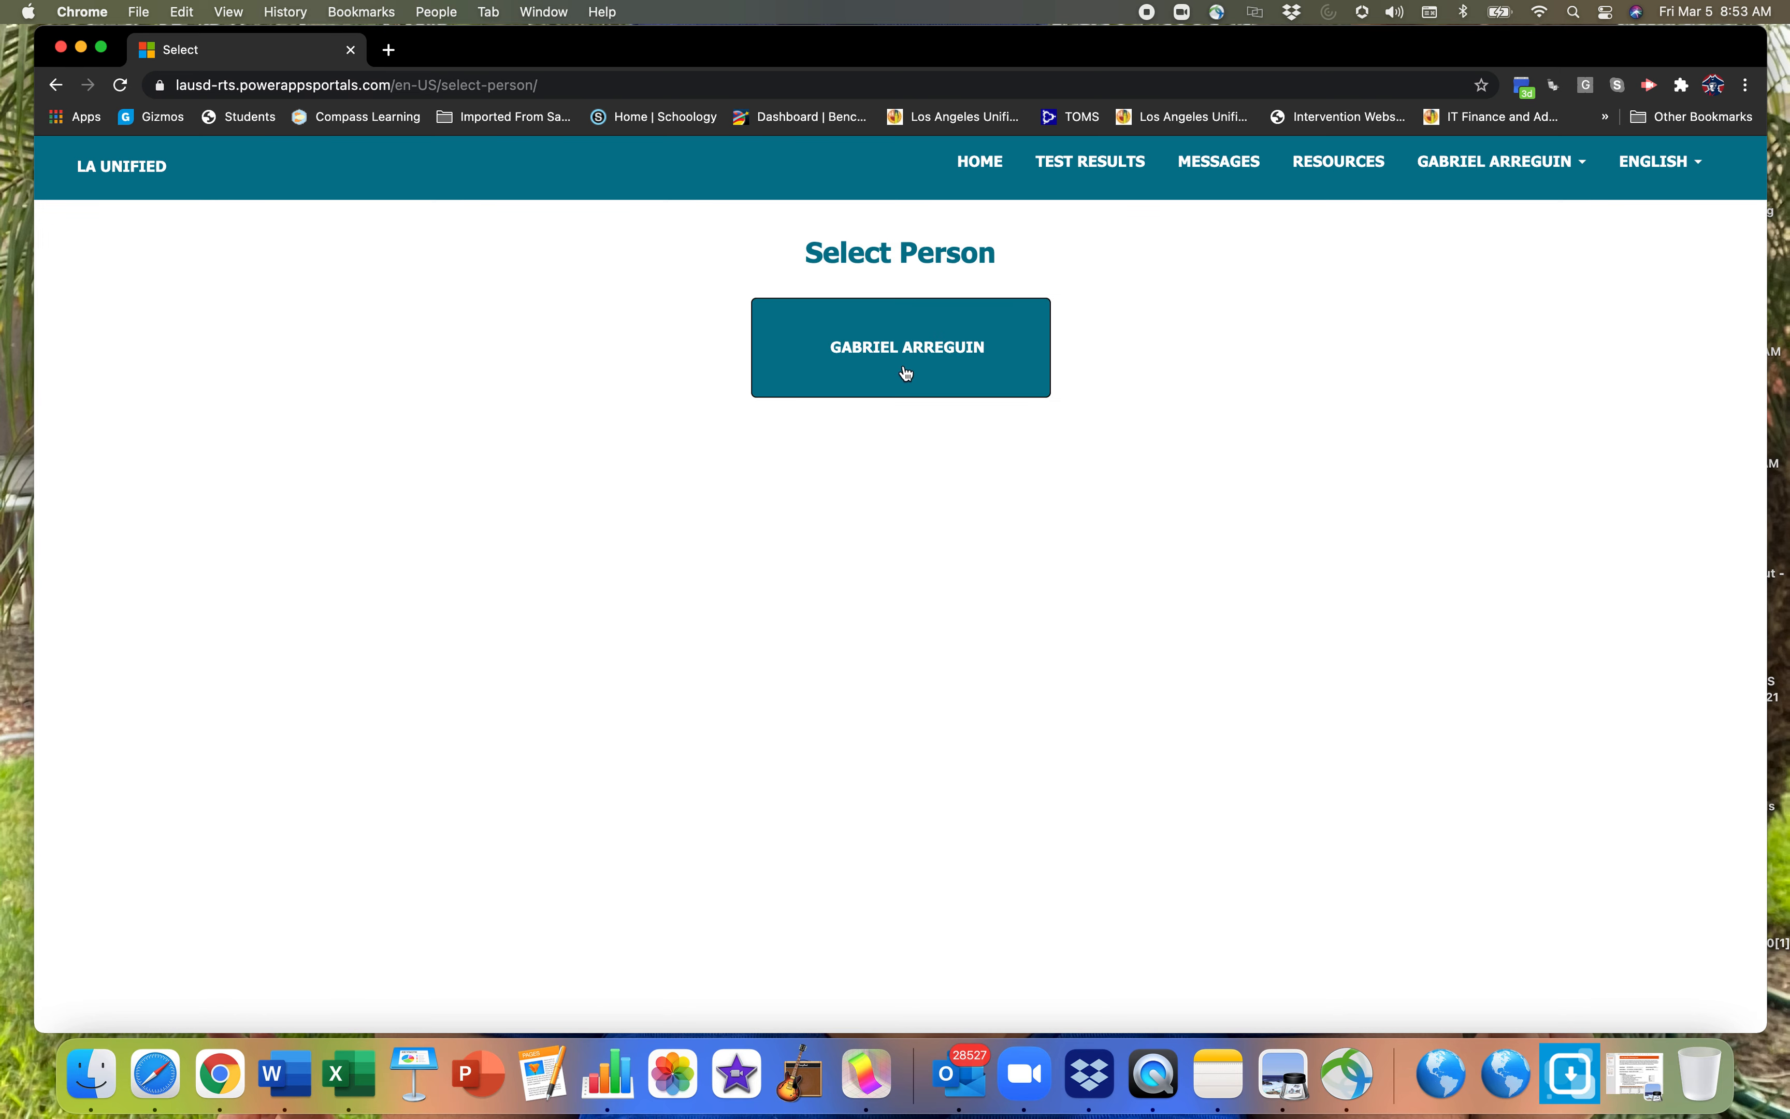
left_click(908, 371)
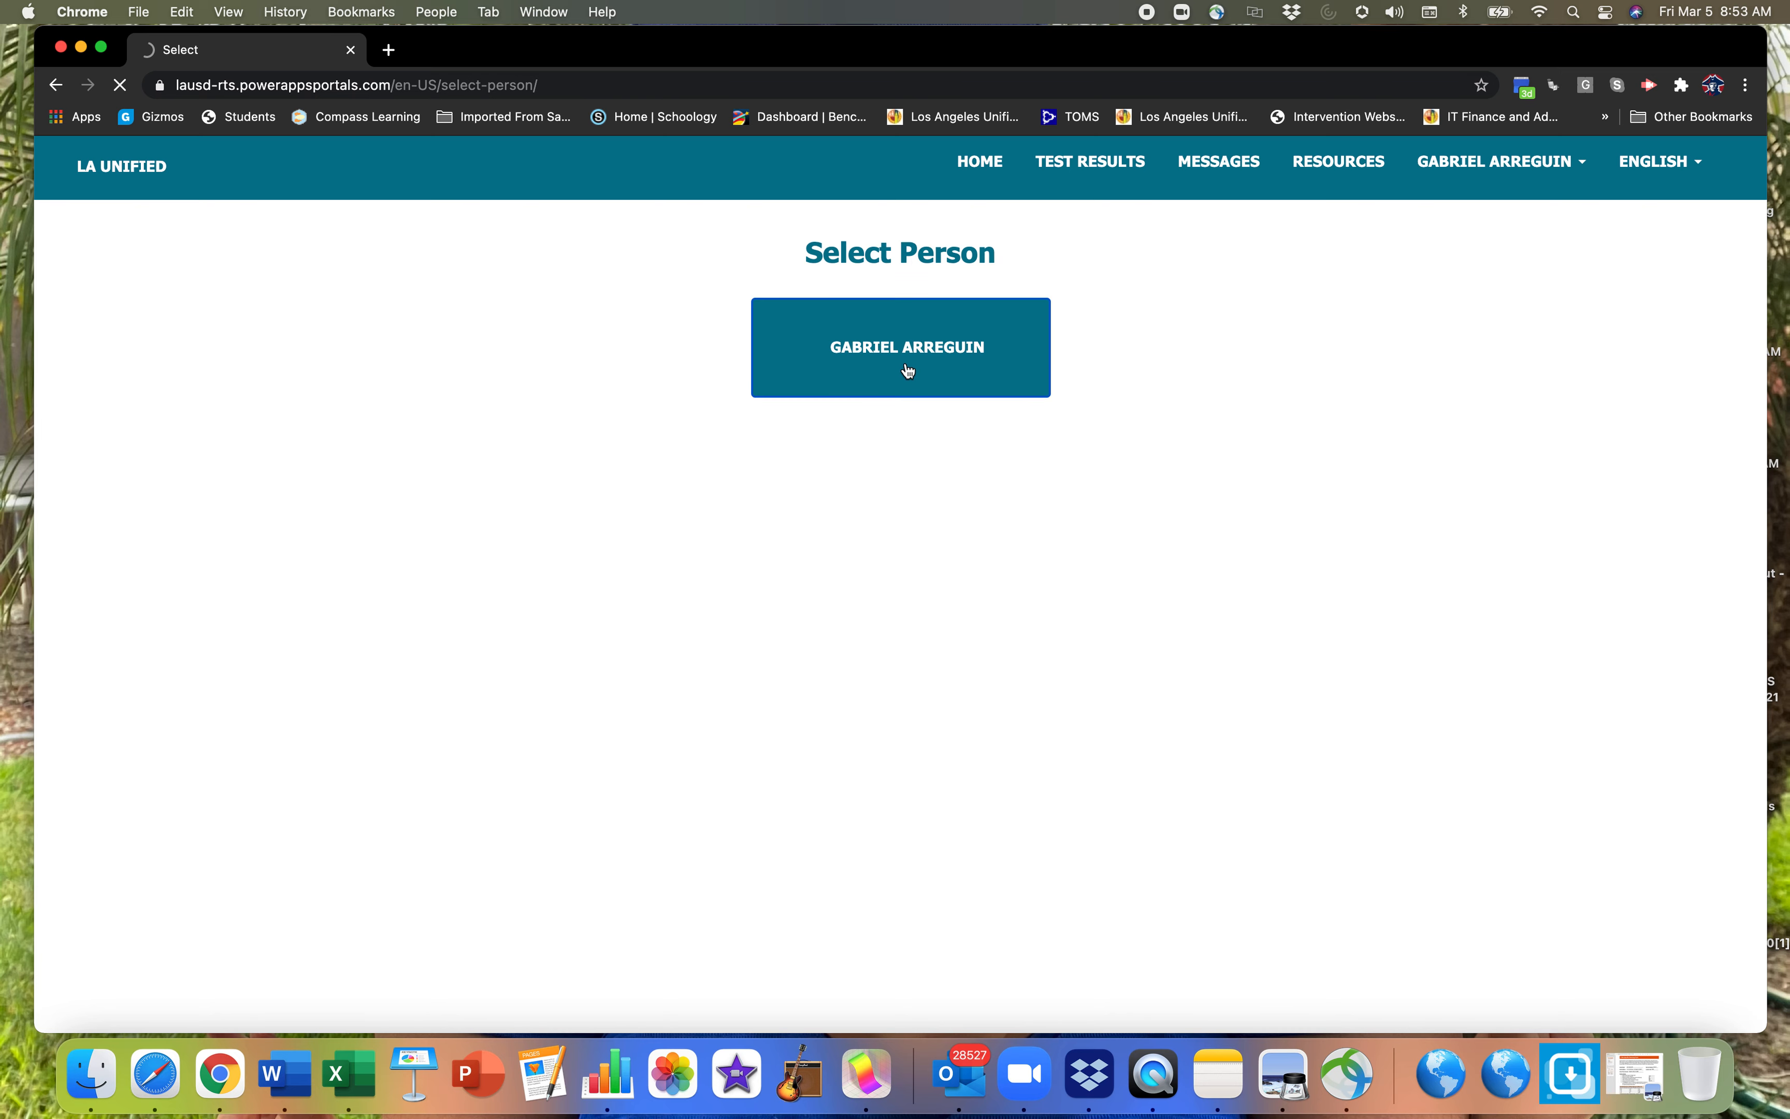
Select JOHN ADAMS MIDDLE SCHOOL from the location list
left_click(908, 347)
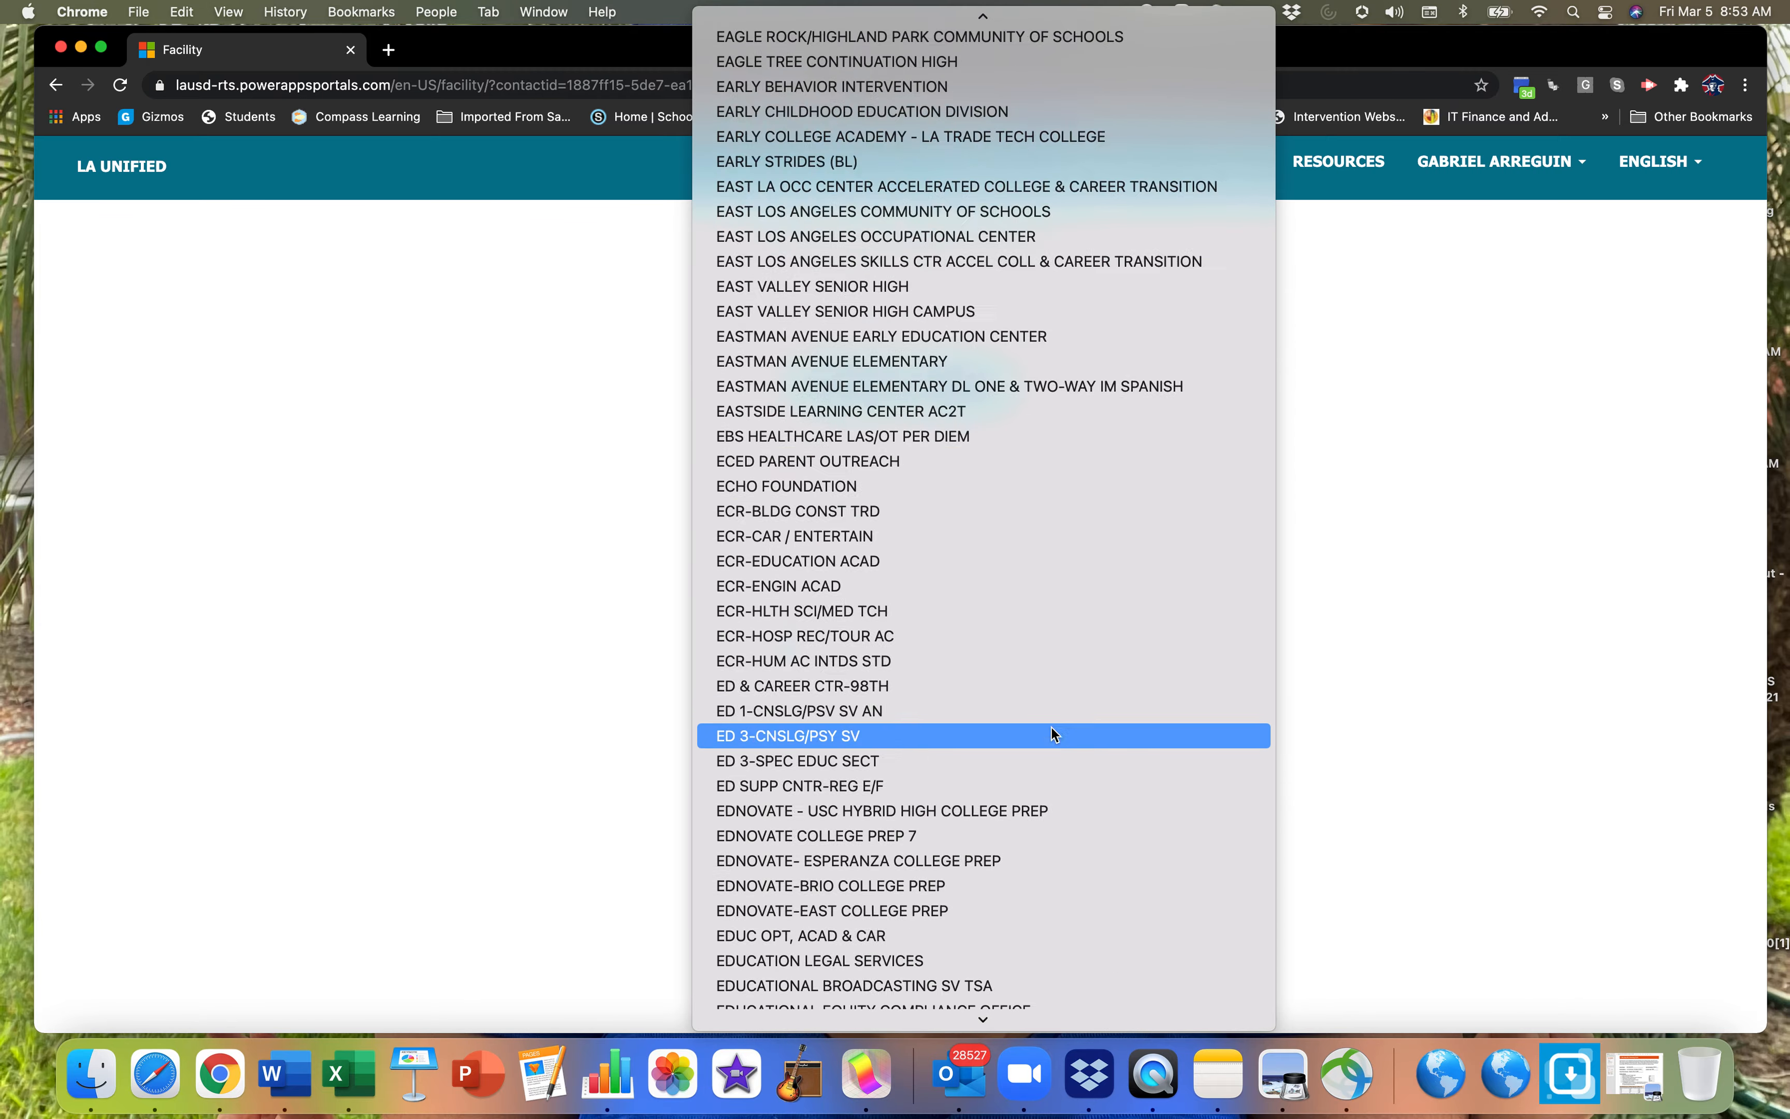
scroll("down", 3)
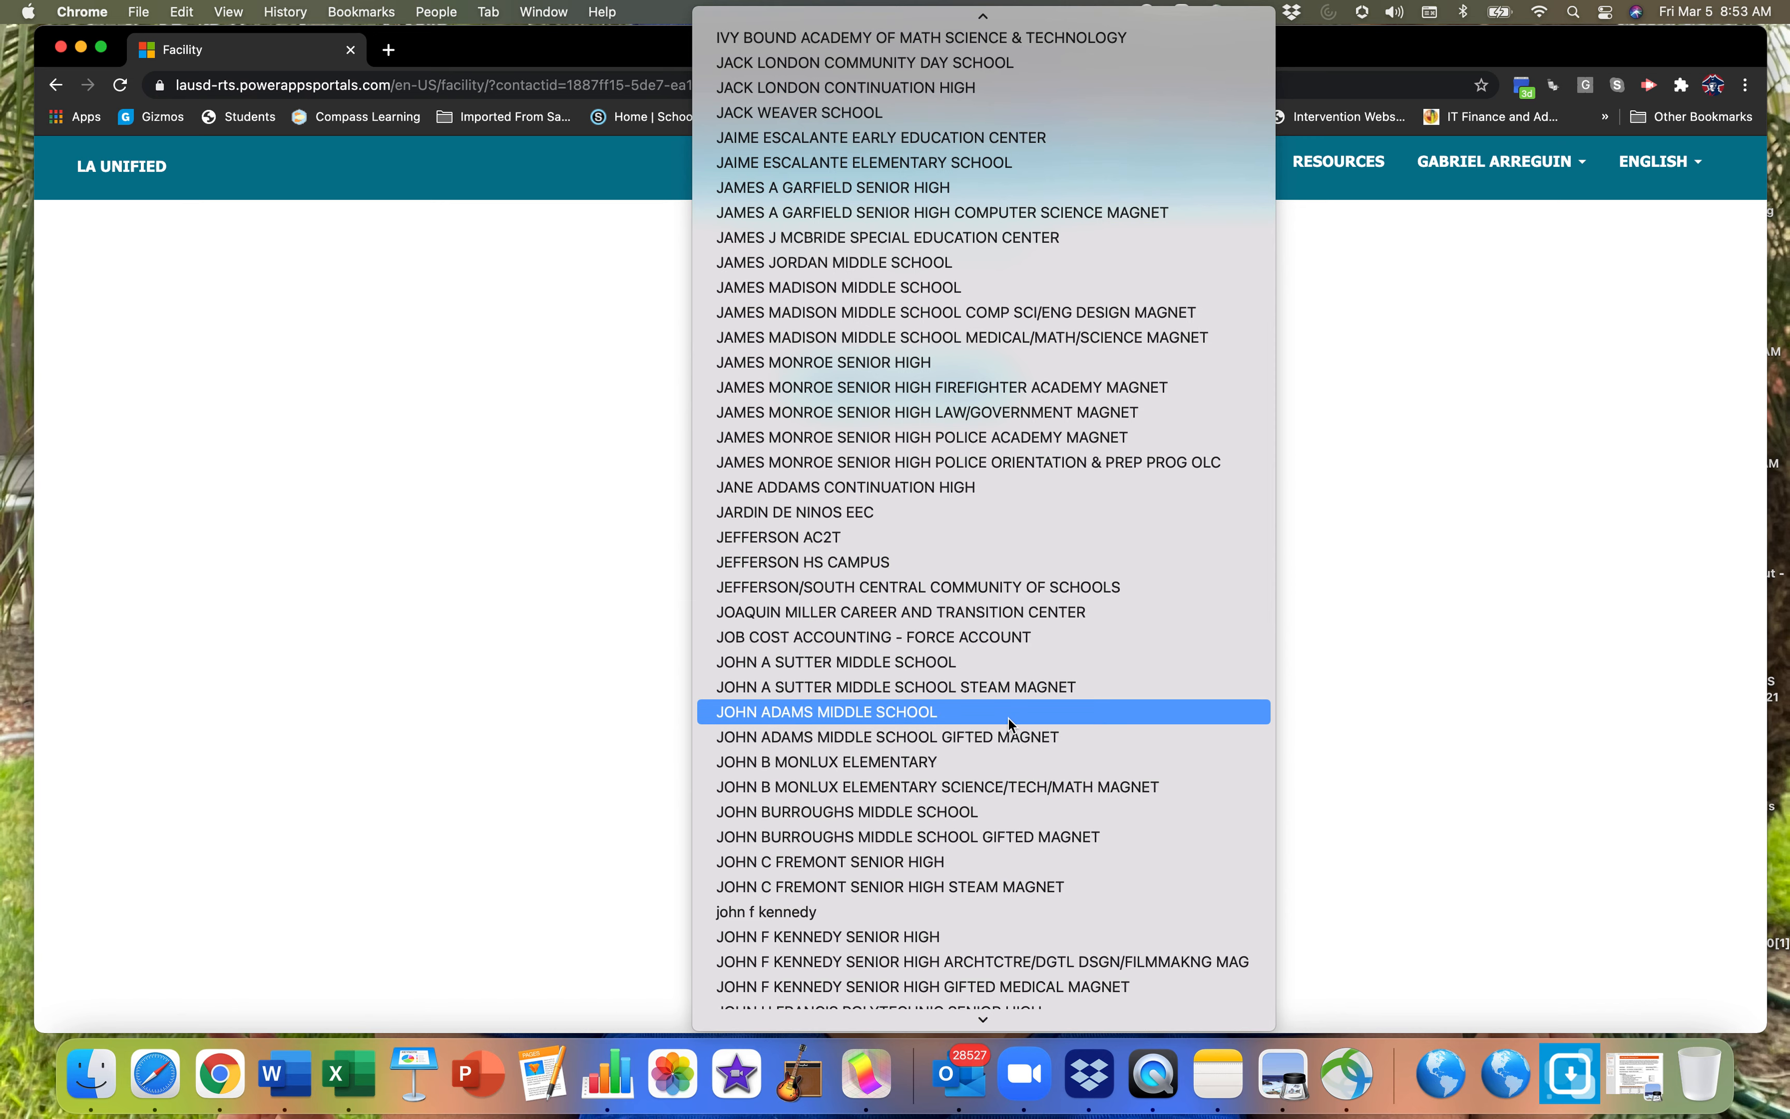
left_click(827, 712)
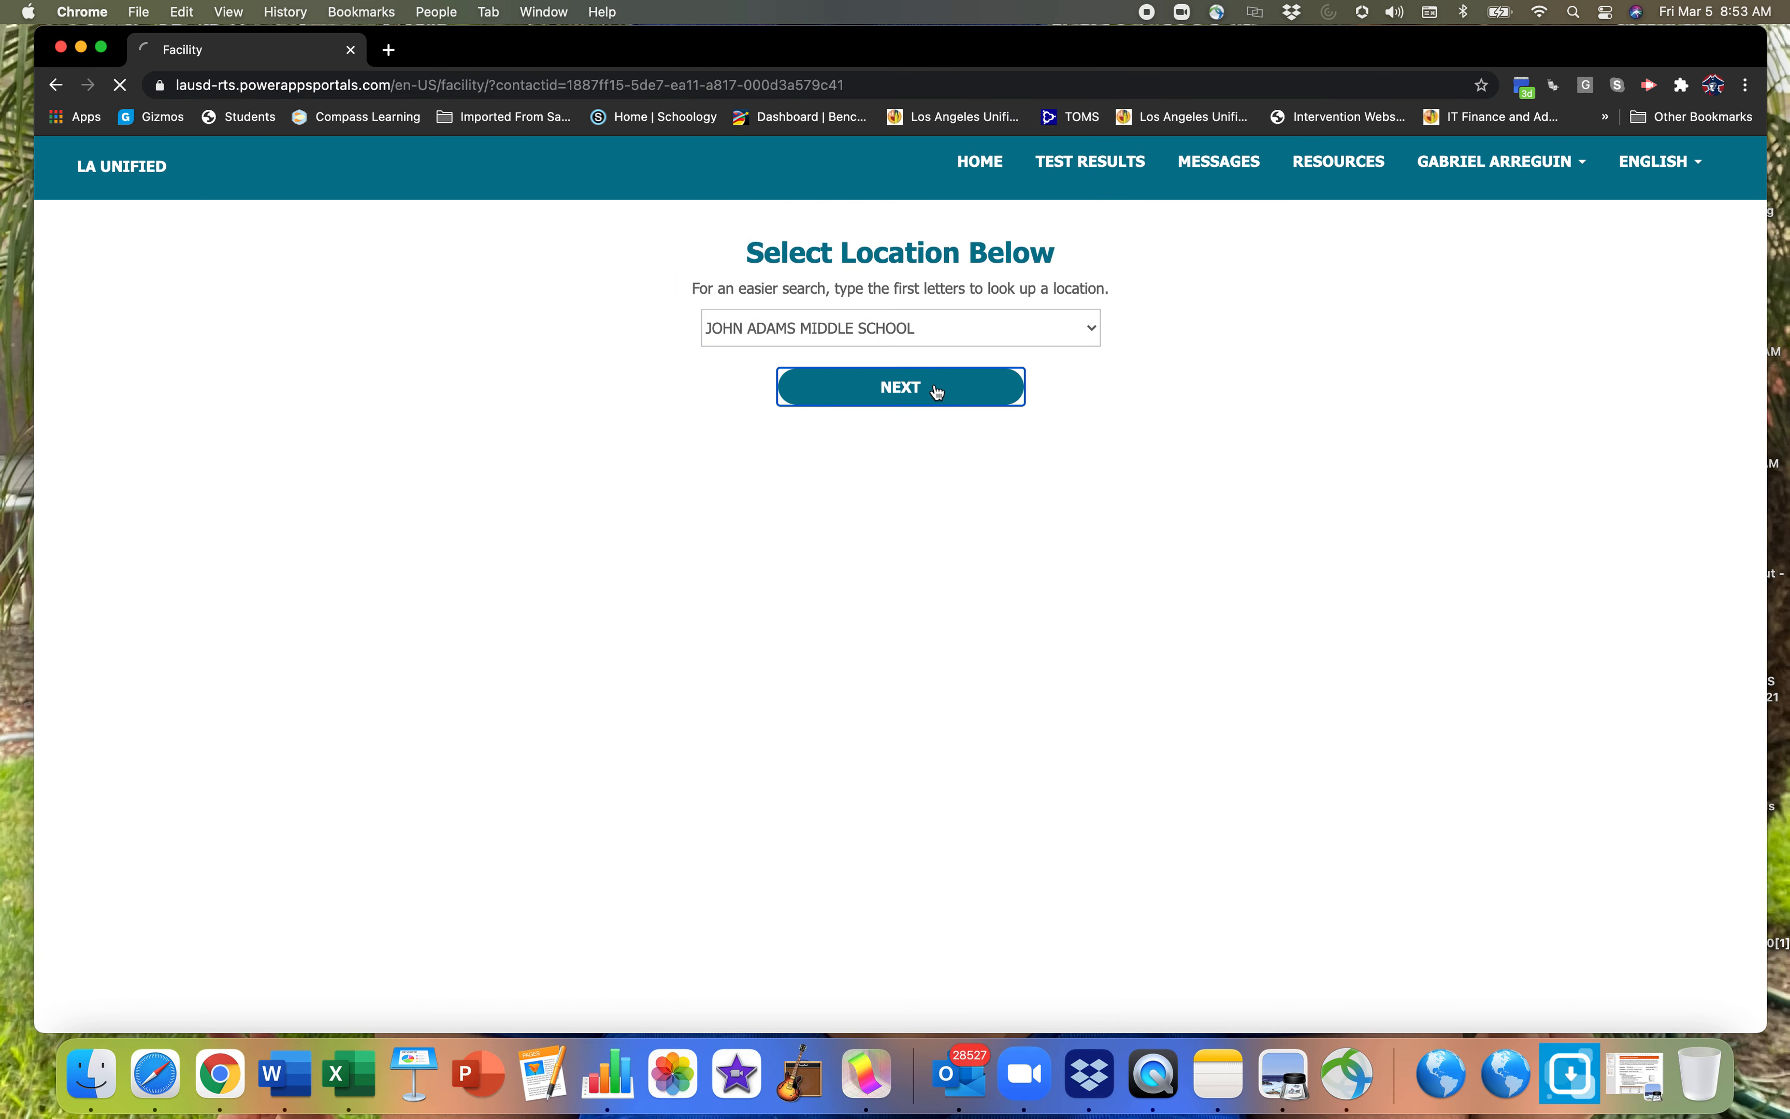
Continue with NEXT to reach the daily health check commitment page
left_click(932, 390)
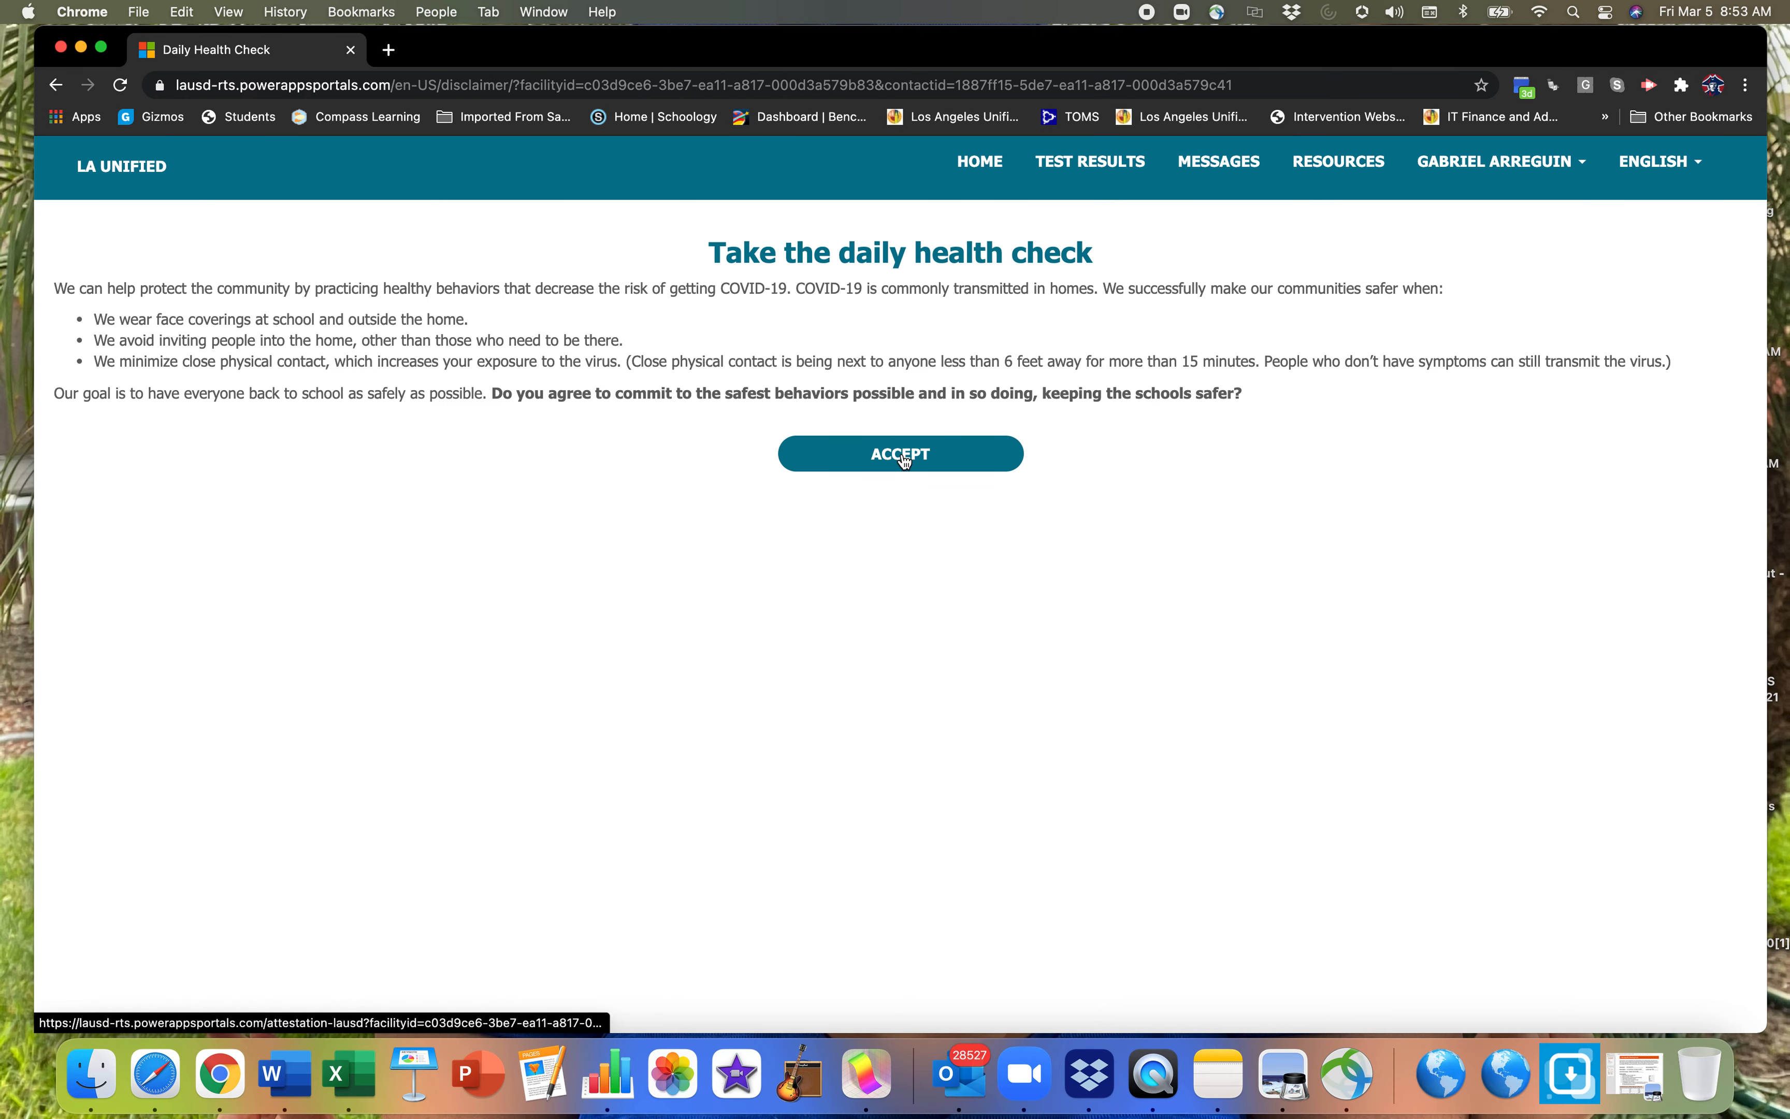
mouse_move(793, 585)
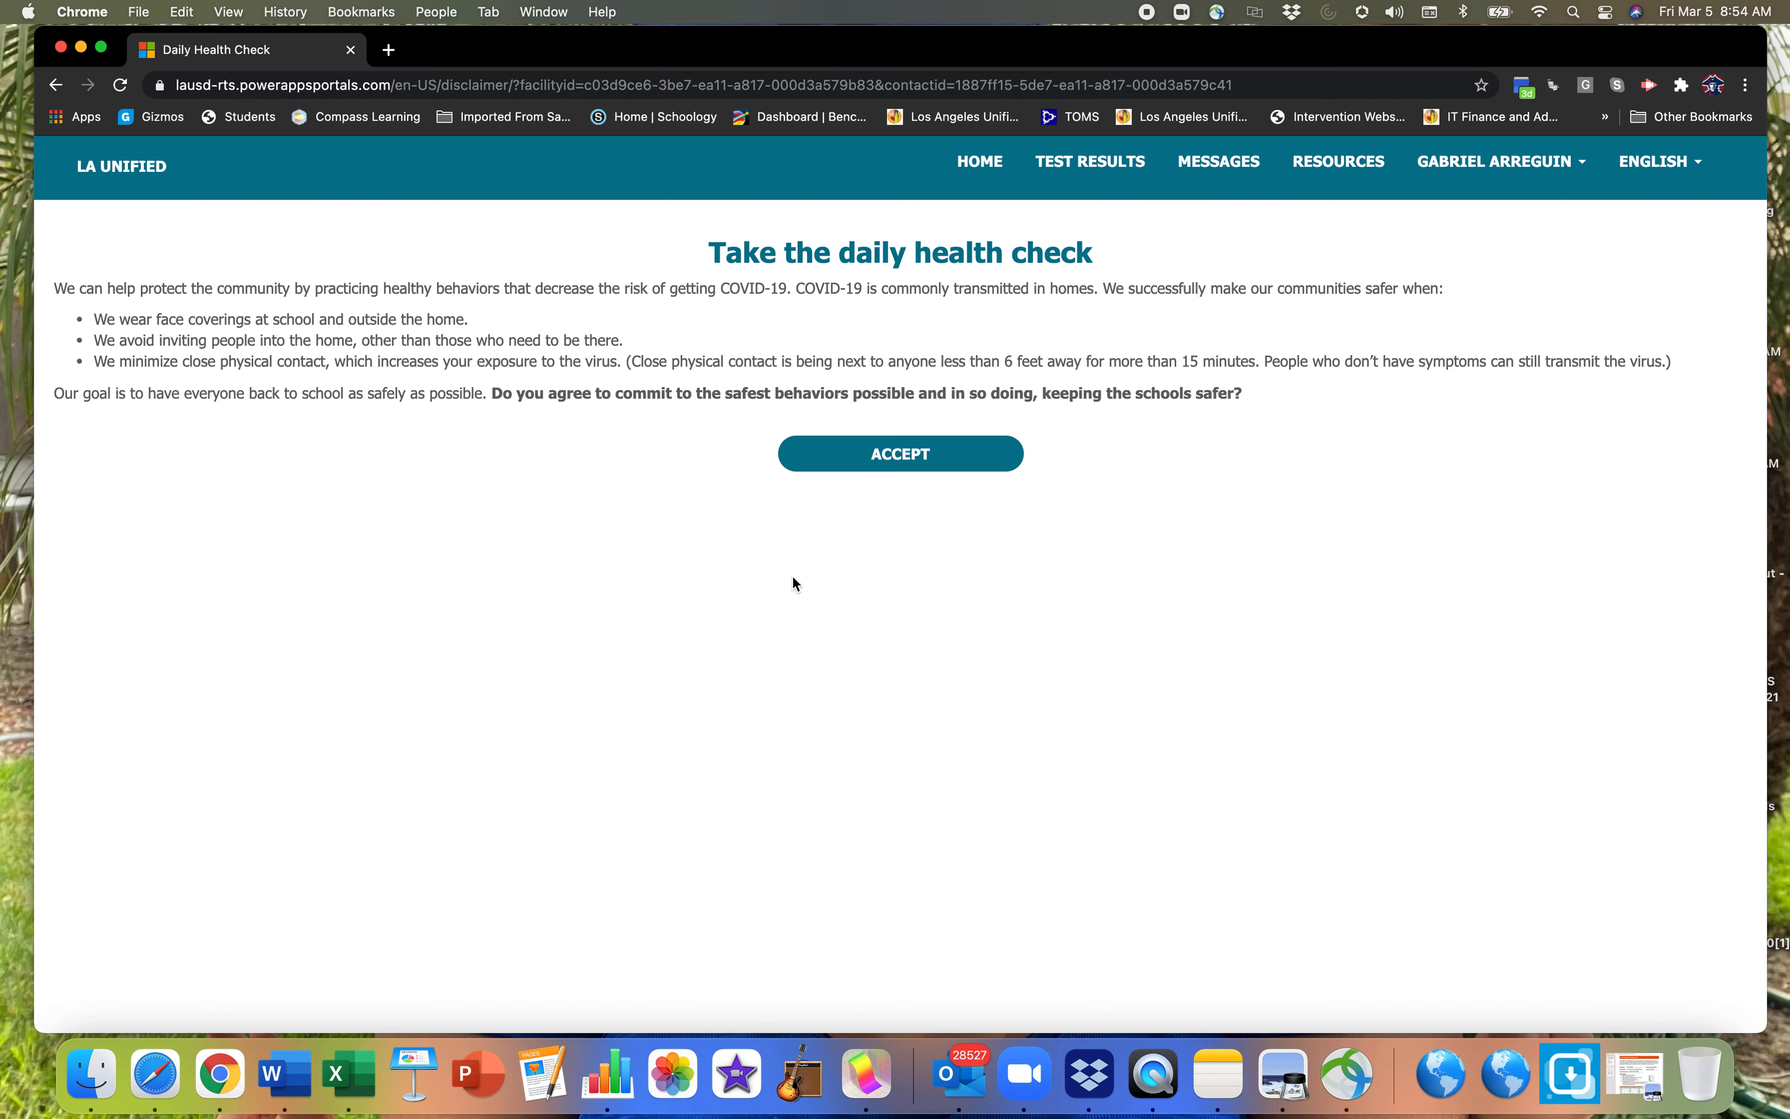
mouse_move(871, 434)
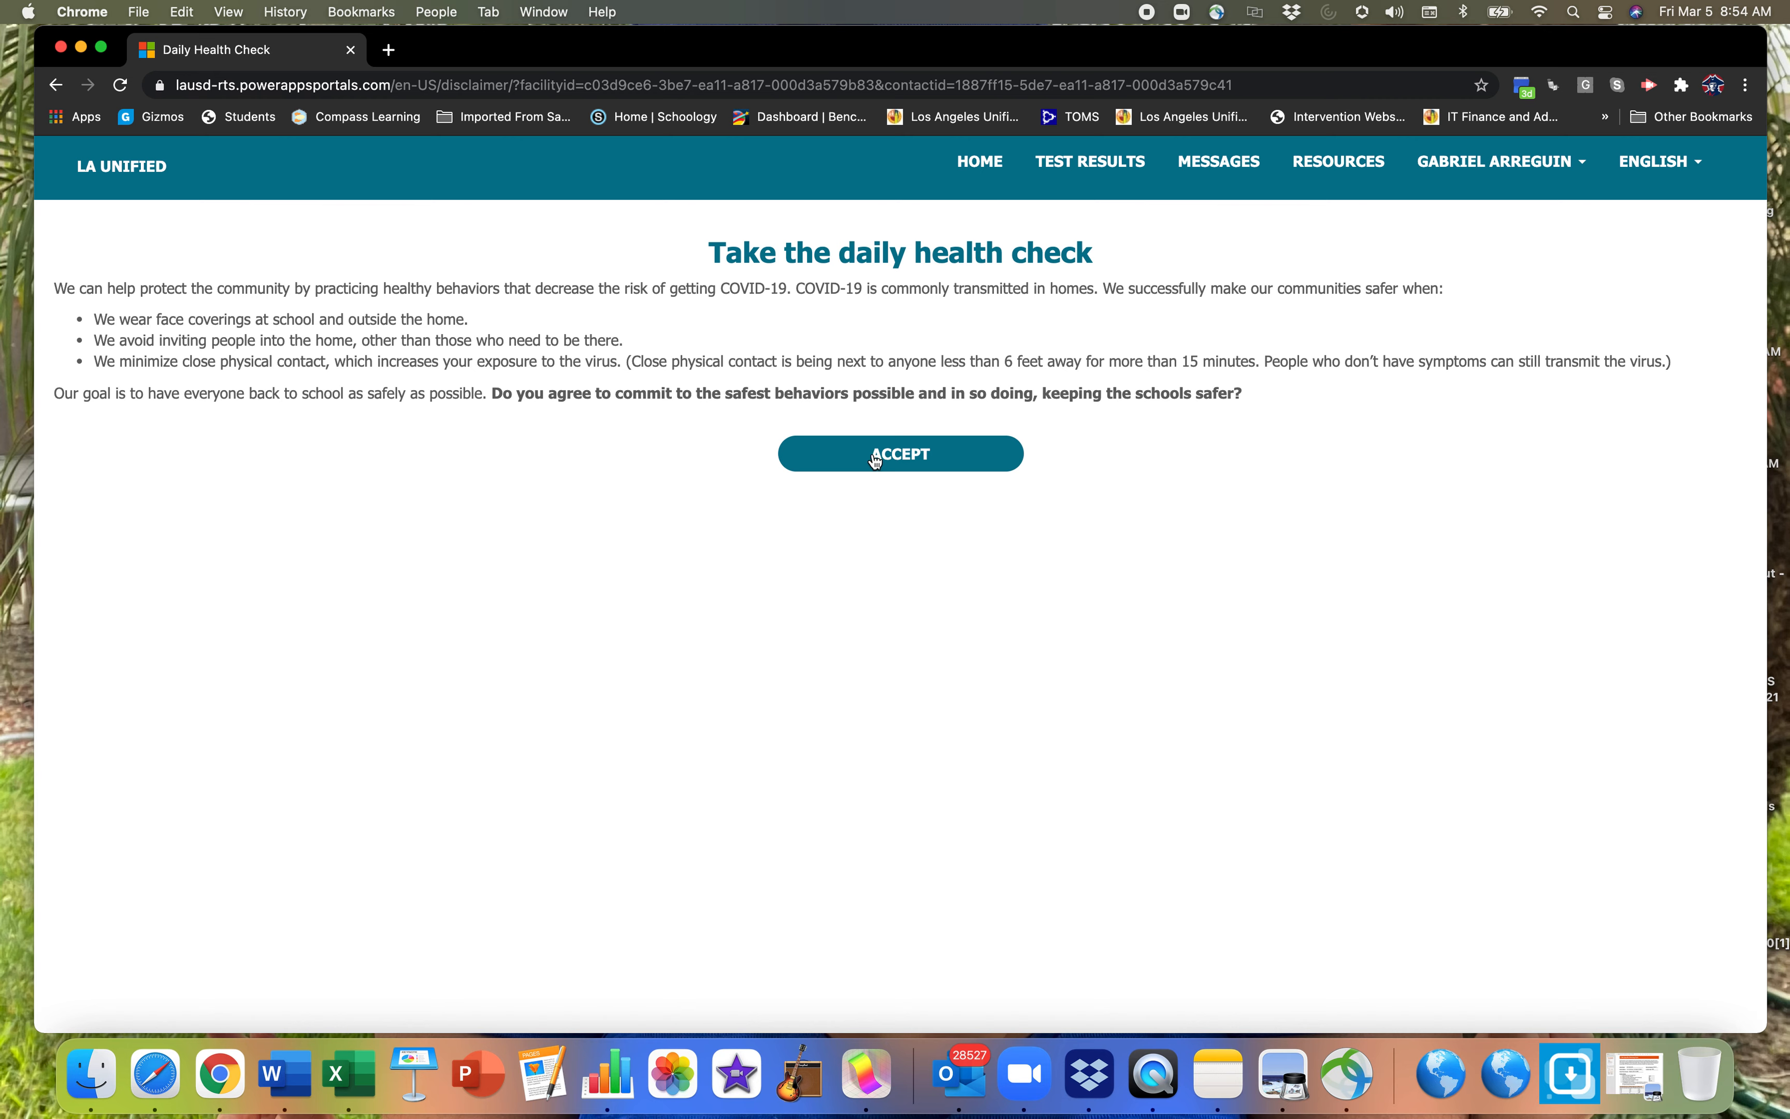
mouse_move(904, 463)
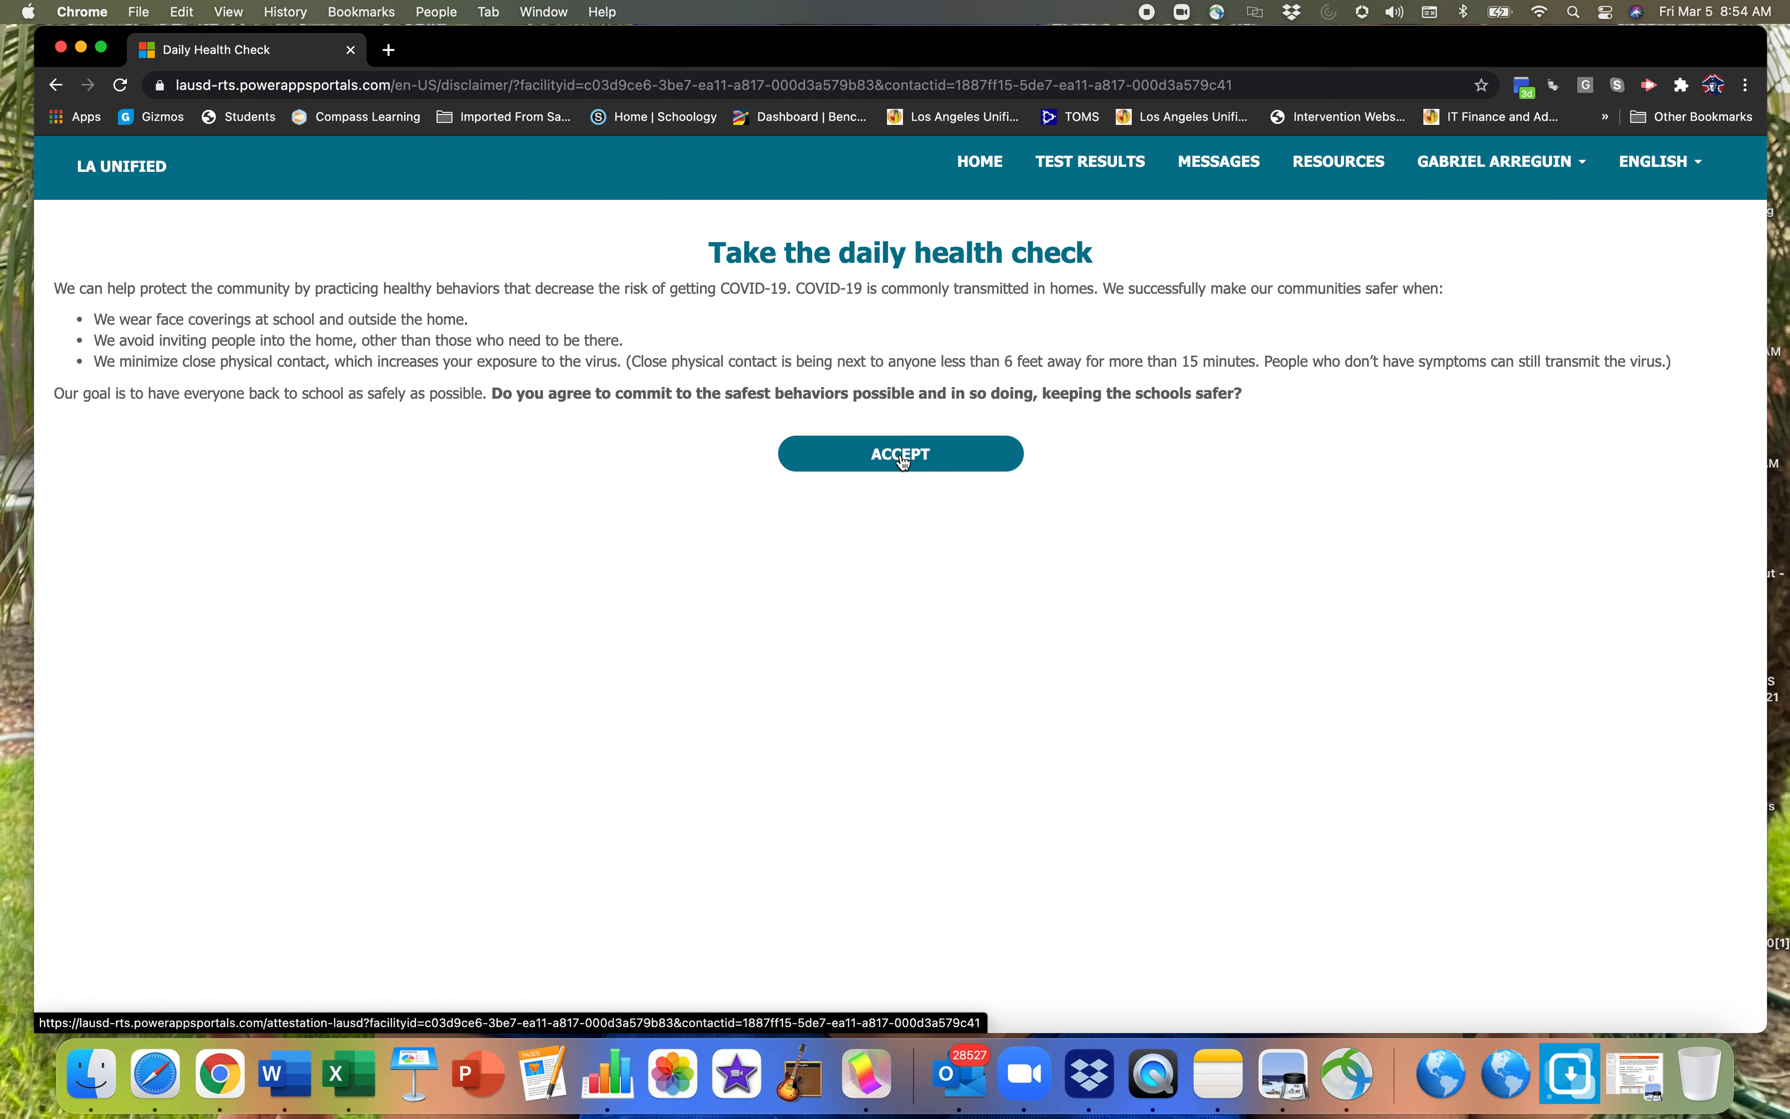
Accept the safe-behaviour commitment and scroll the attestation statements to the agree buttons
left_click(901, 454)
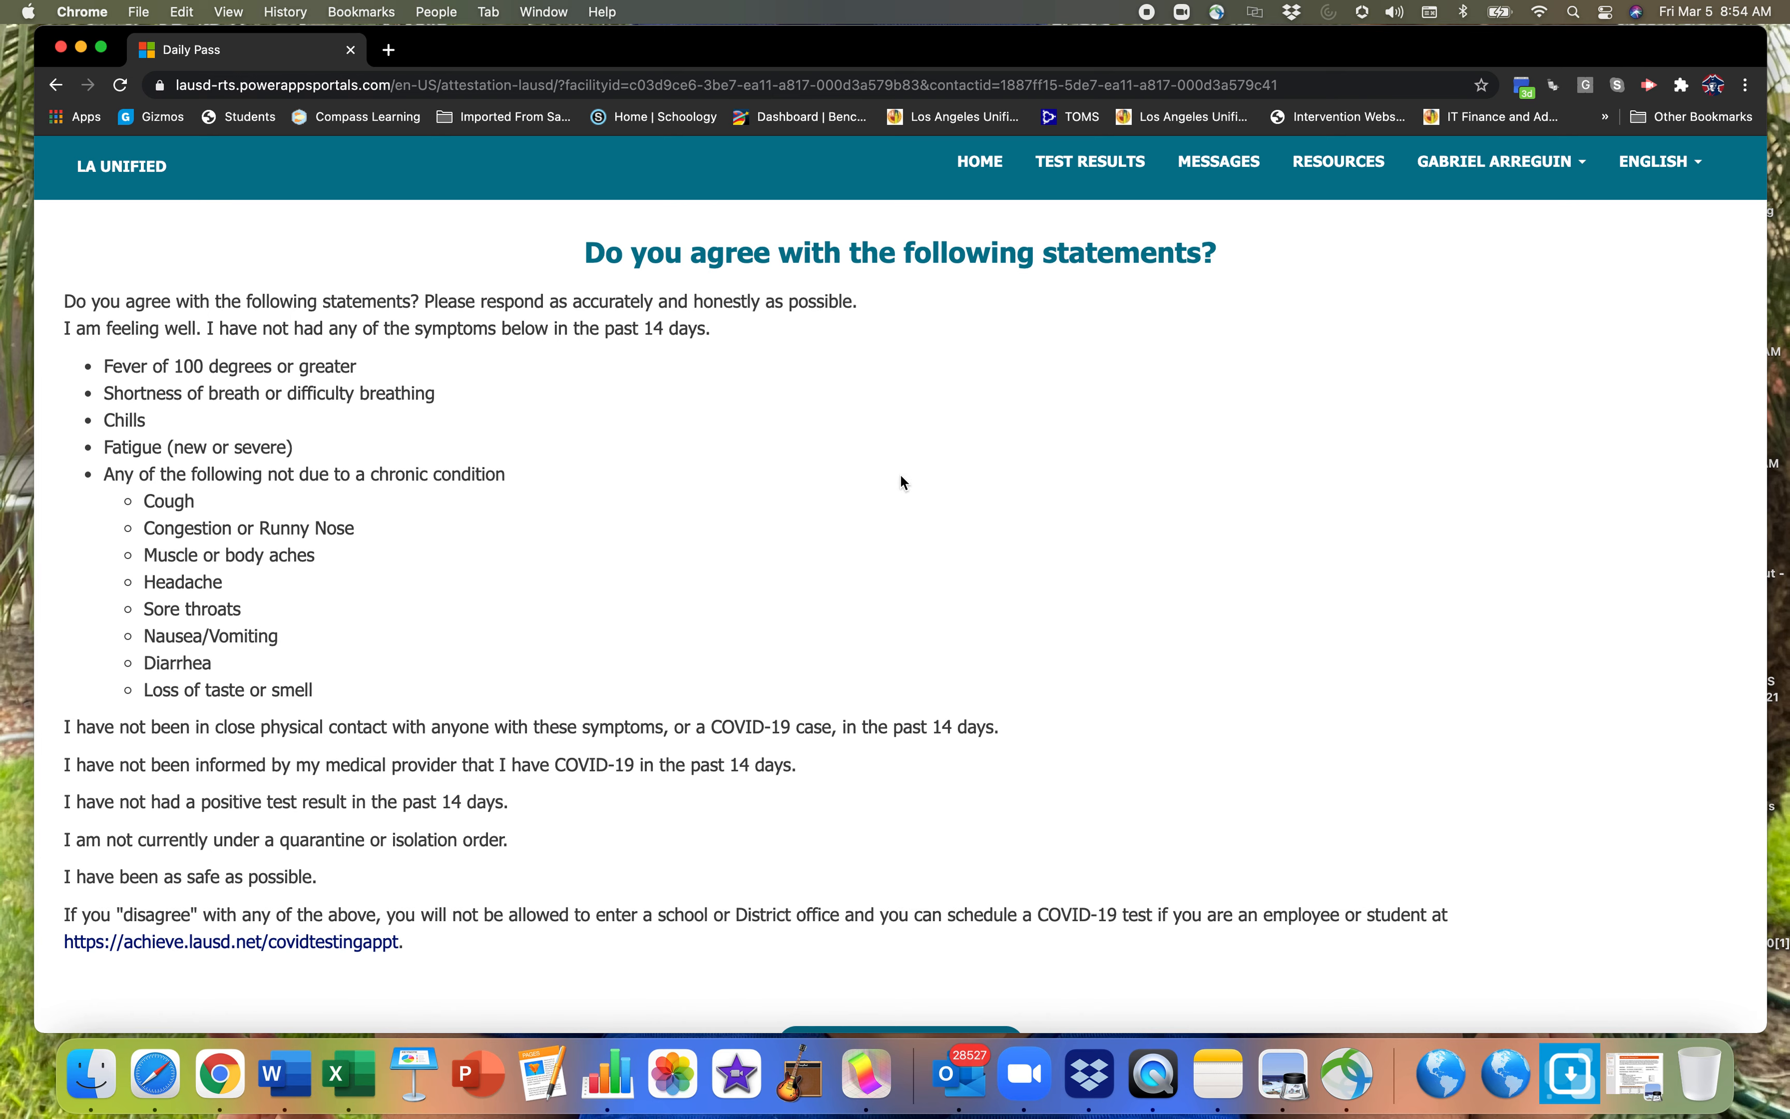
scroll("down", 3)
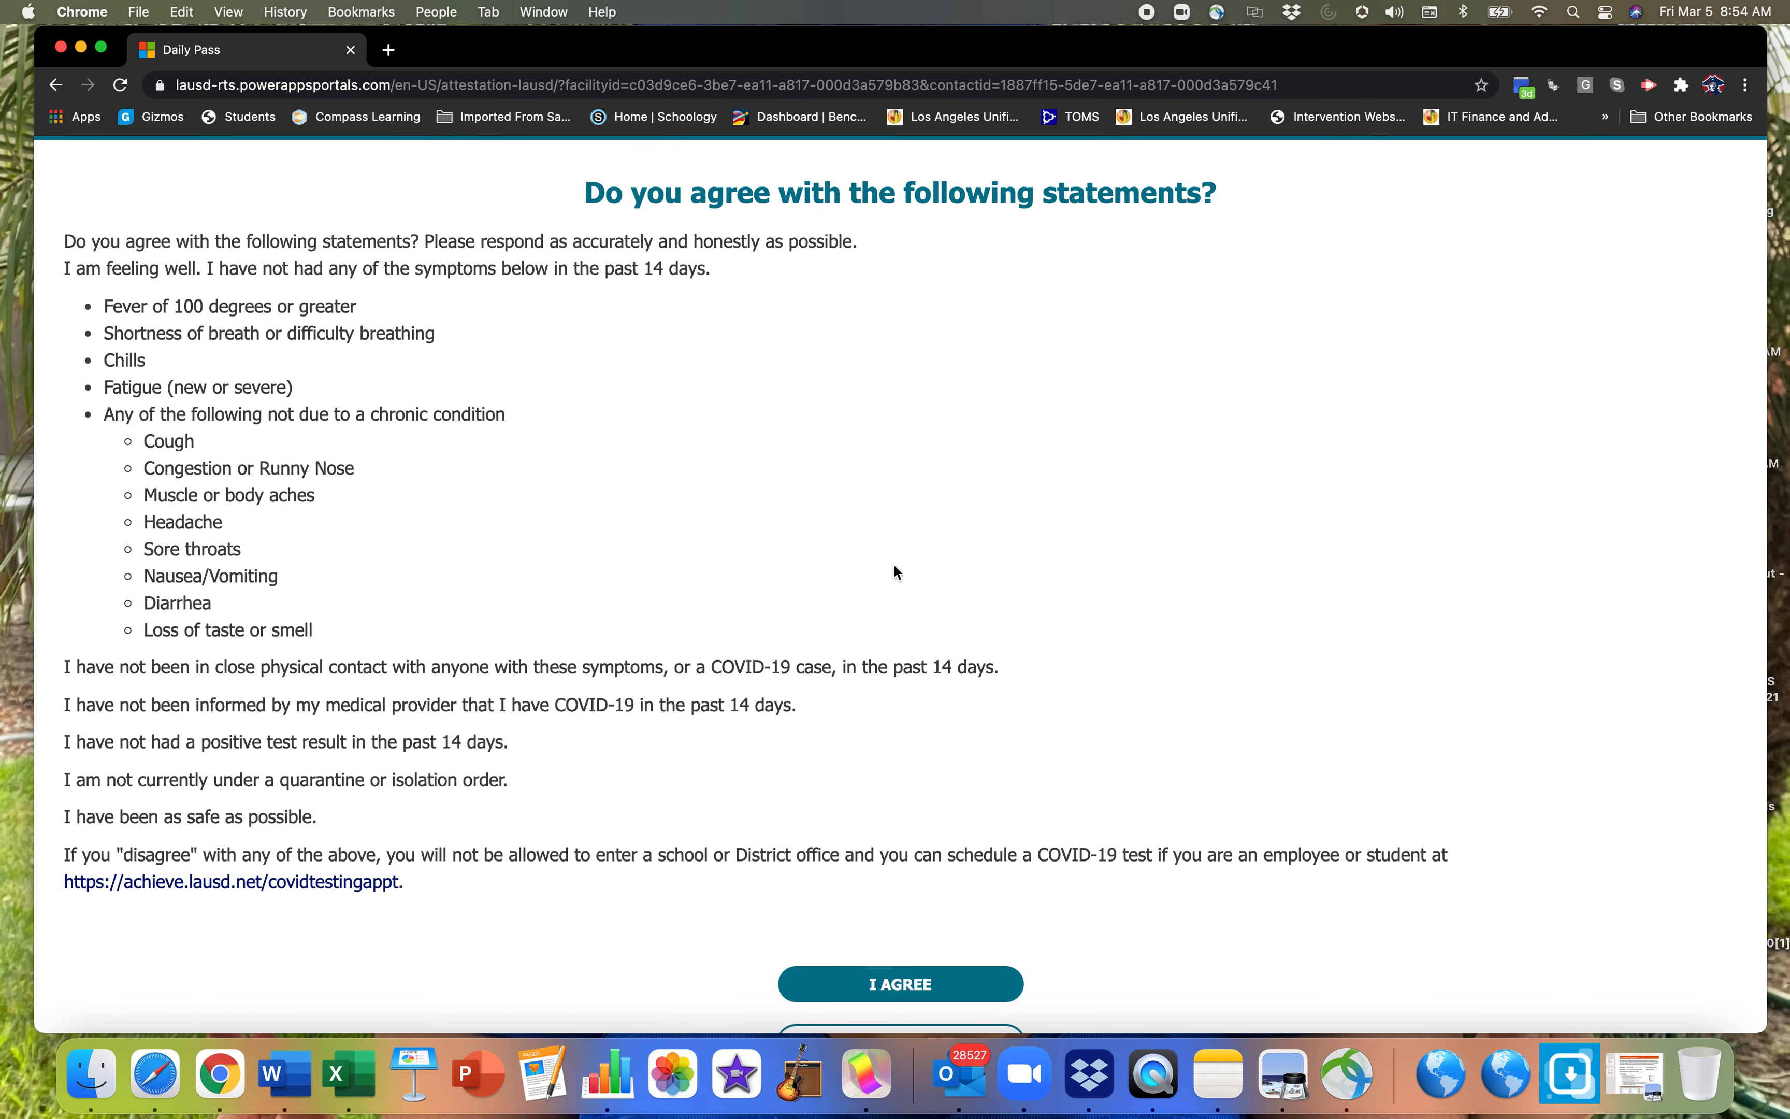
mouse_move(864, 506)
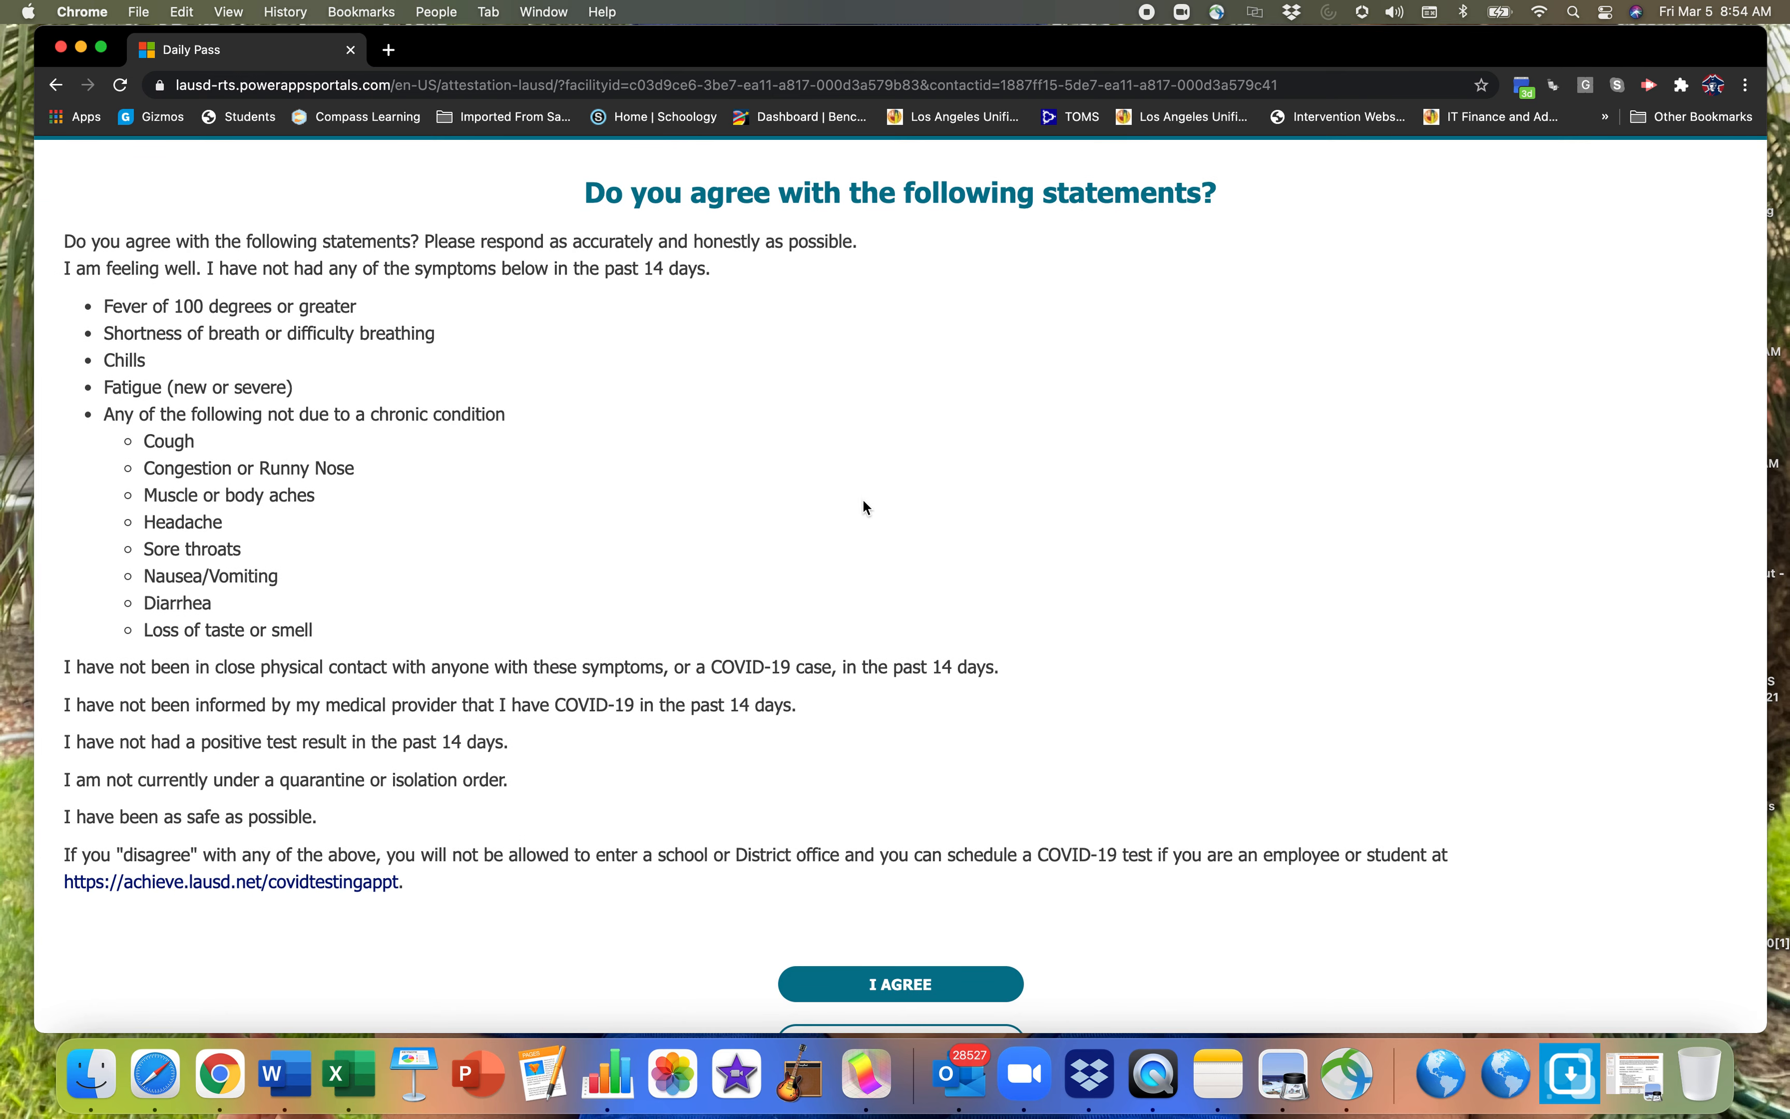
mouse_move(229, 372)
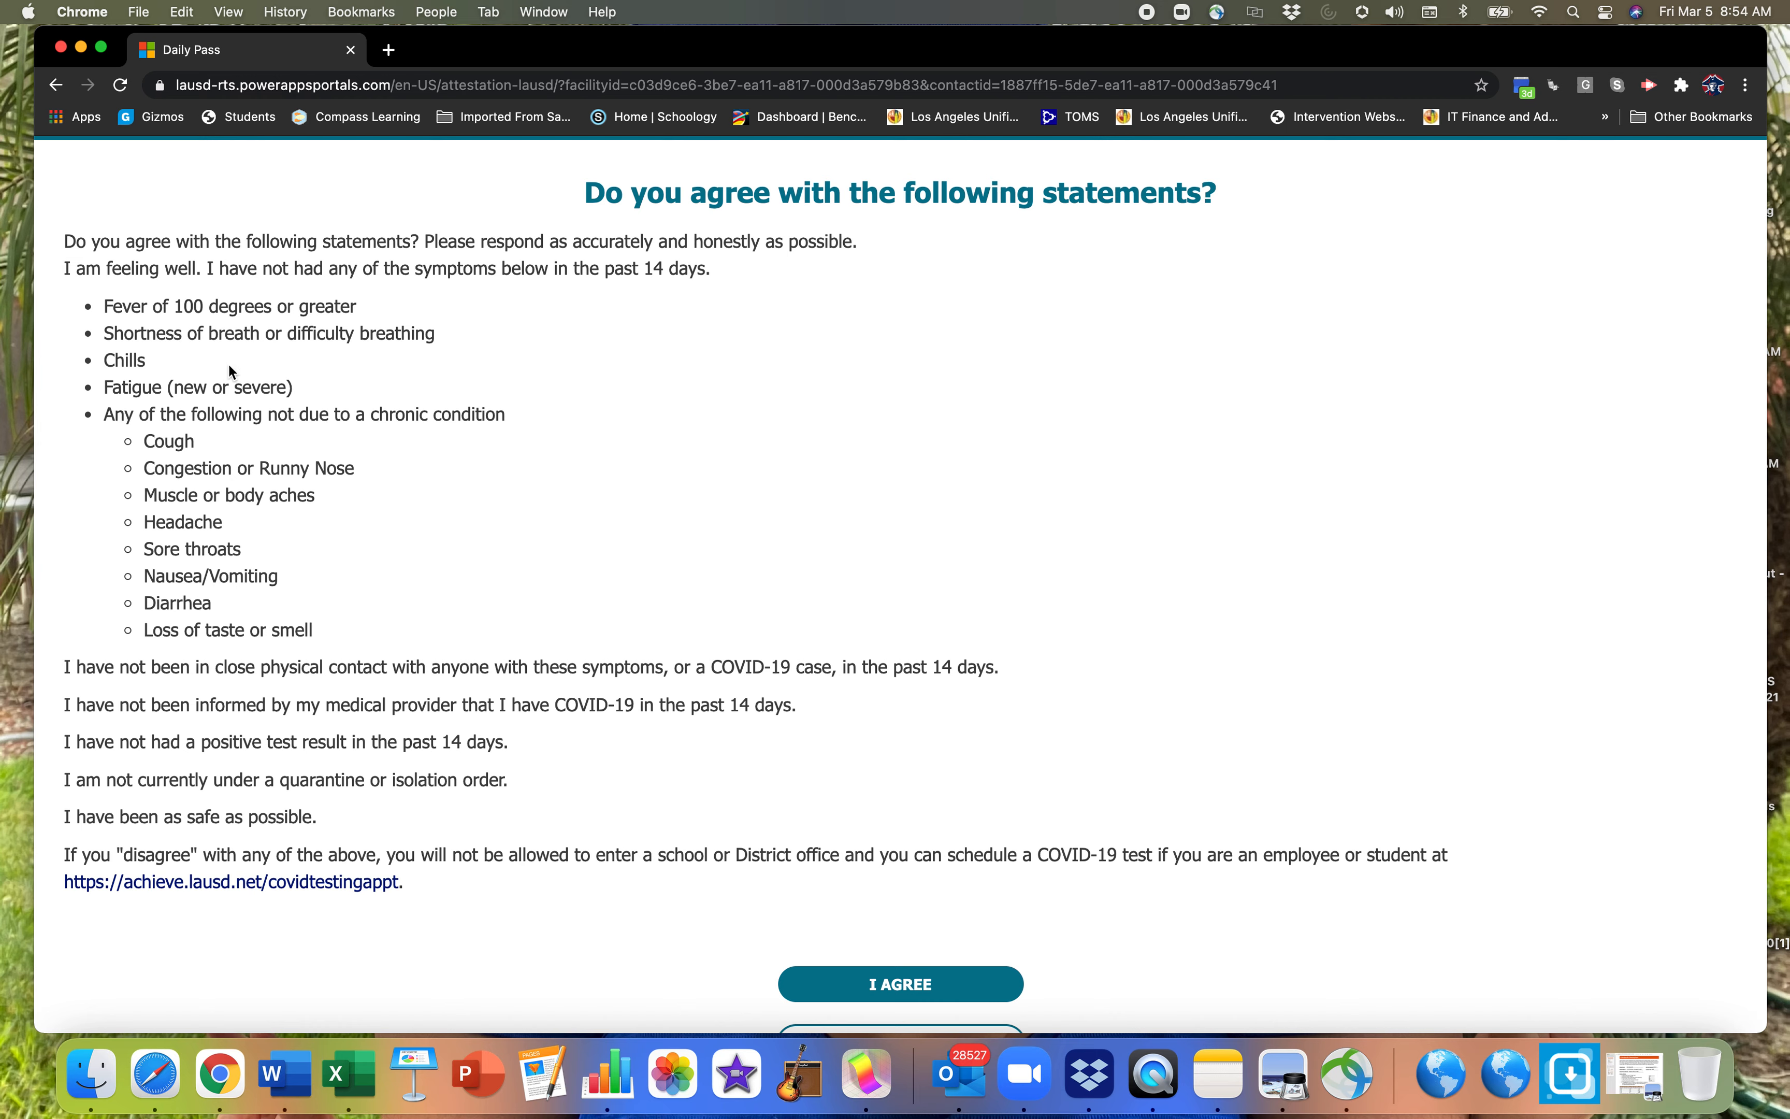
mouse_move(170, 438)
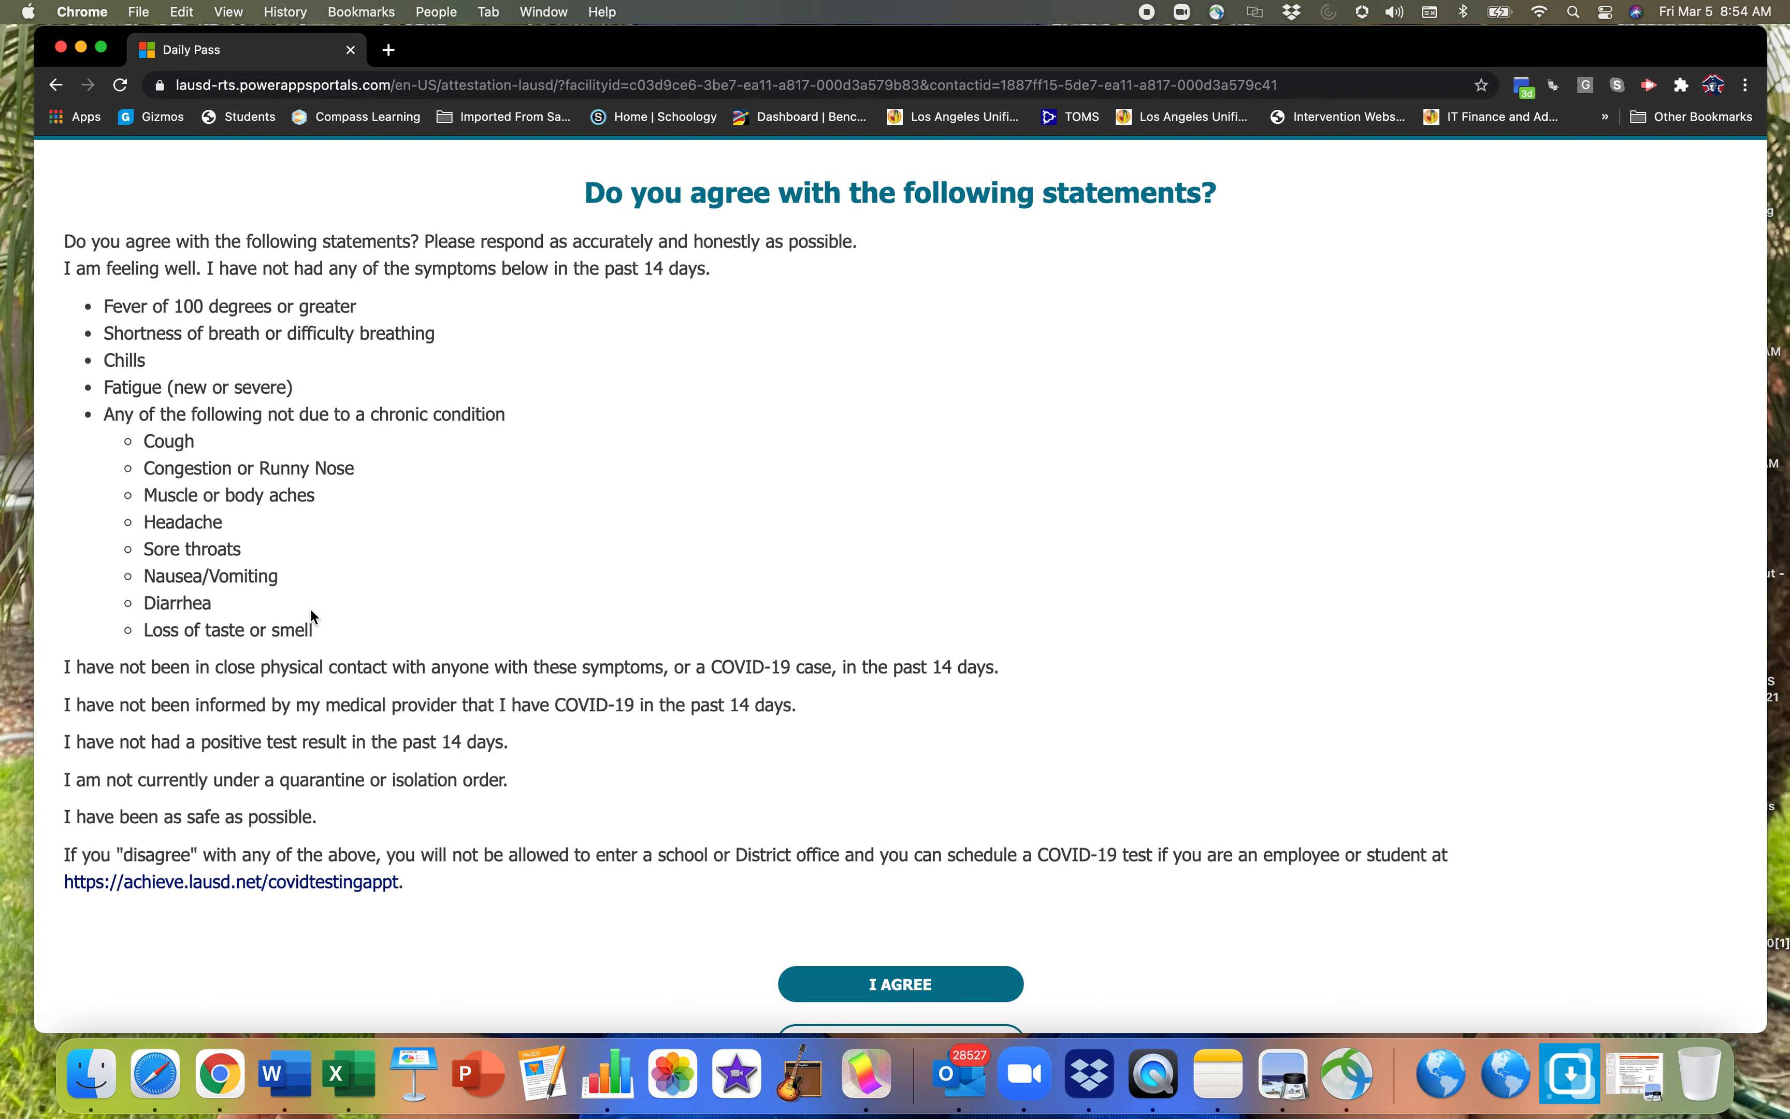
mouse_move(455, 804)
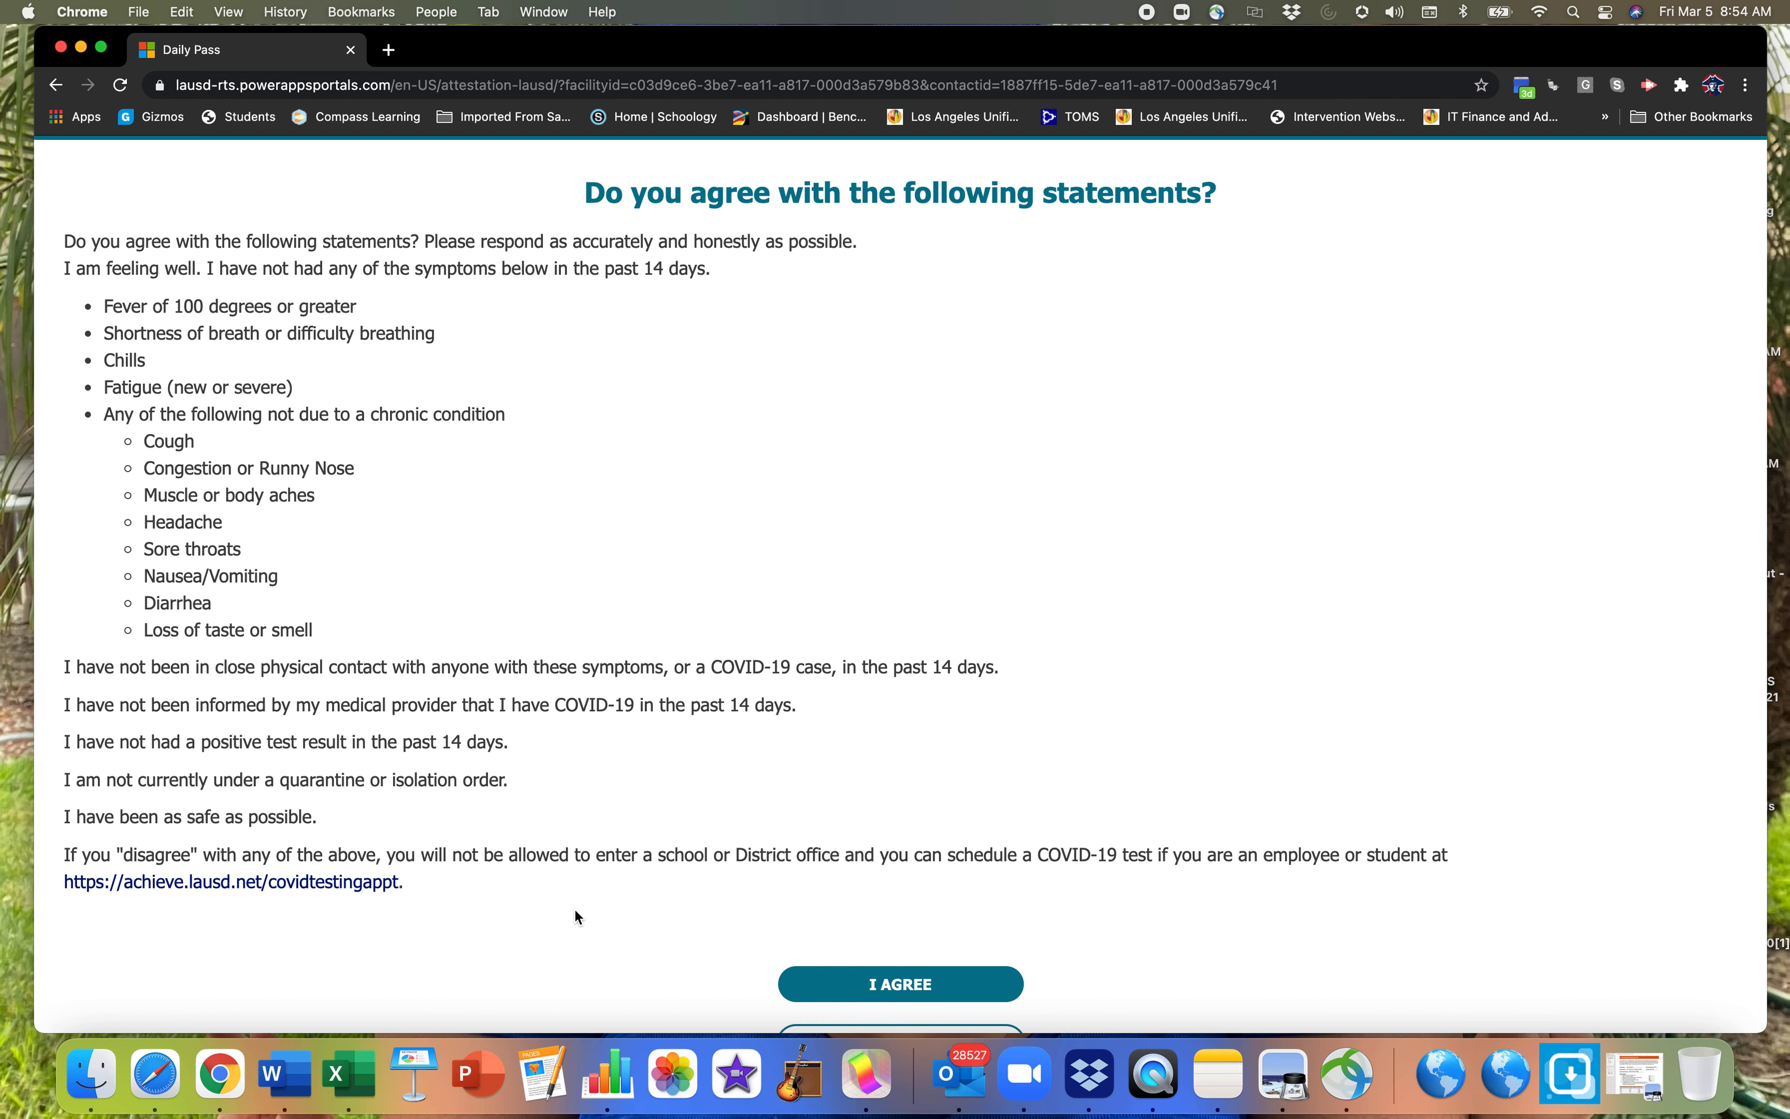
mouse_move(670, 775)
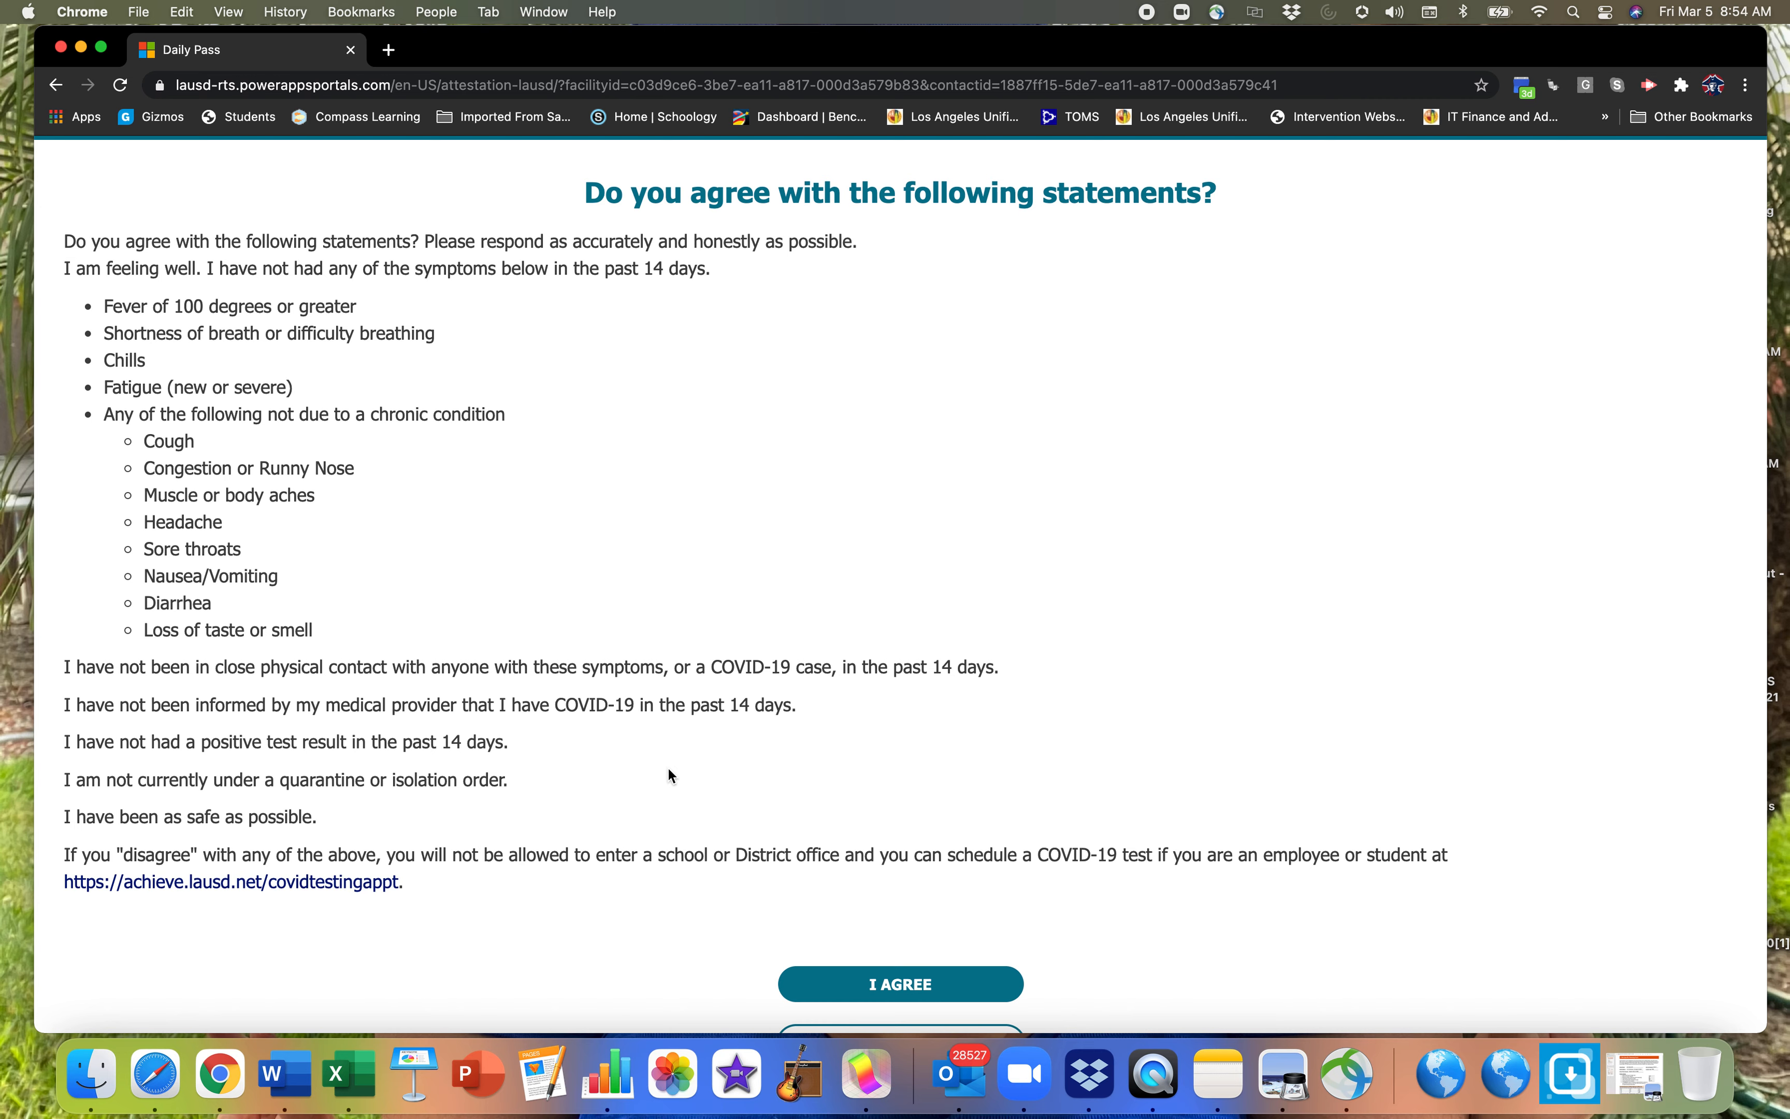
mouse_move(698, 827)
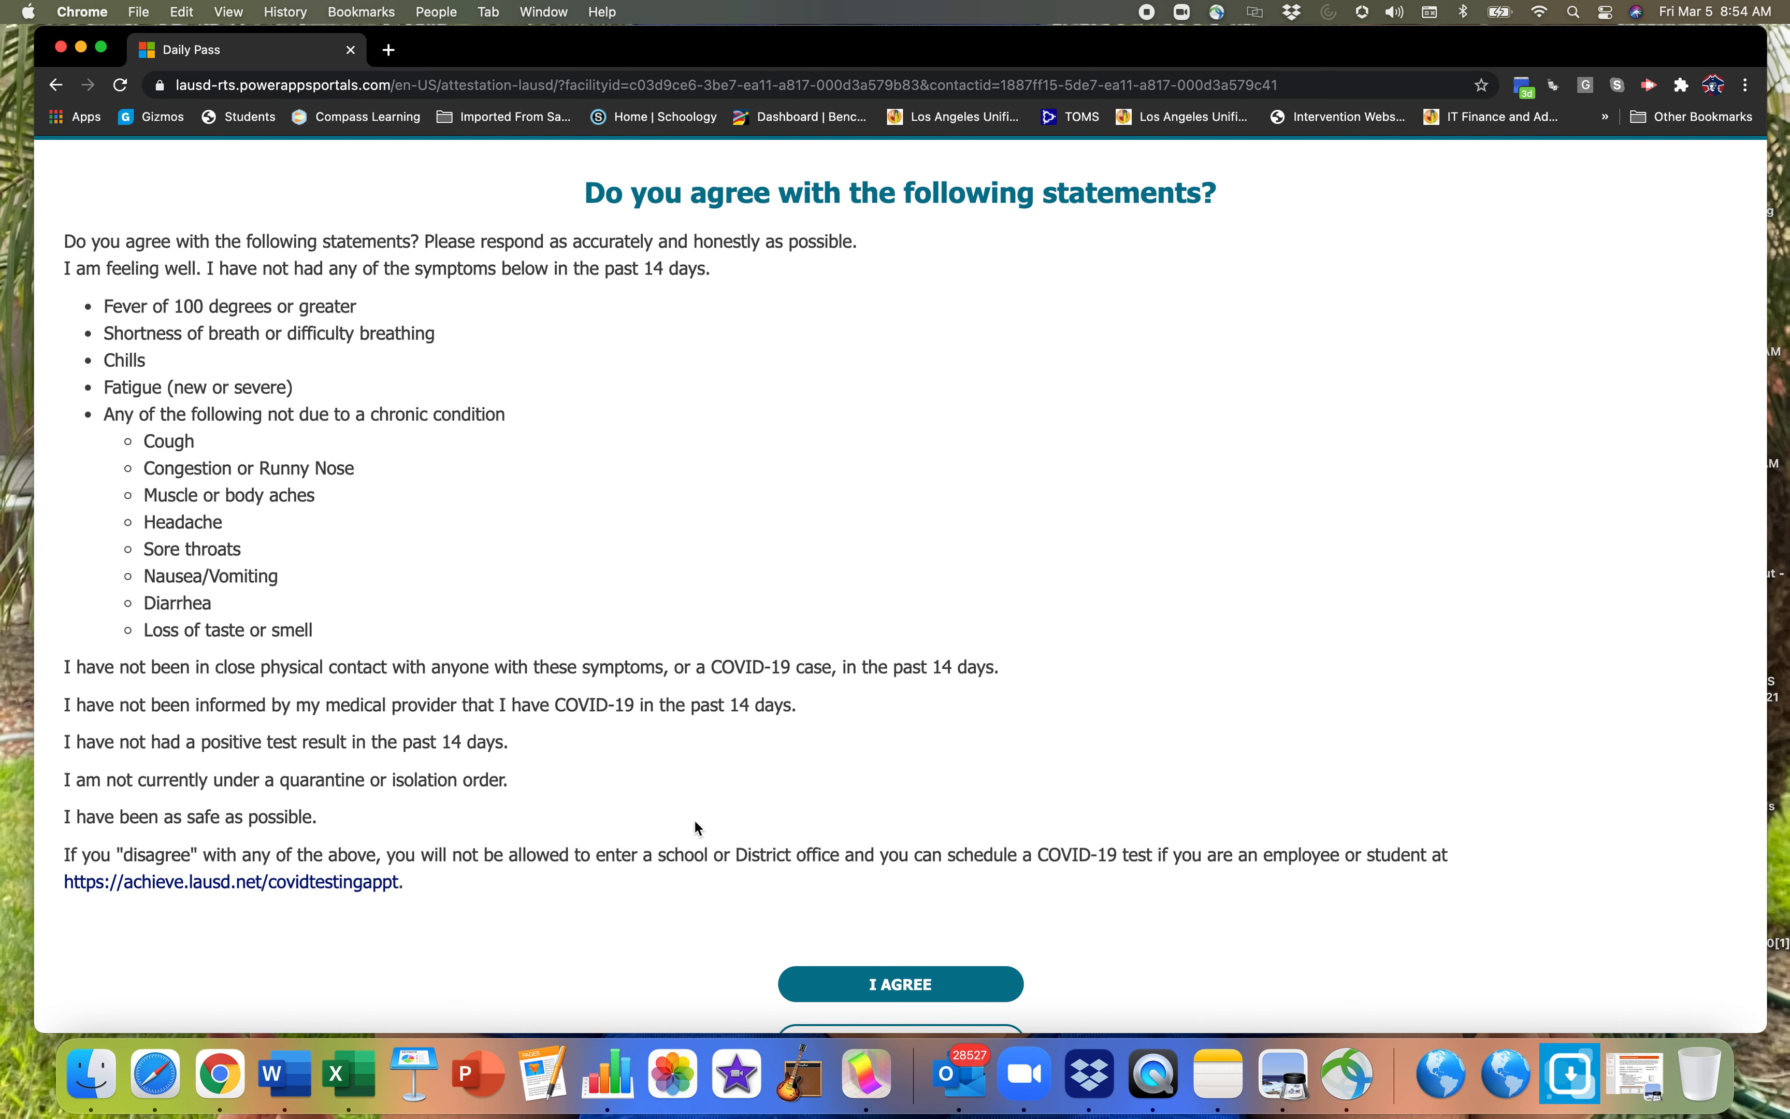
mouse_move(702, 449)
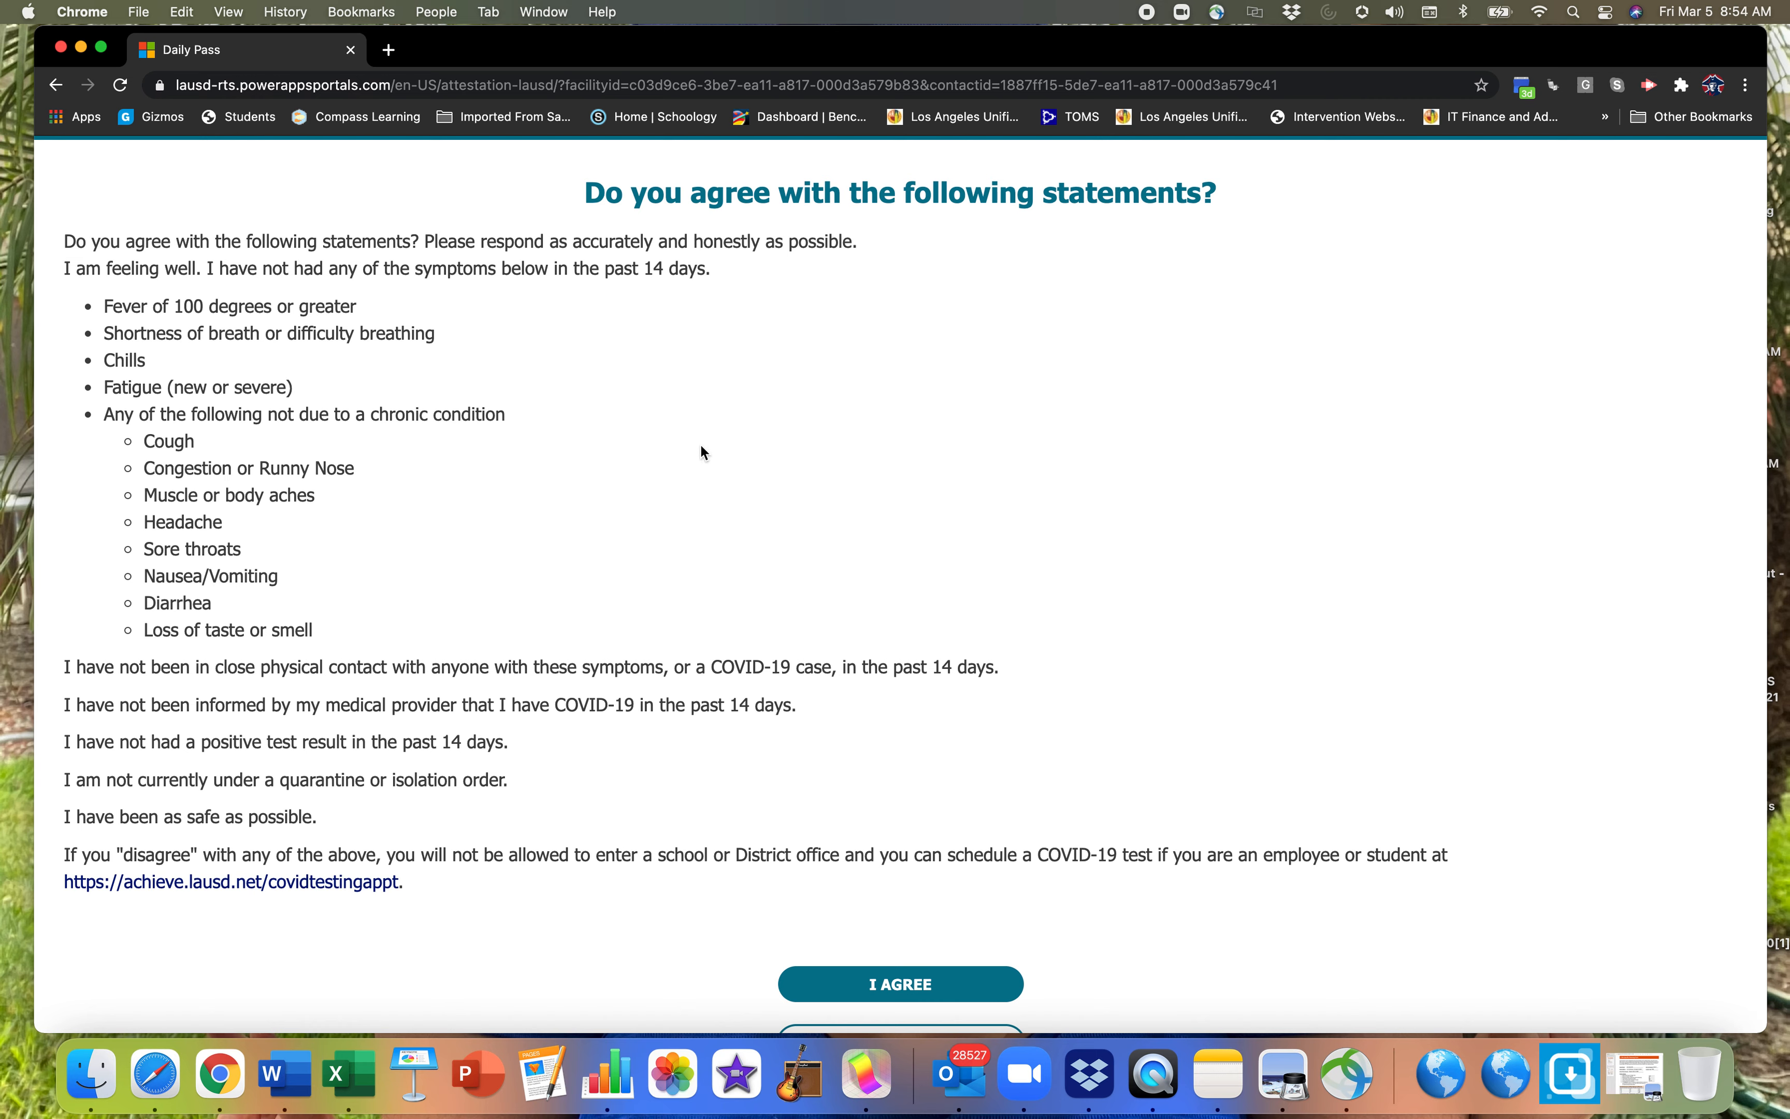
mouse_move(671, 480)
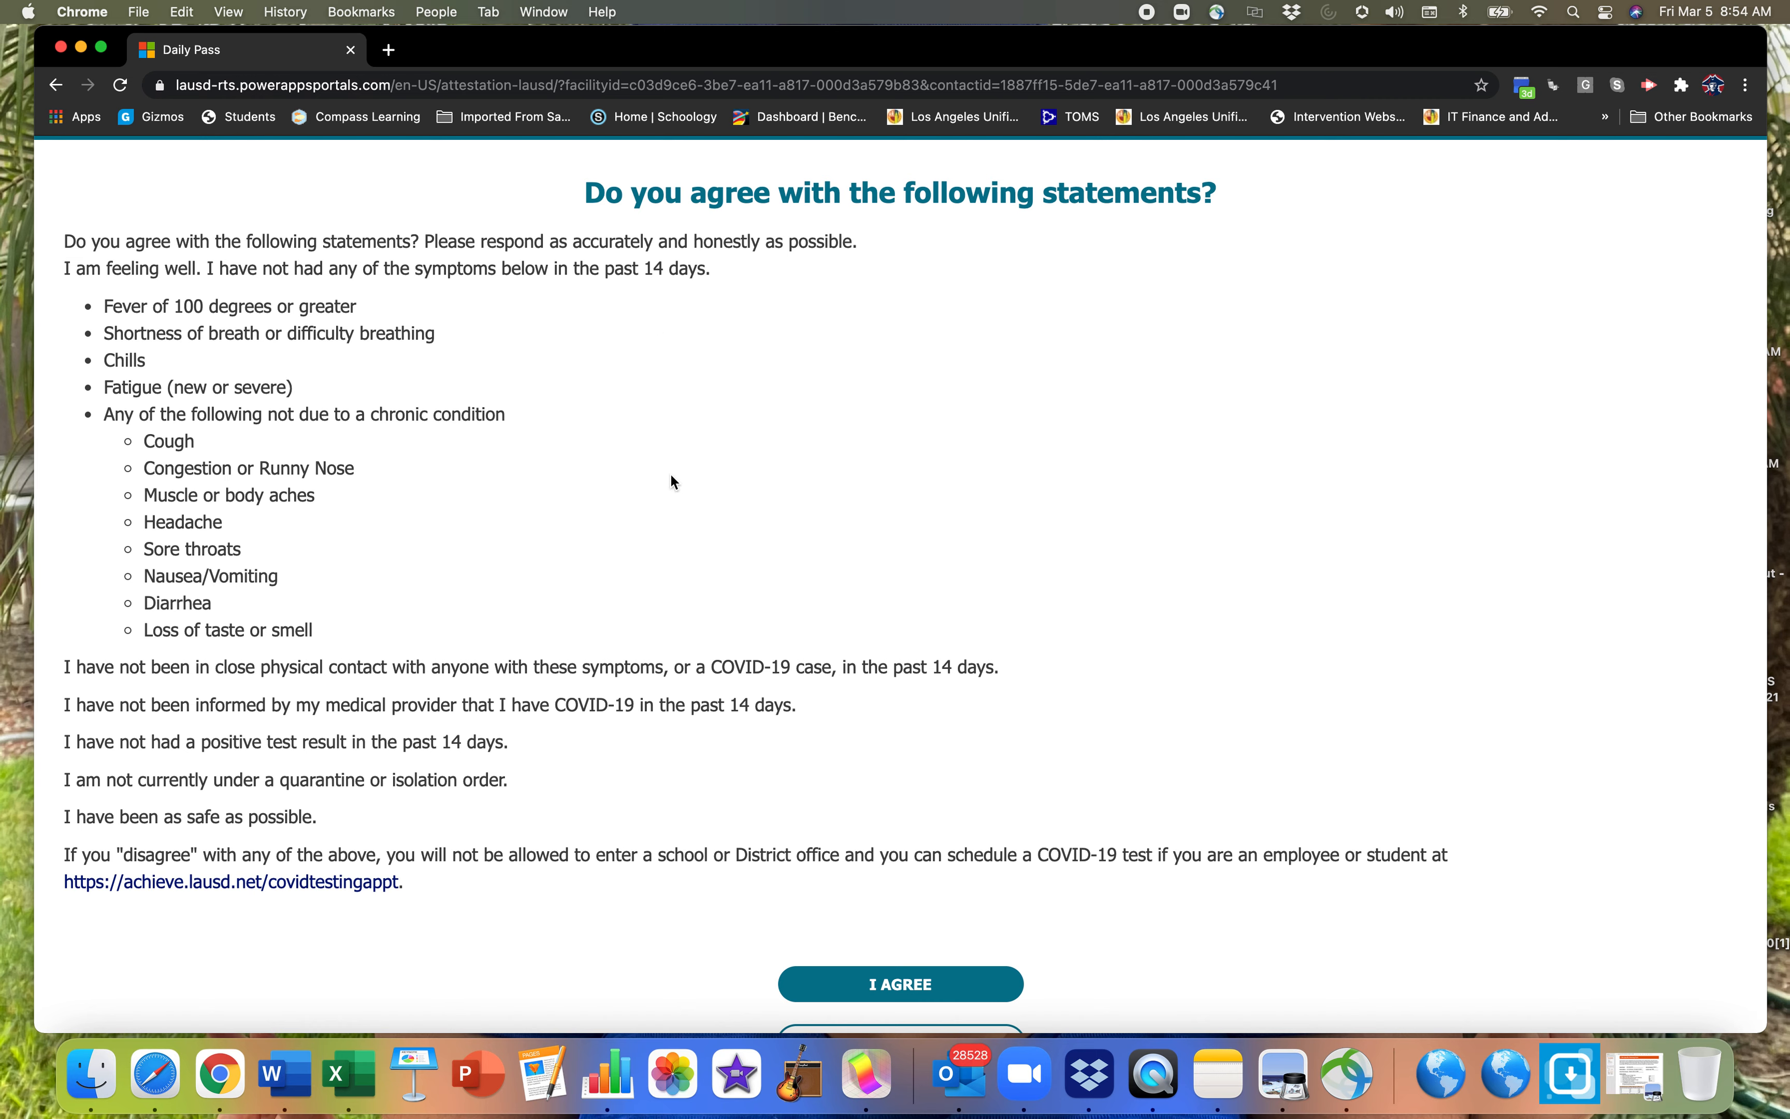
scroll("down", 3)
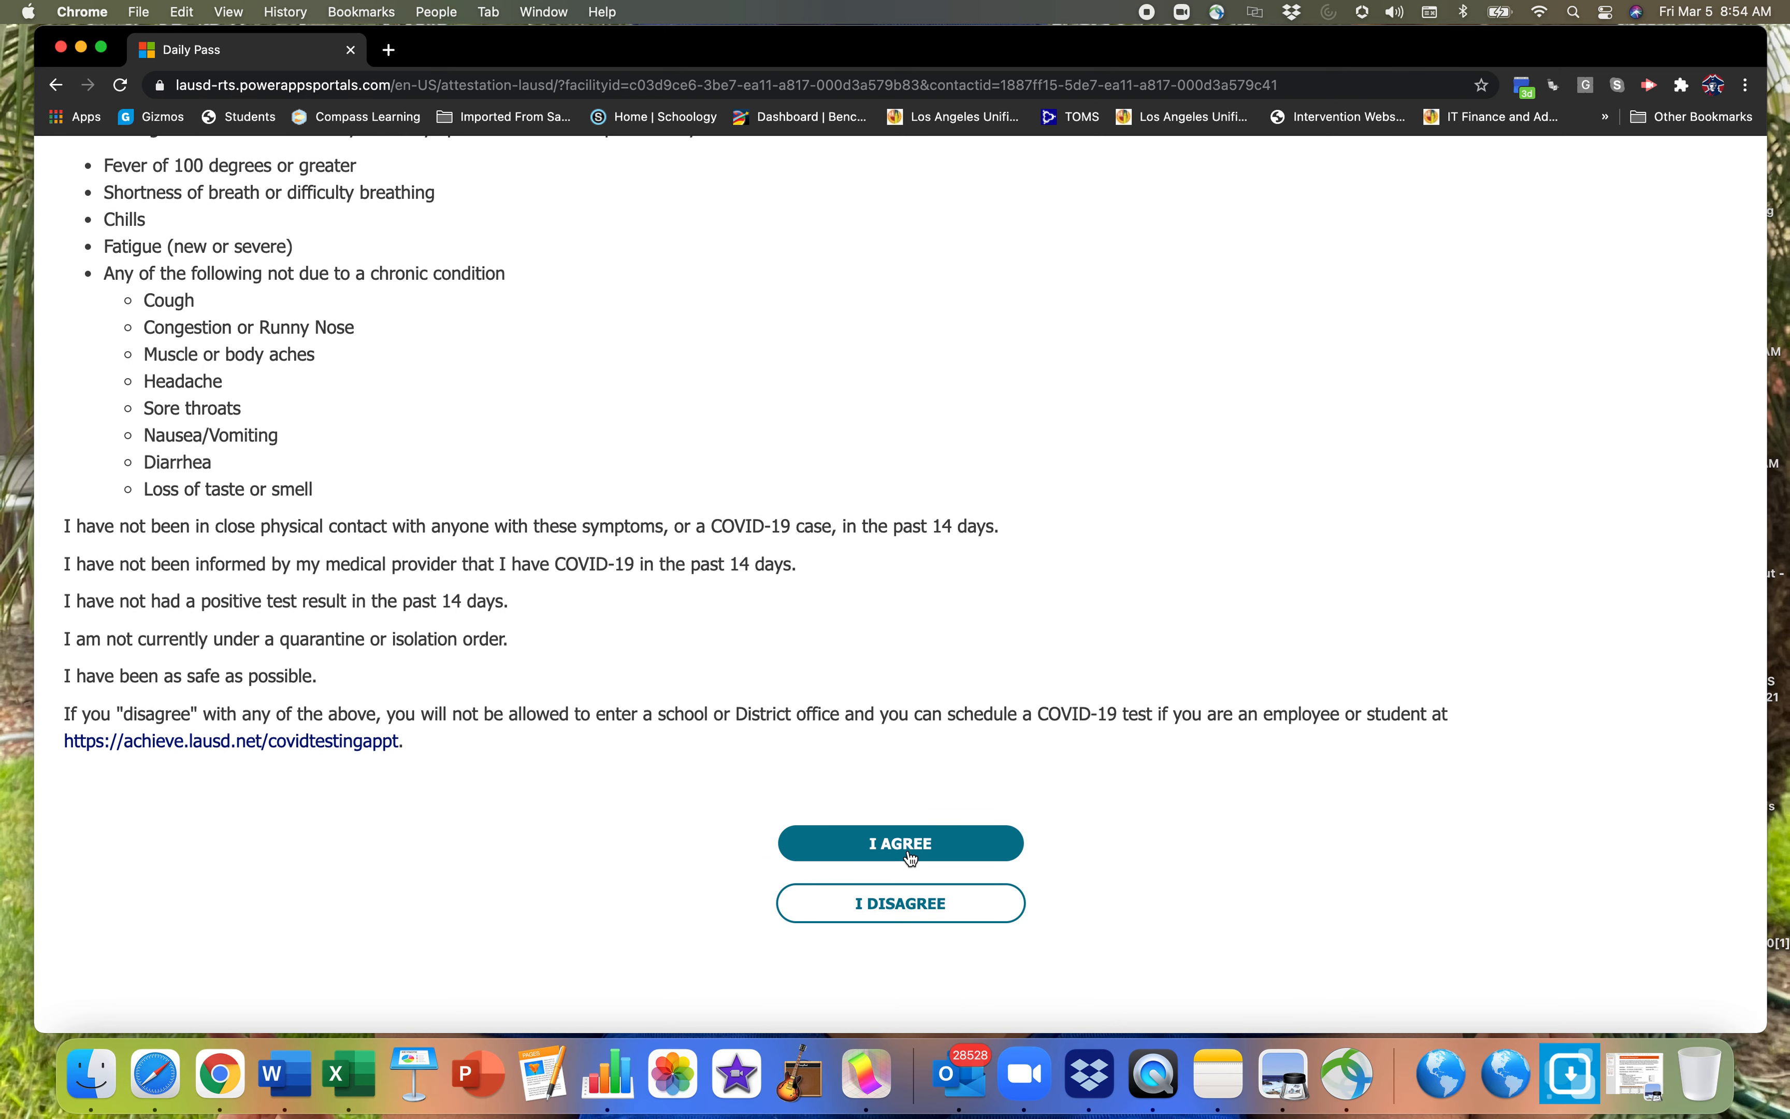
Agree to the attestation, producing the March 05 Daily Pass with QR code
left_click(900, 843)
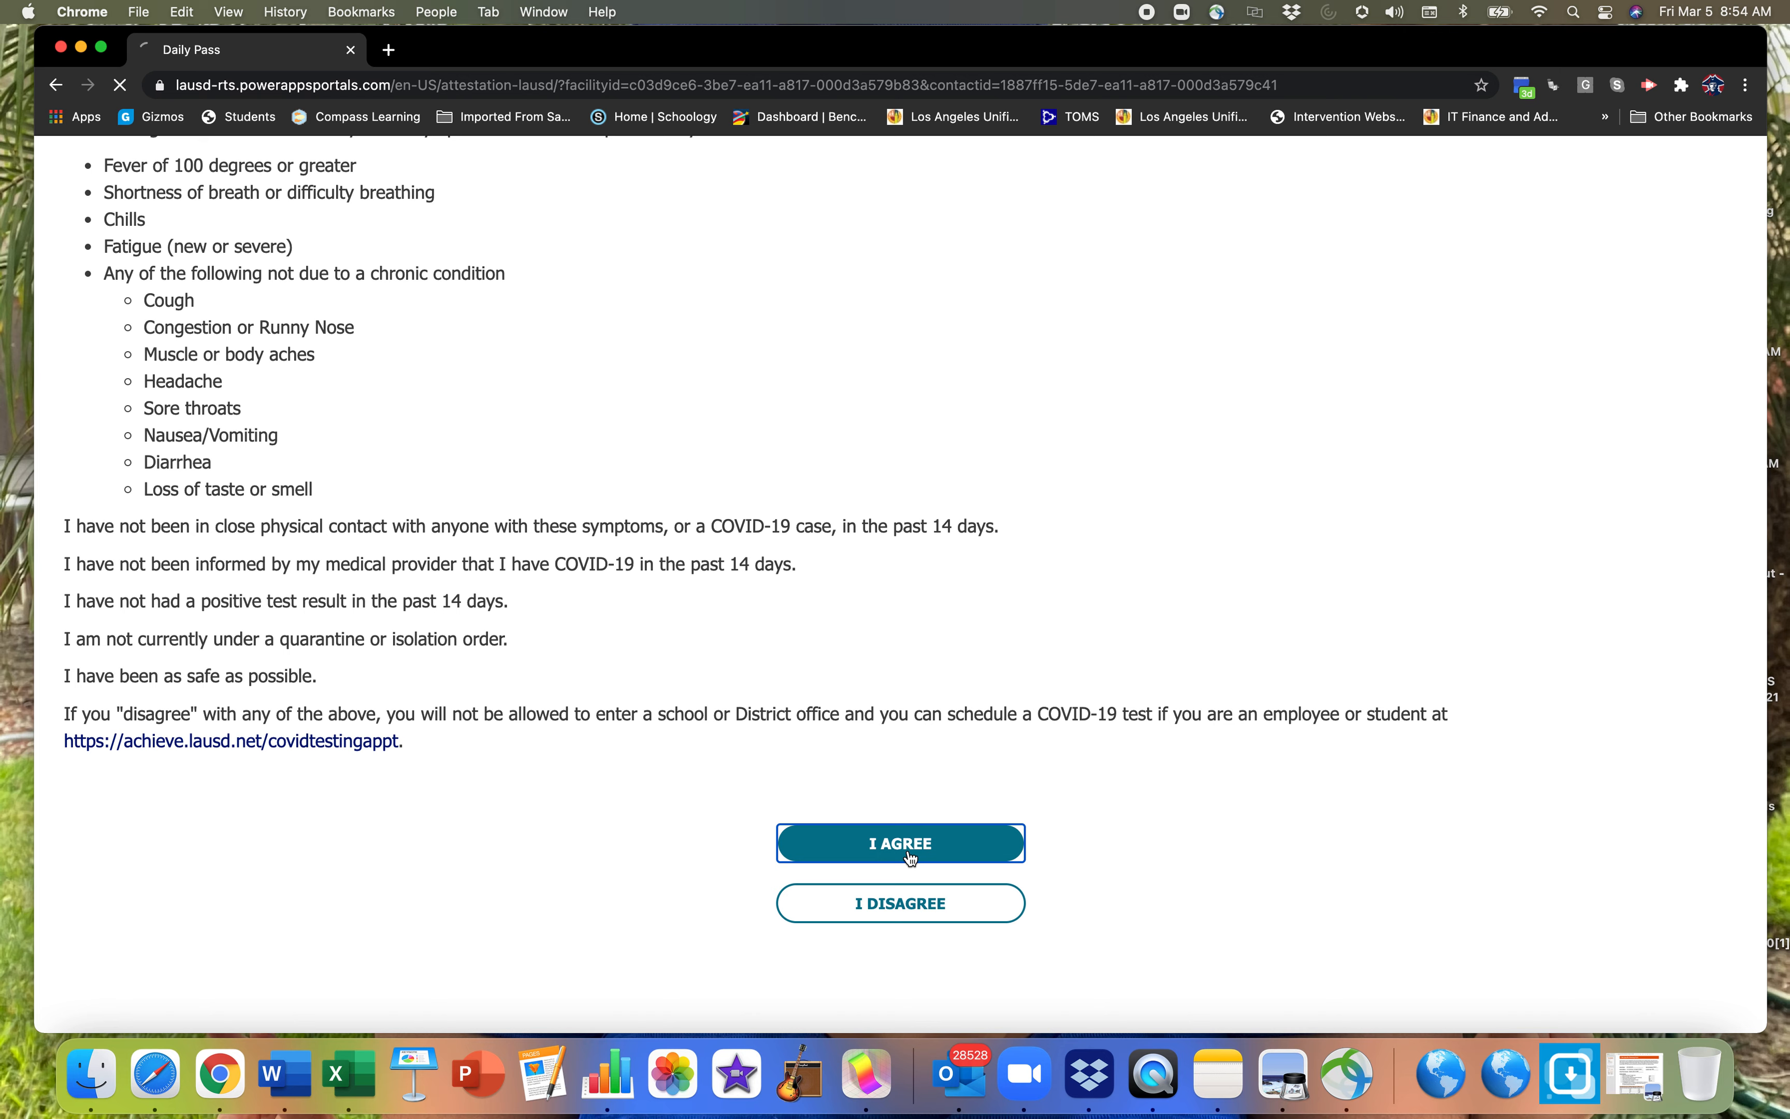
left_click(900, 843)
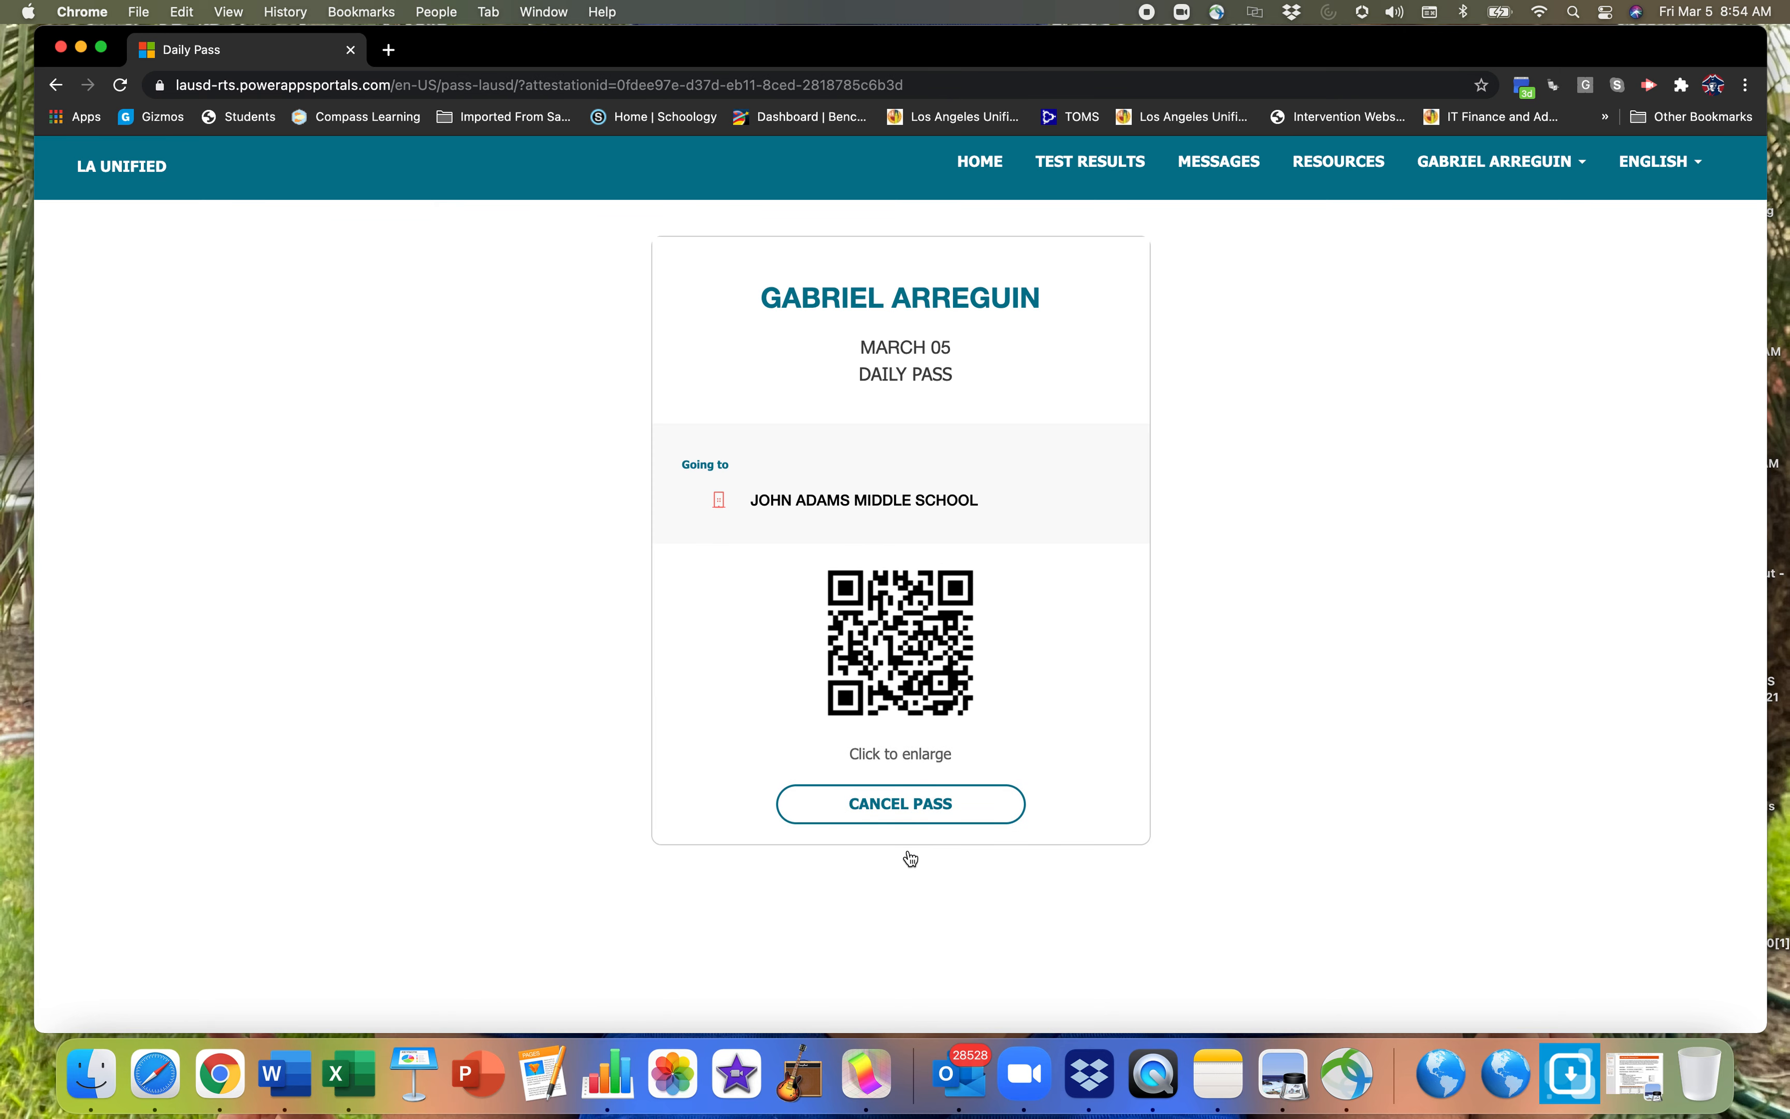
mouse_move(752, 491)
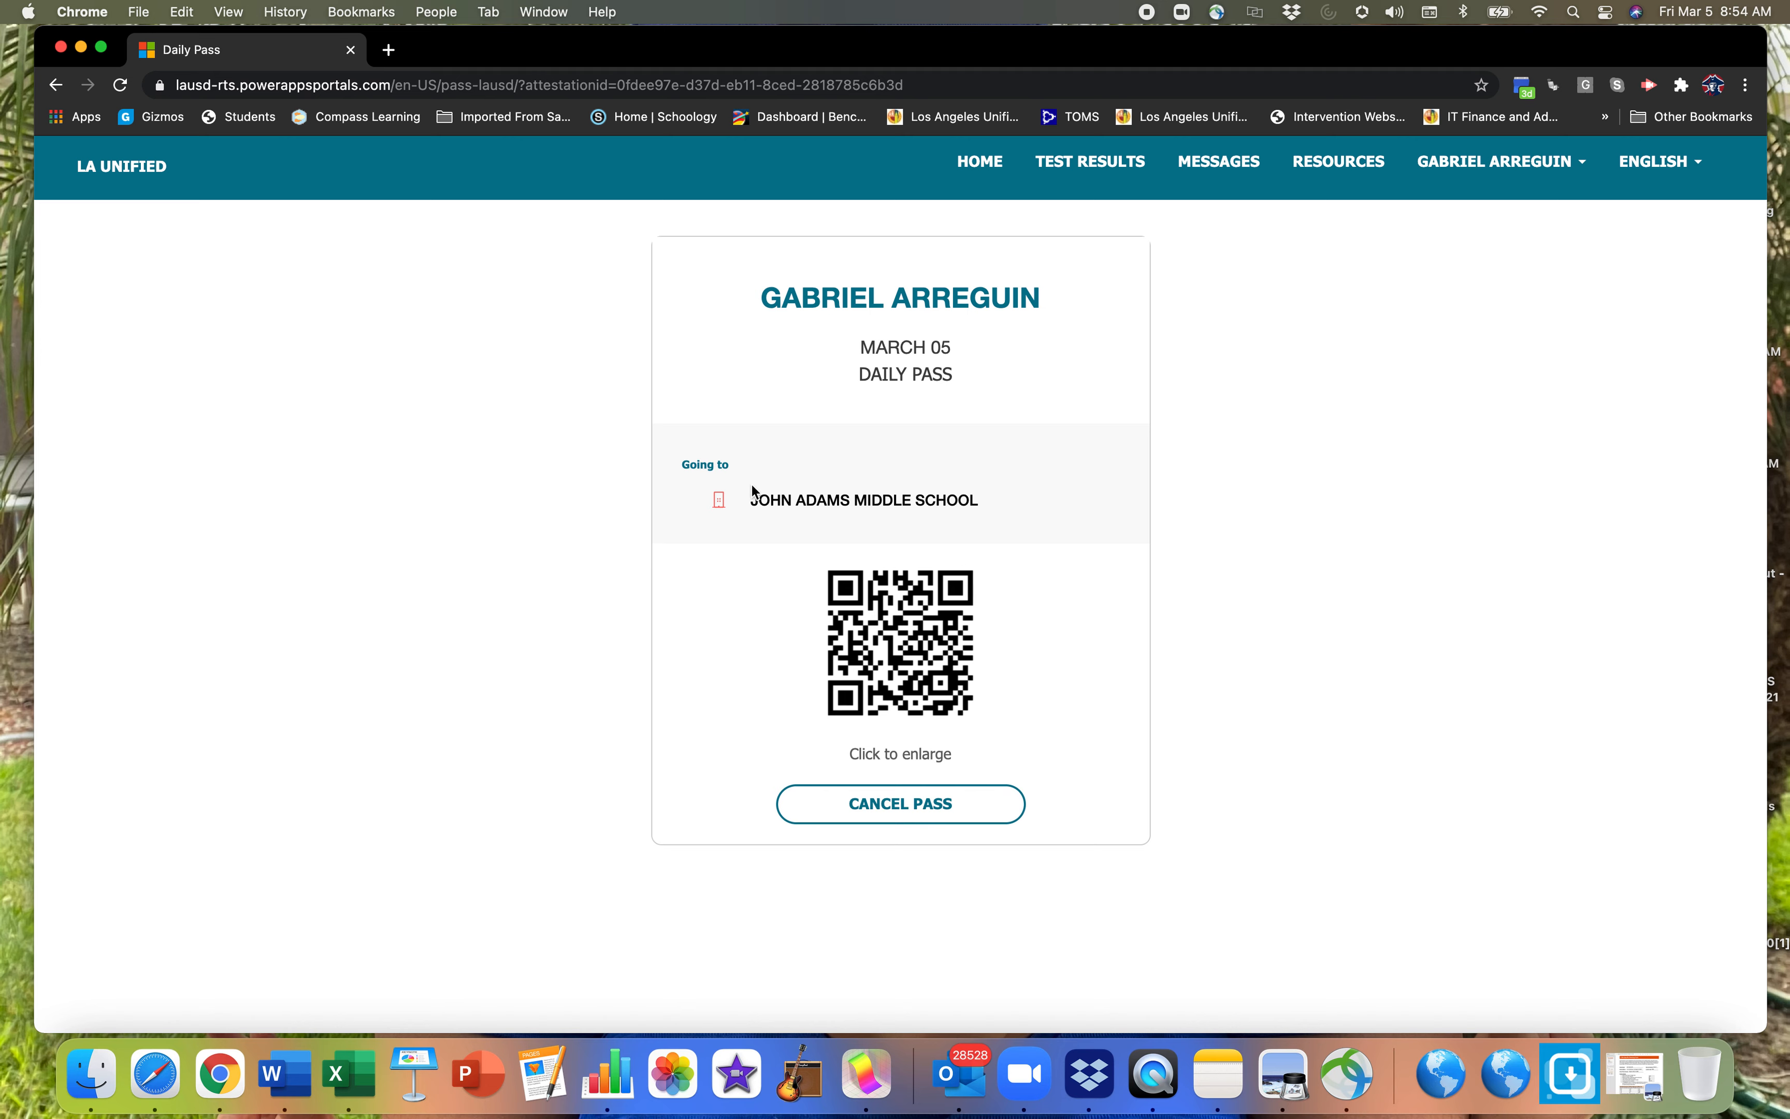
mouse_move(892, 655)
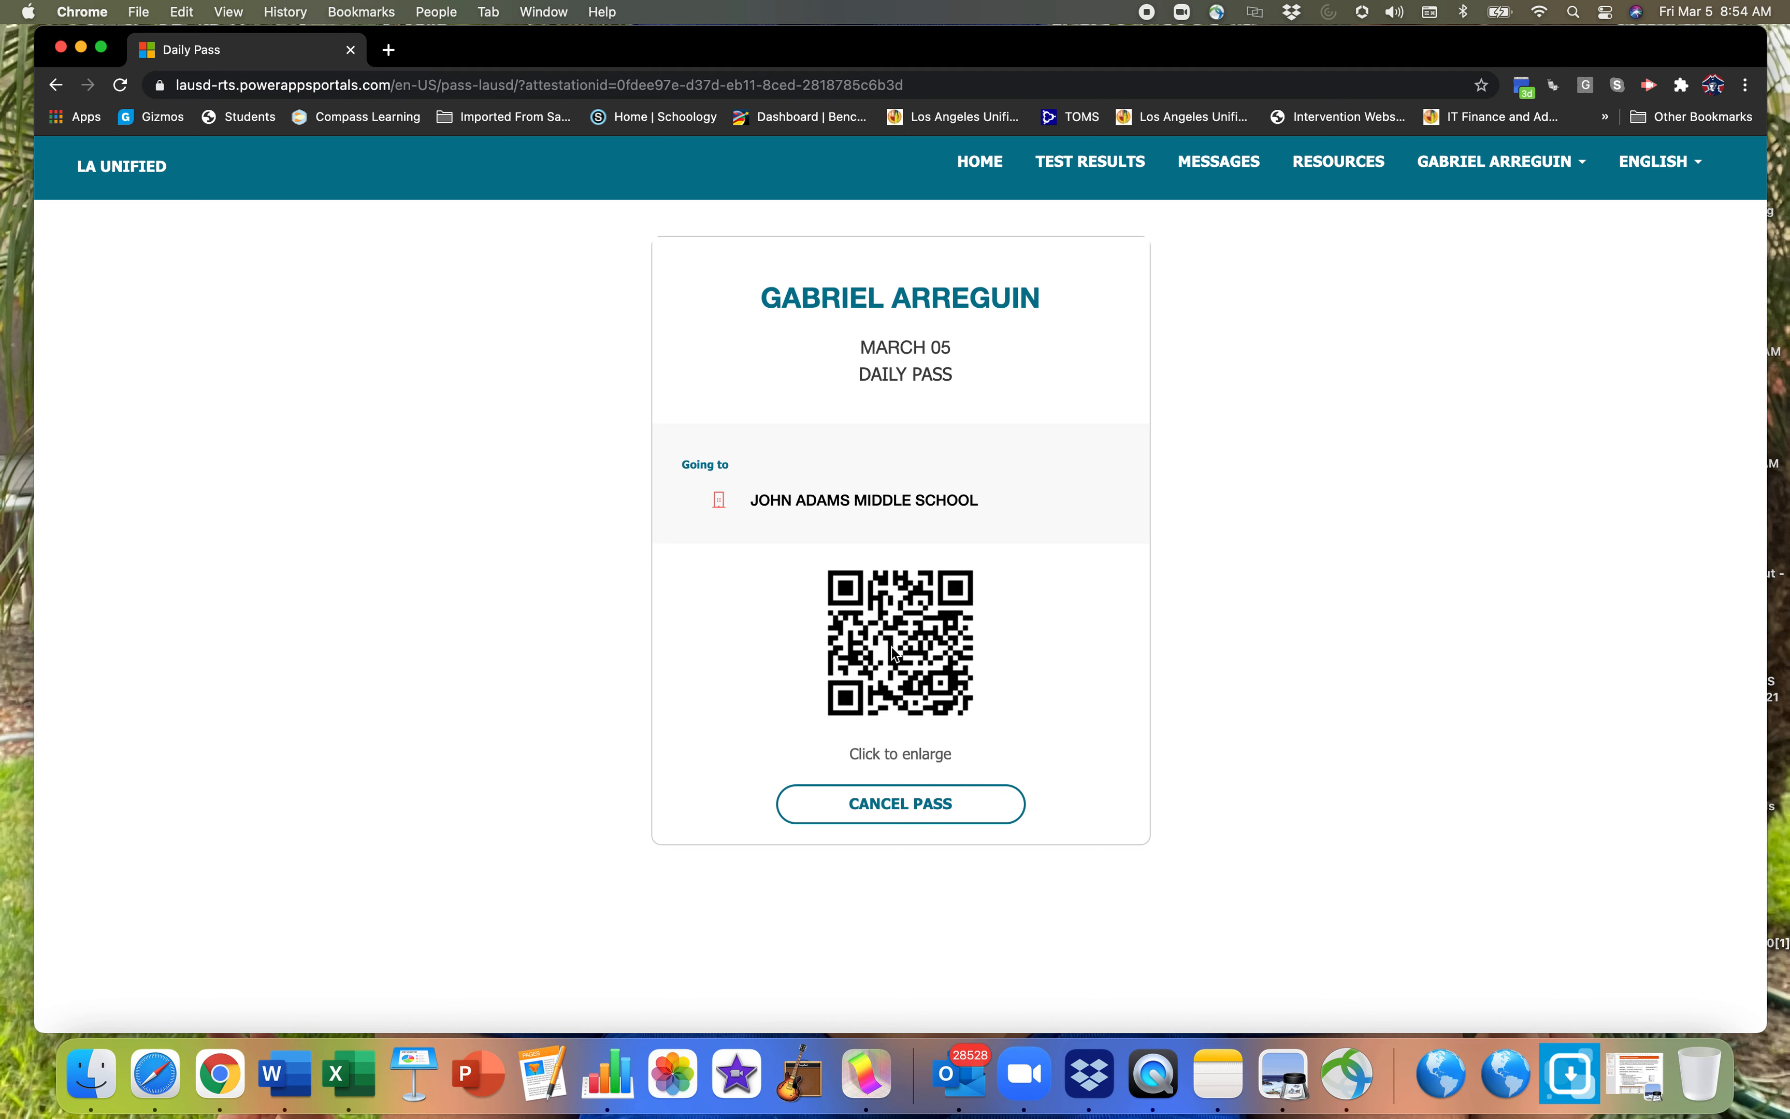
mouse_move(904, 761)
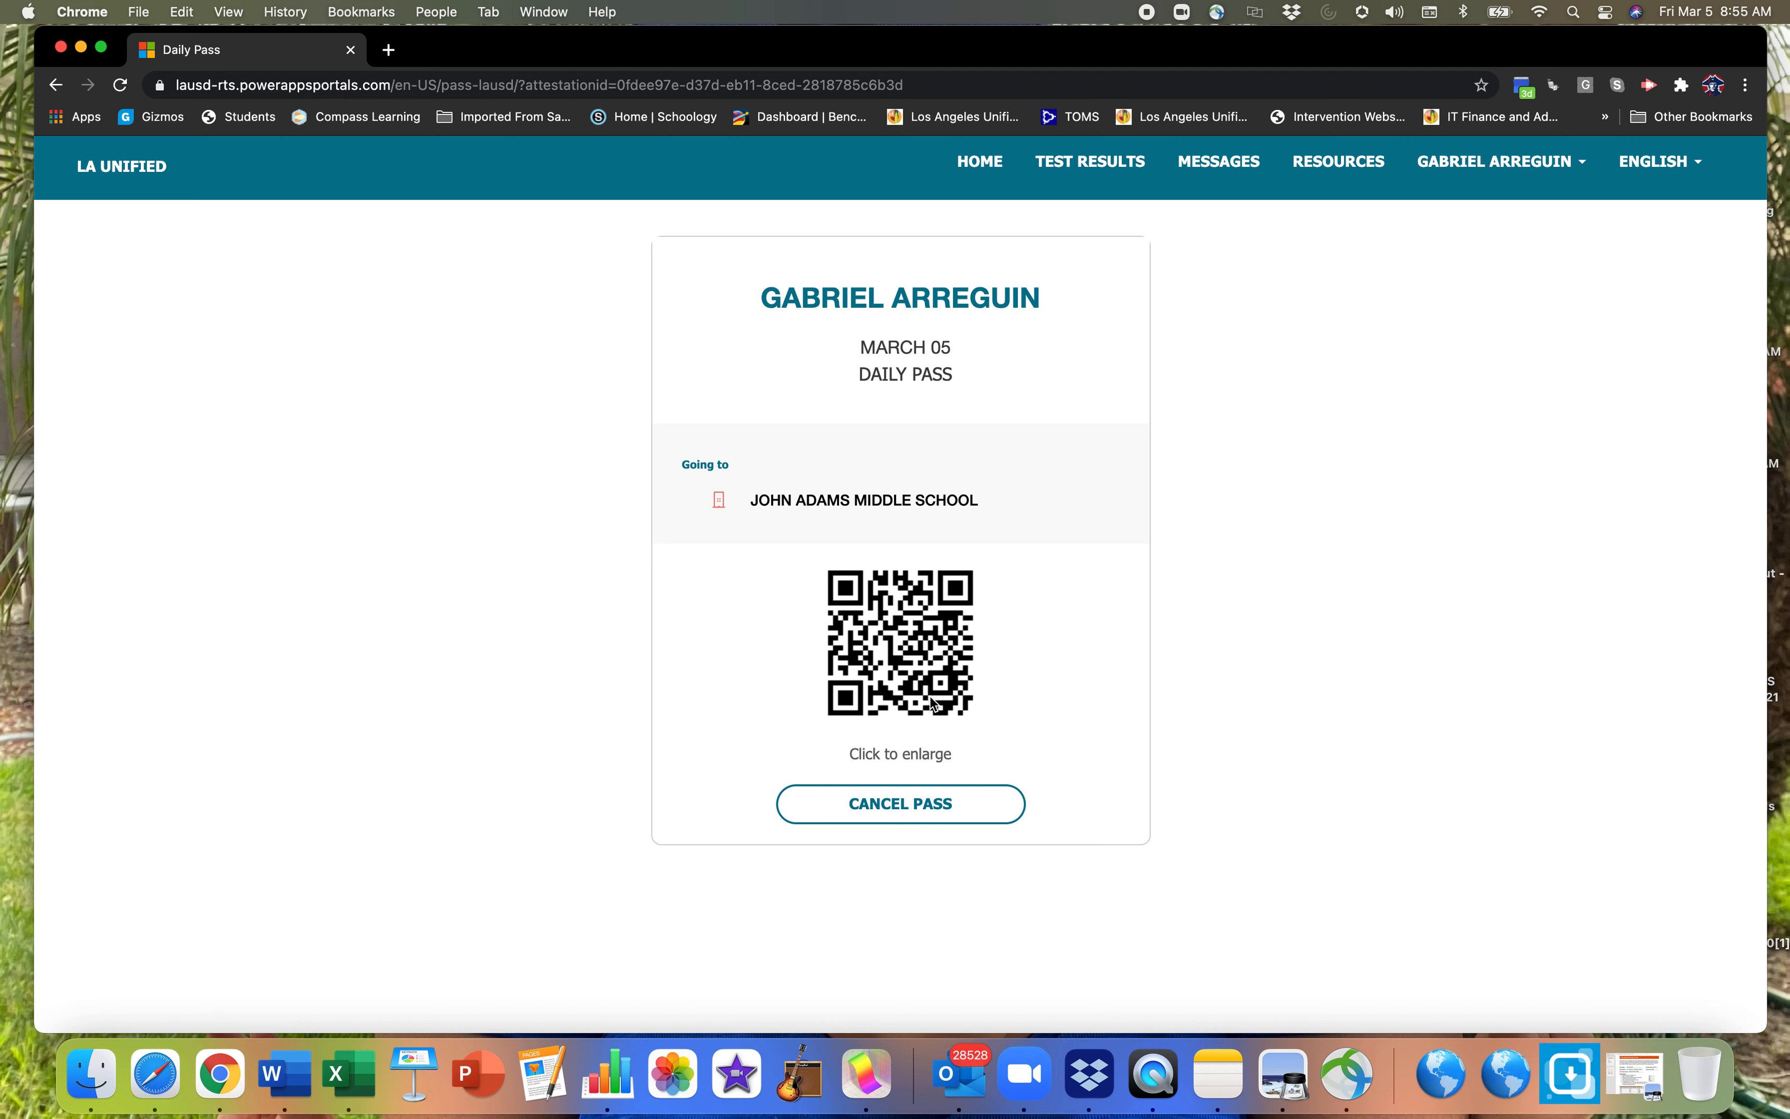
mouse_move(978, 725)
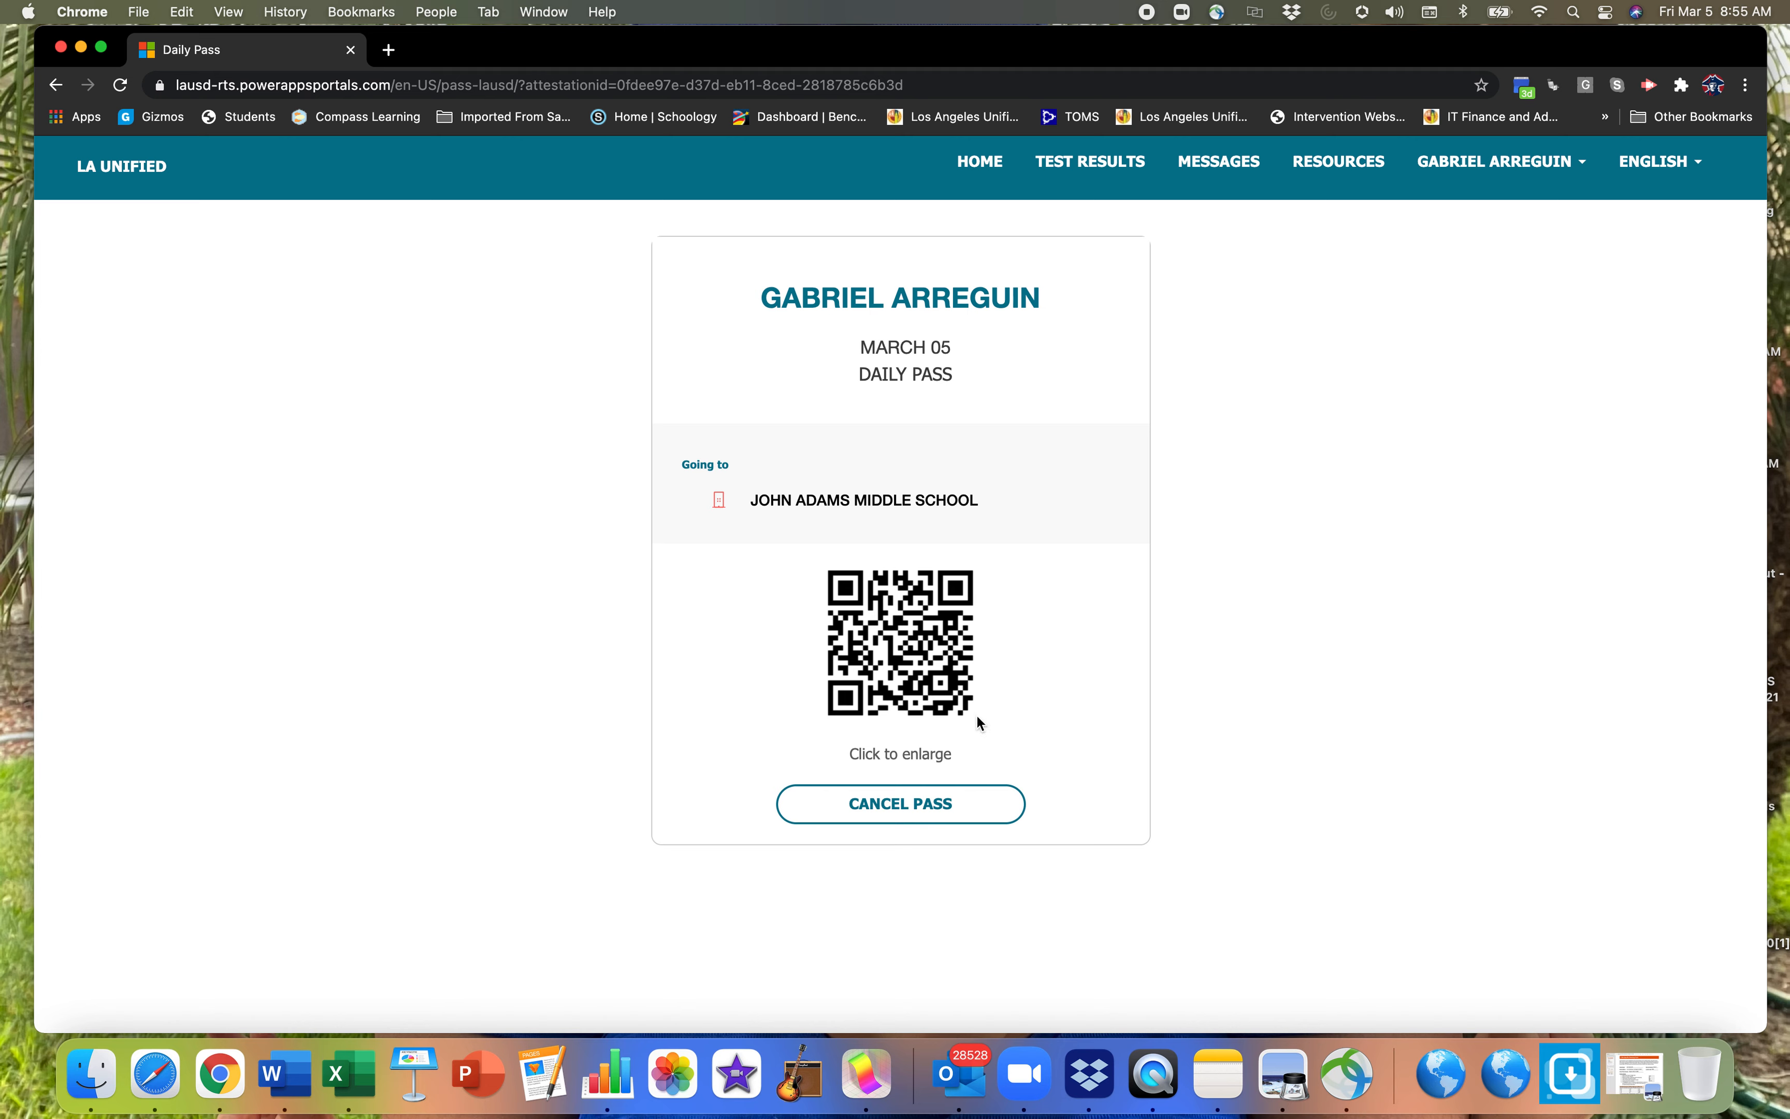
mouse_move(990, 730)
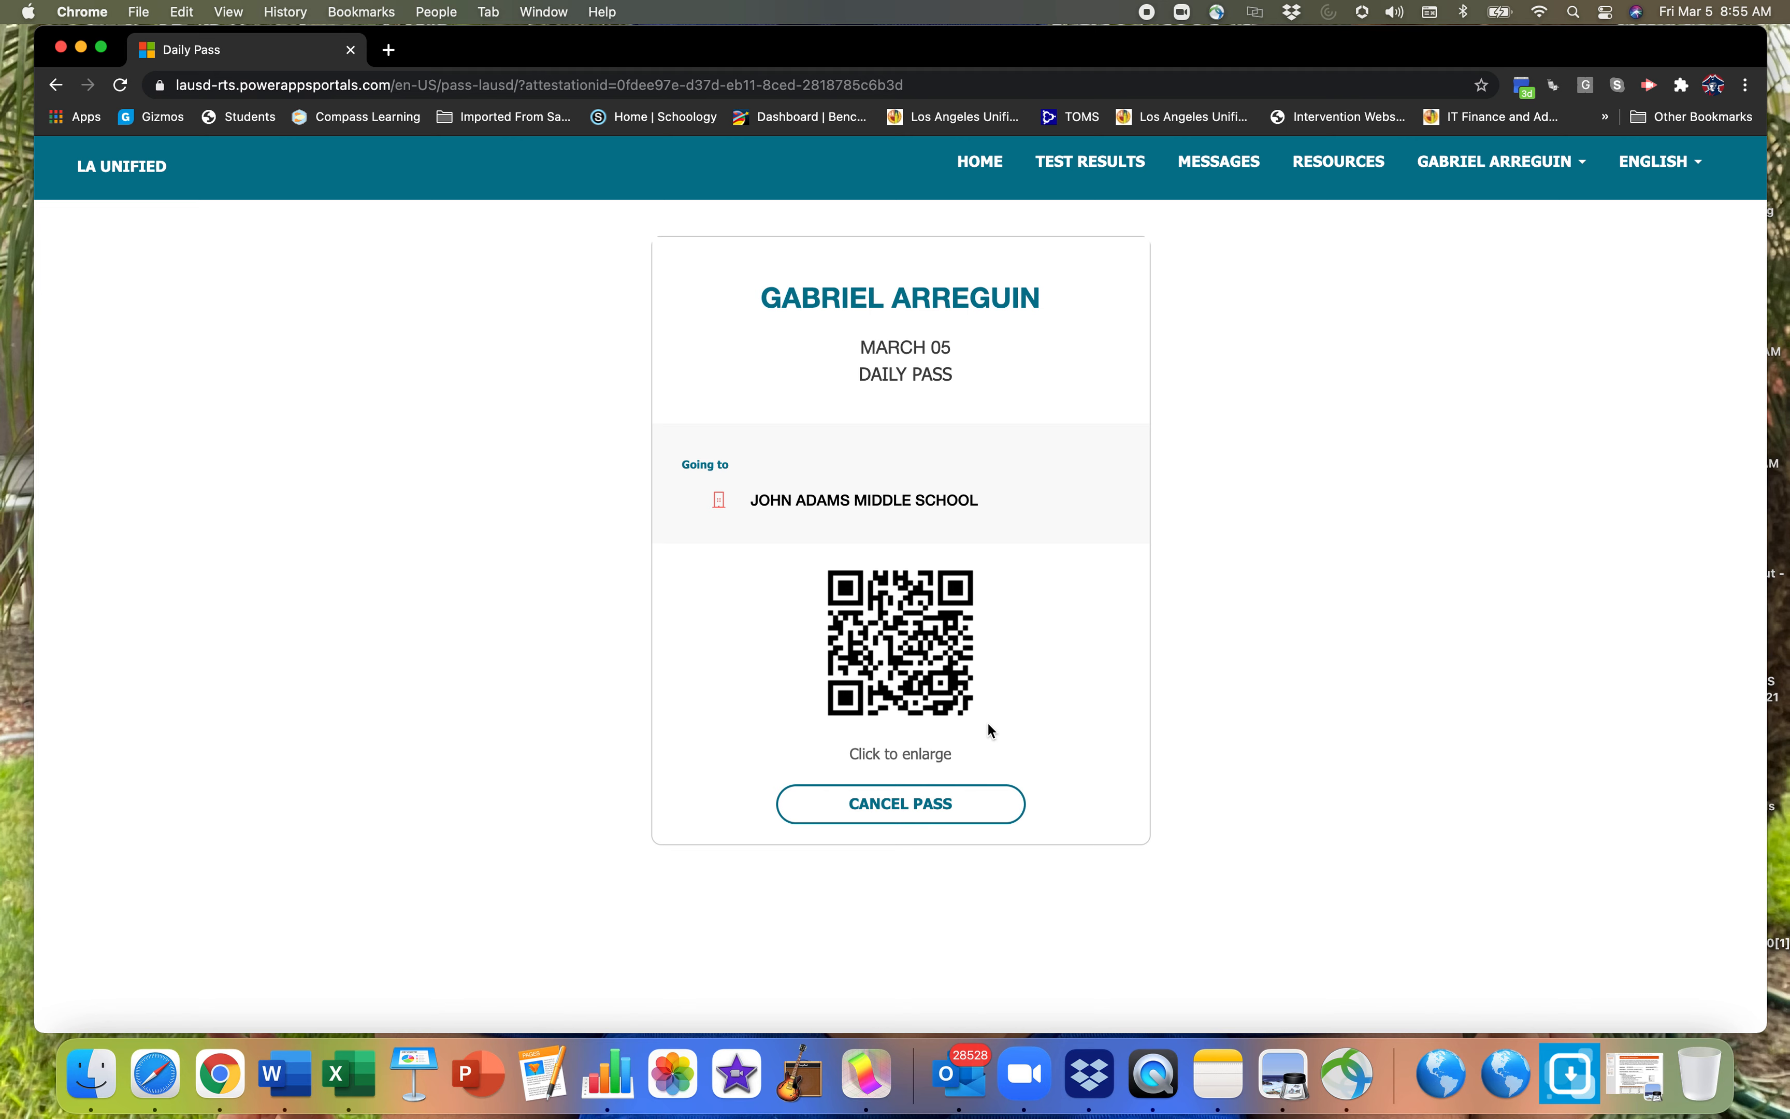
mouse_move(978, 682)
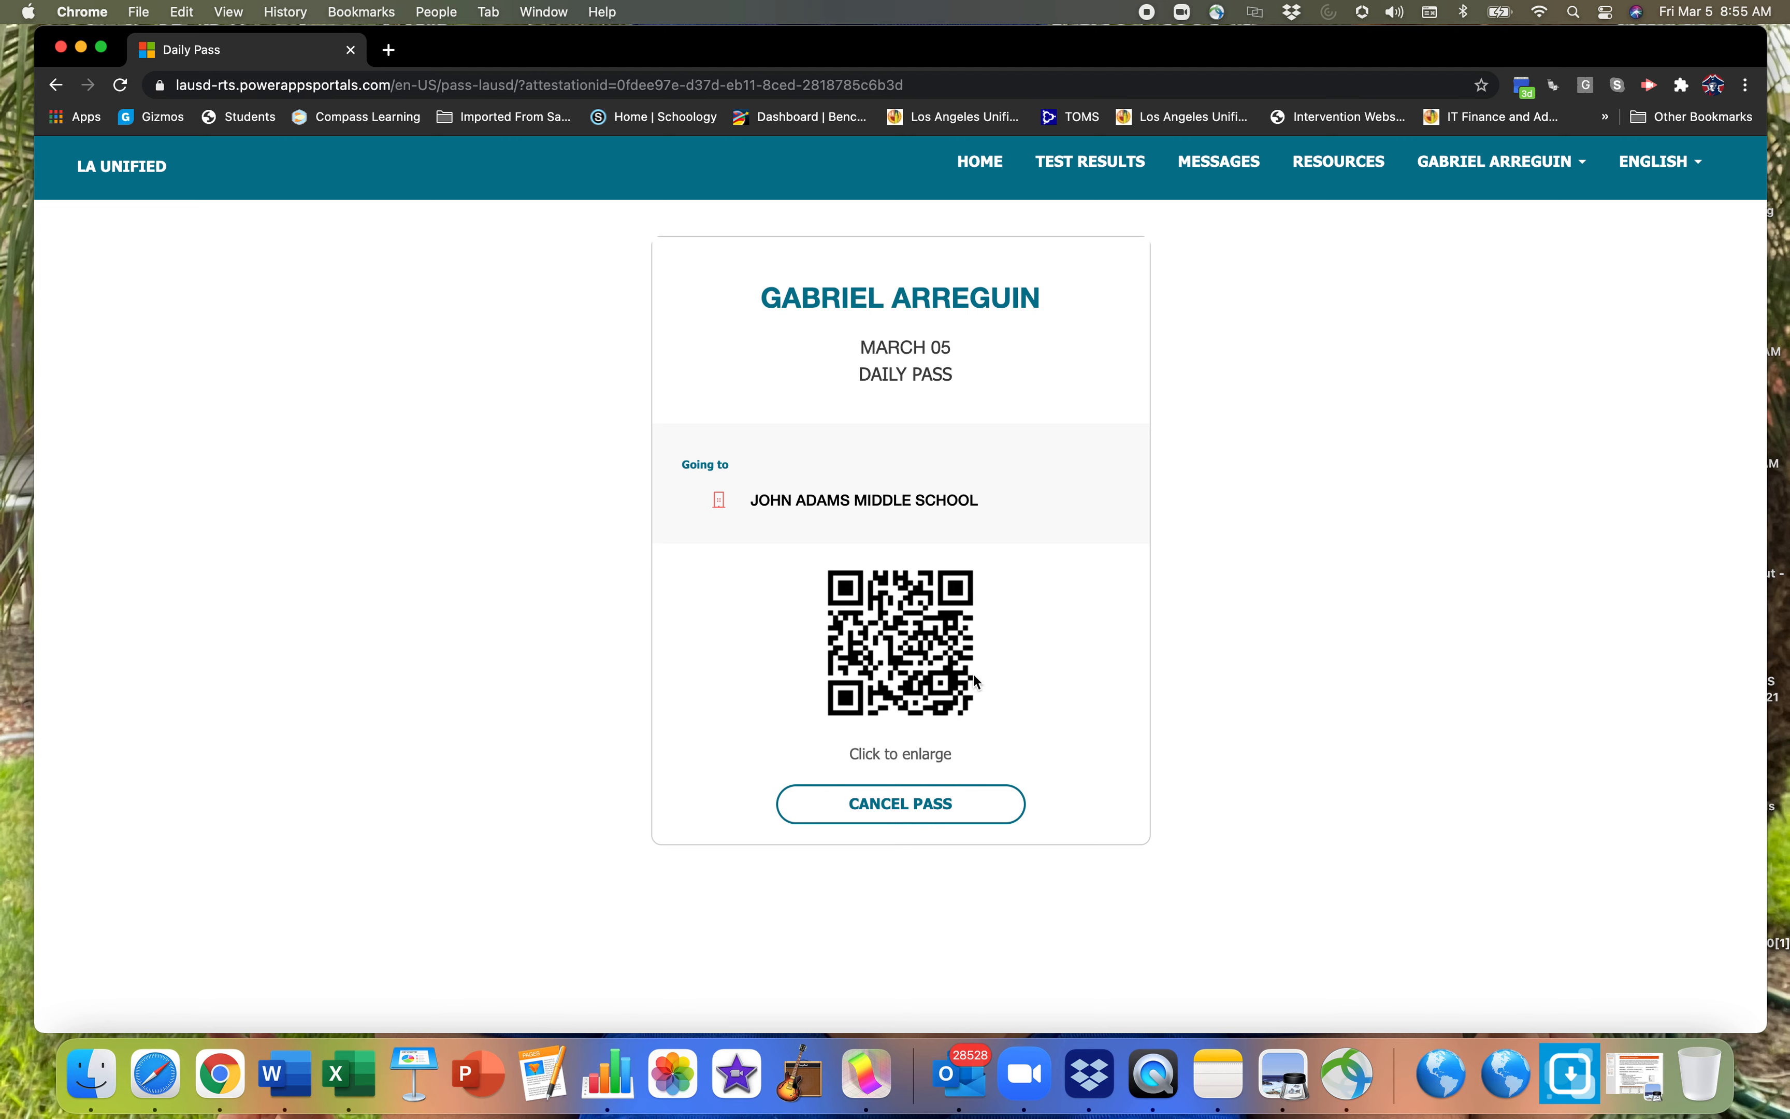
mouse_move(997, 667)
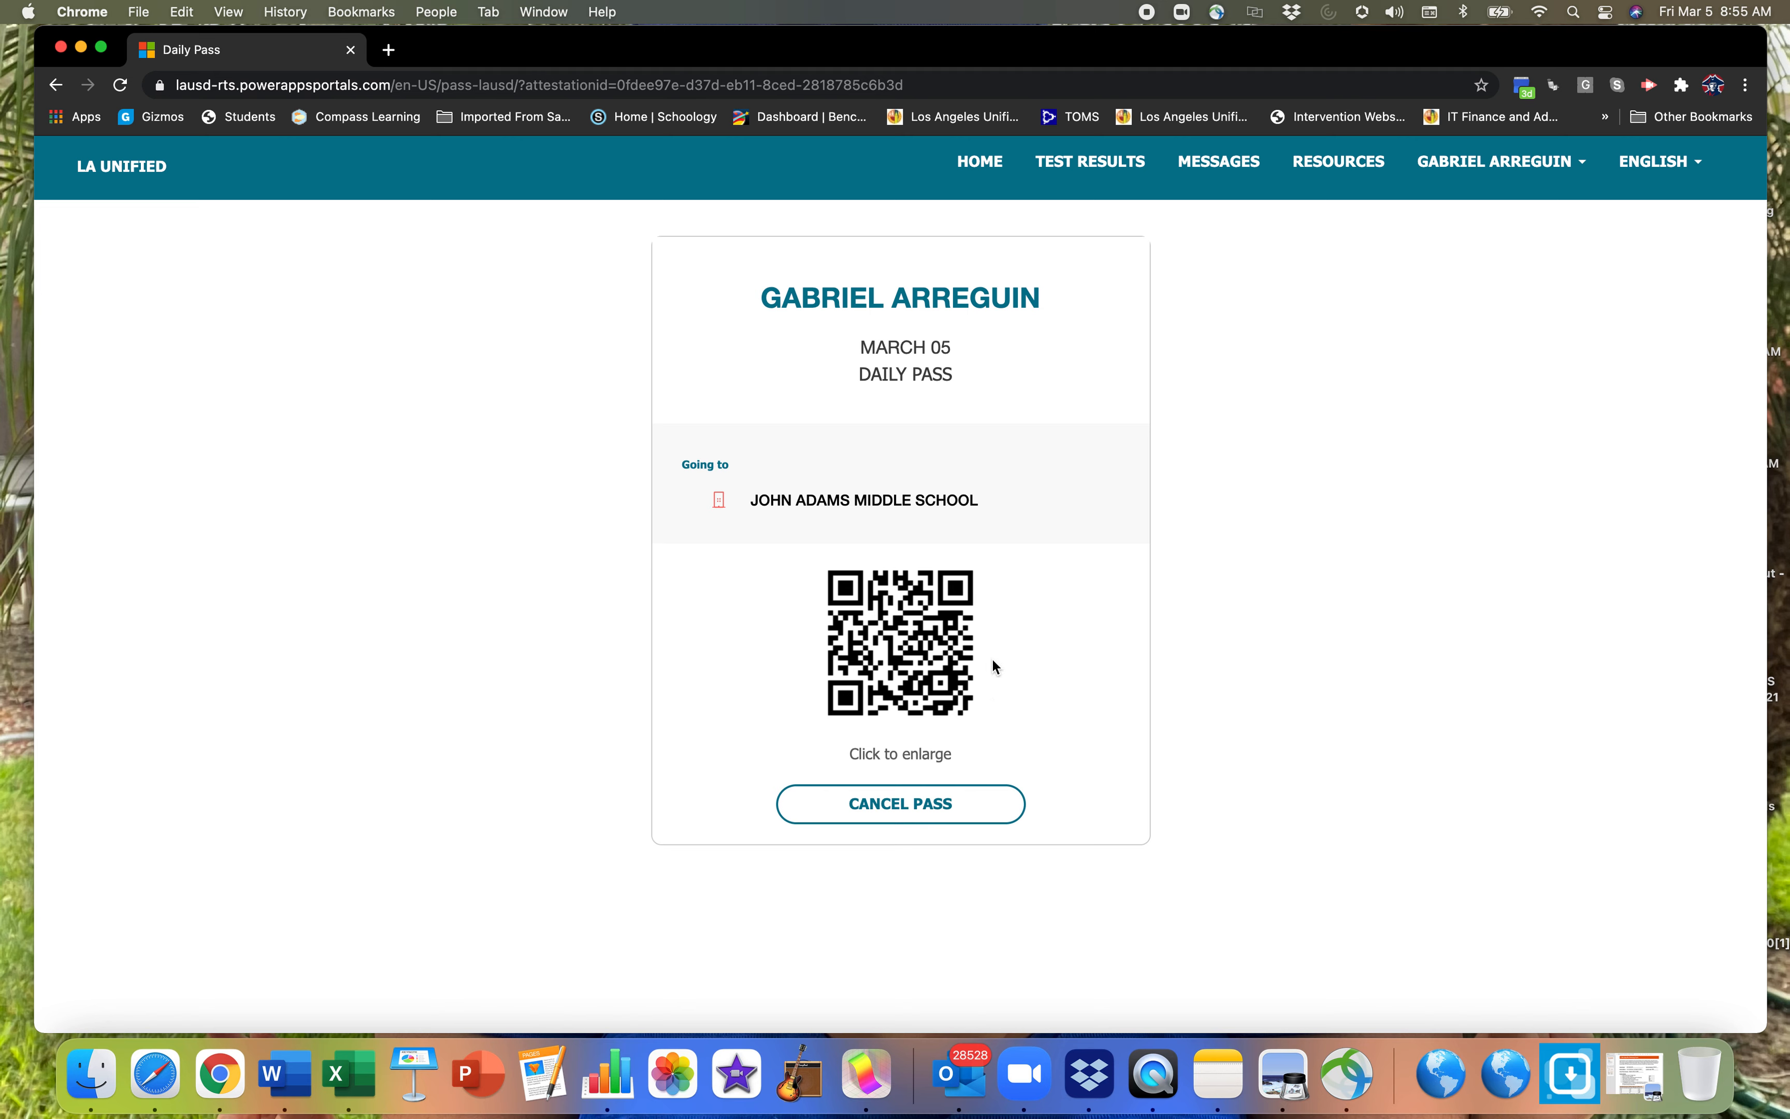
mouse_move(966, 709)
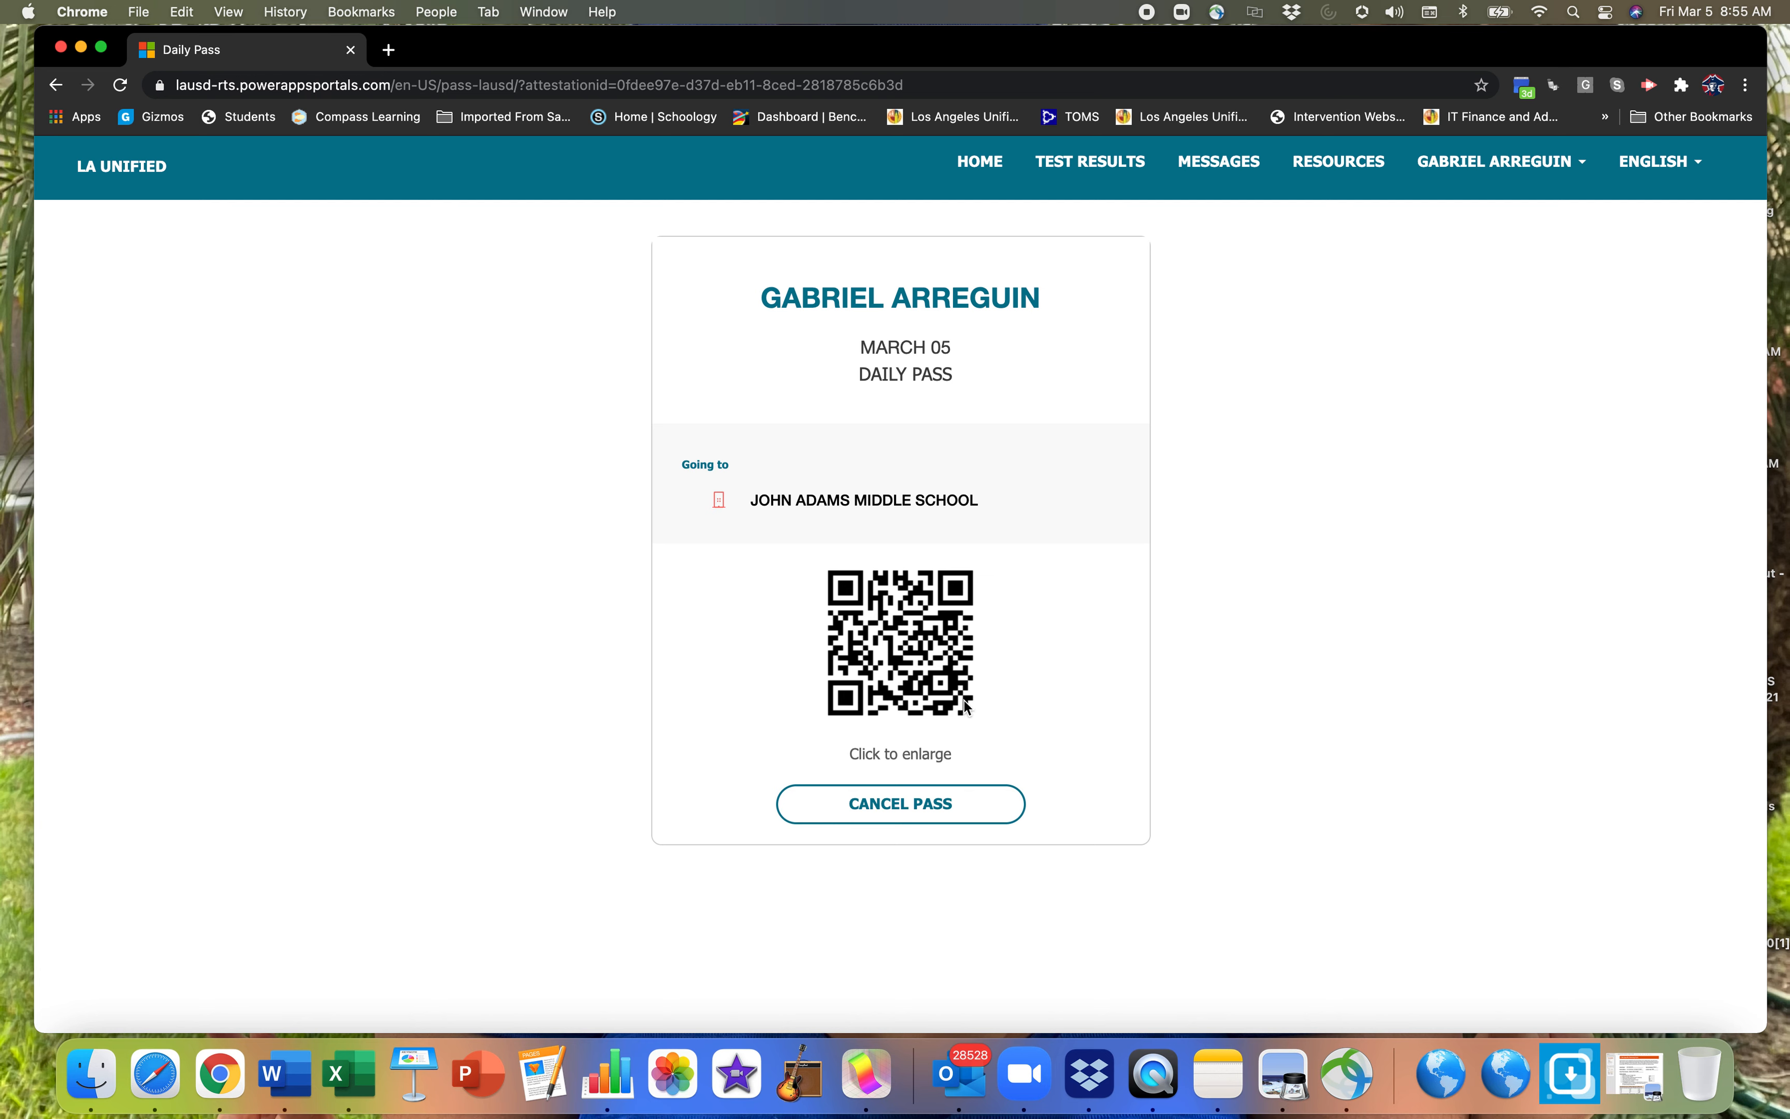
mouse_move(985, 717)
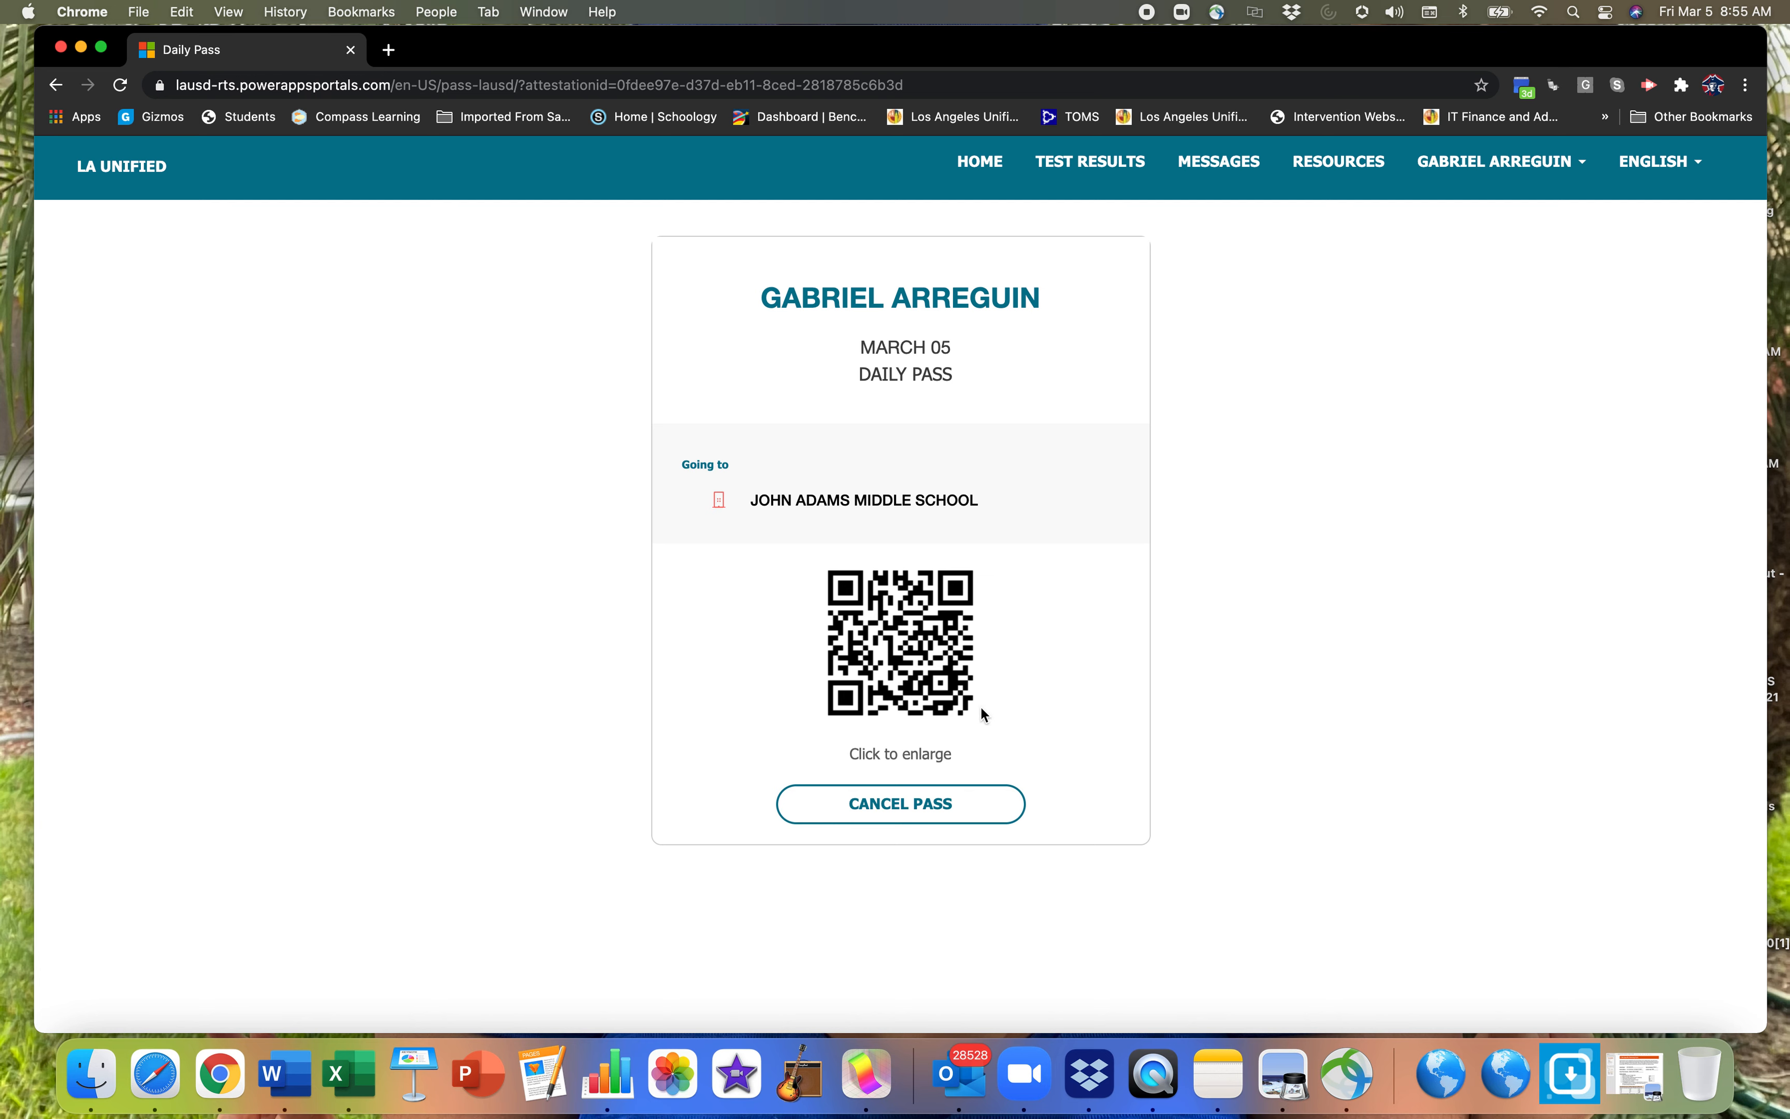
mouse_move(993, 715)
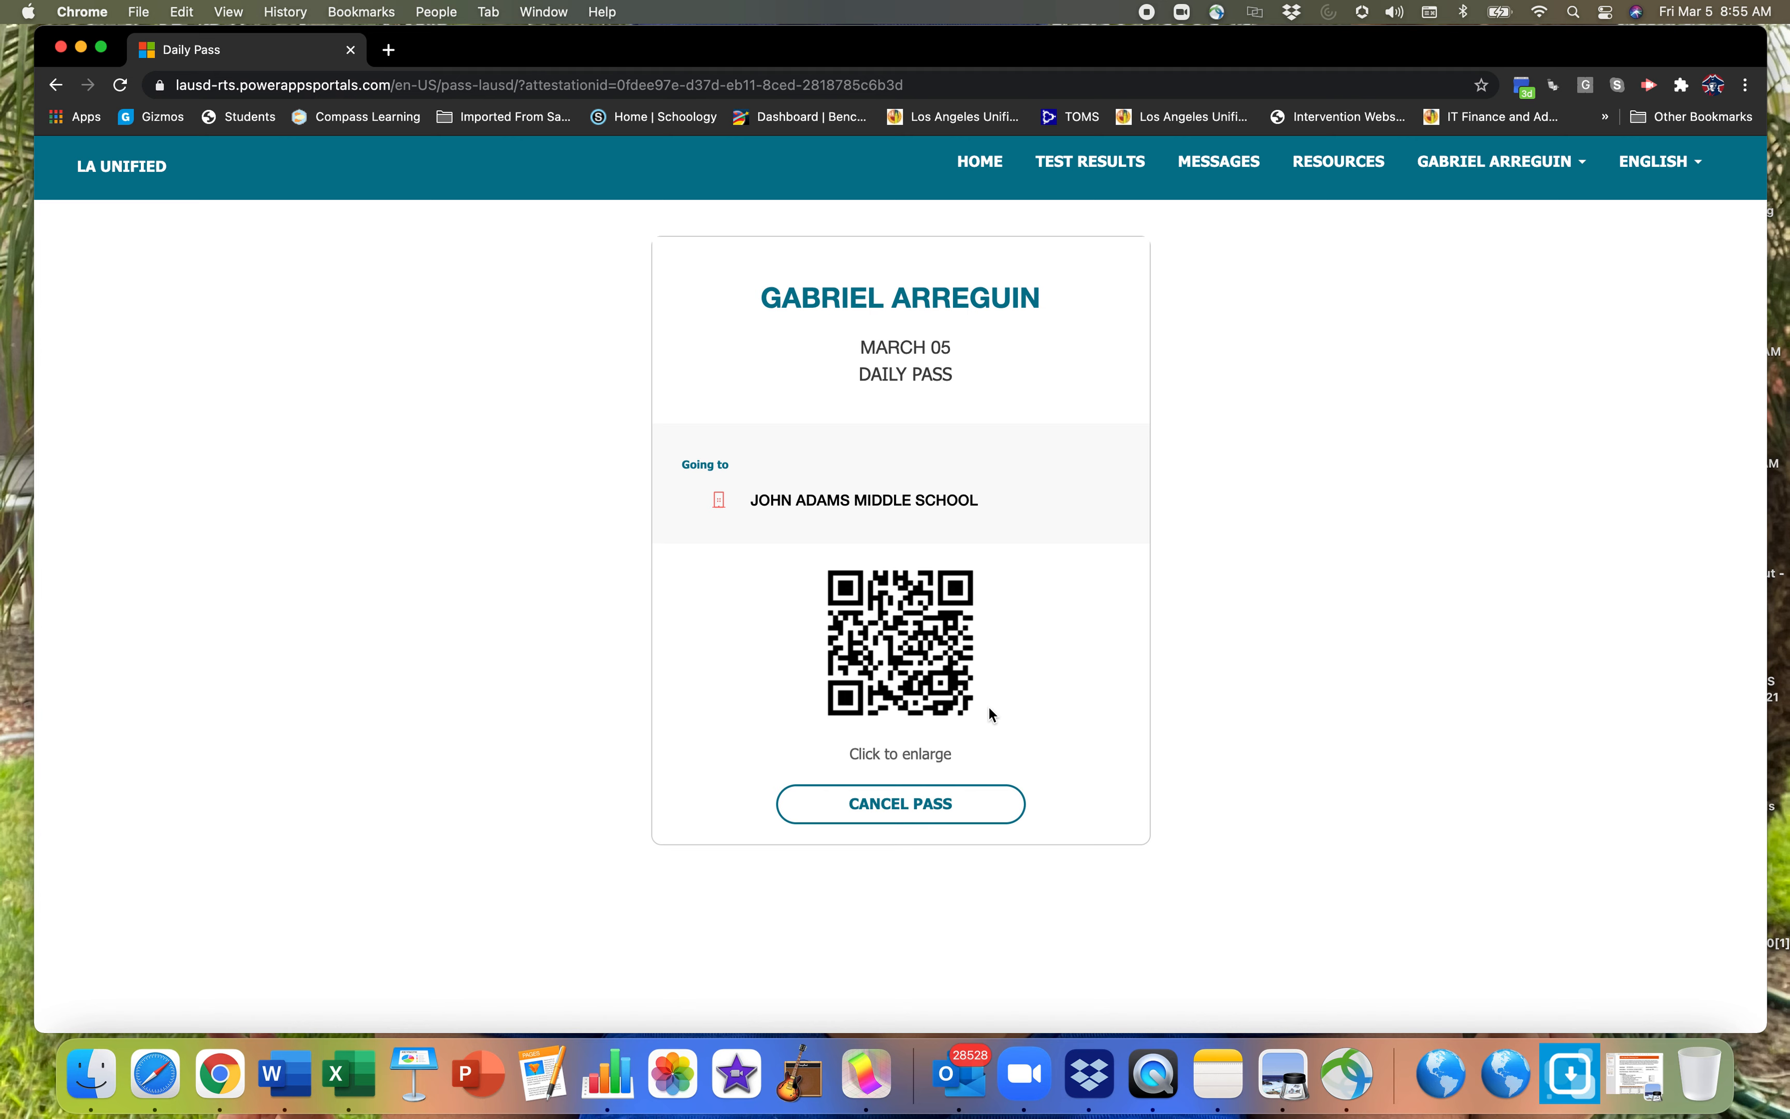
mouse_move(1008, 663)
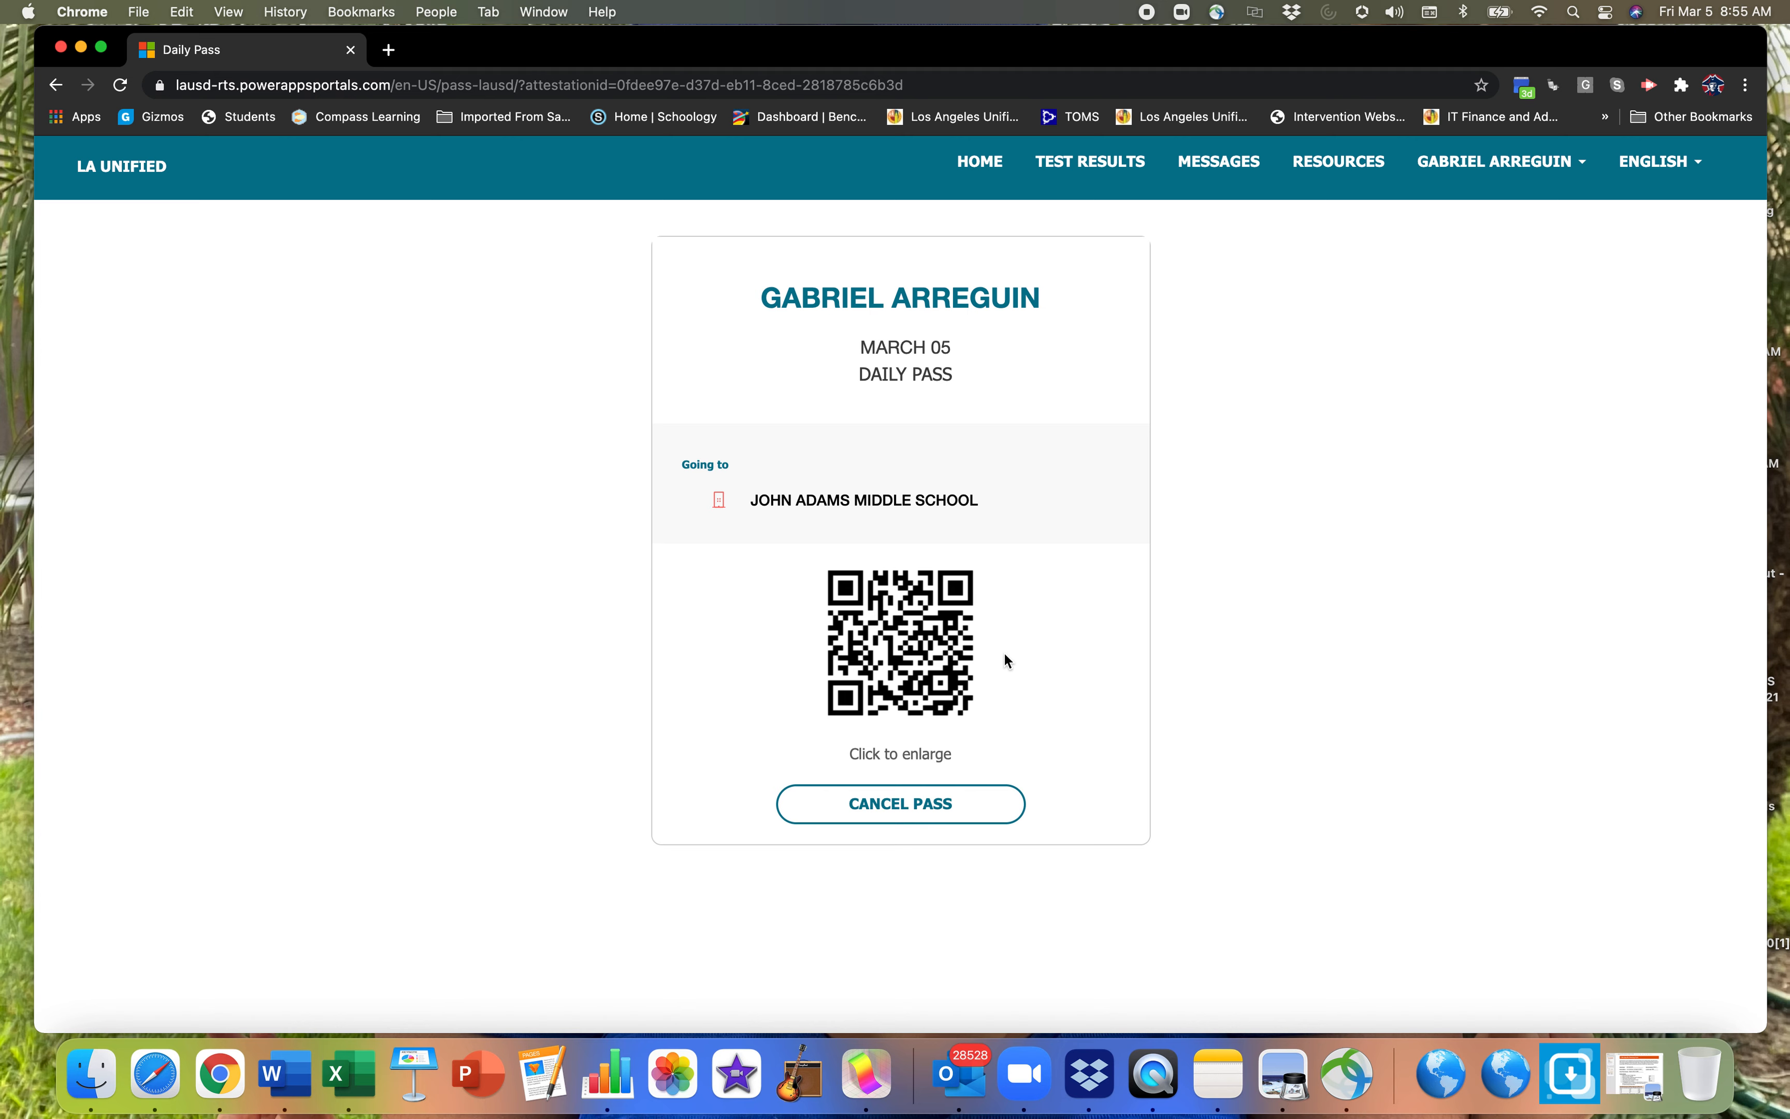
mouse_move(1019, 644)
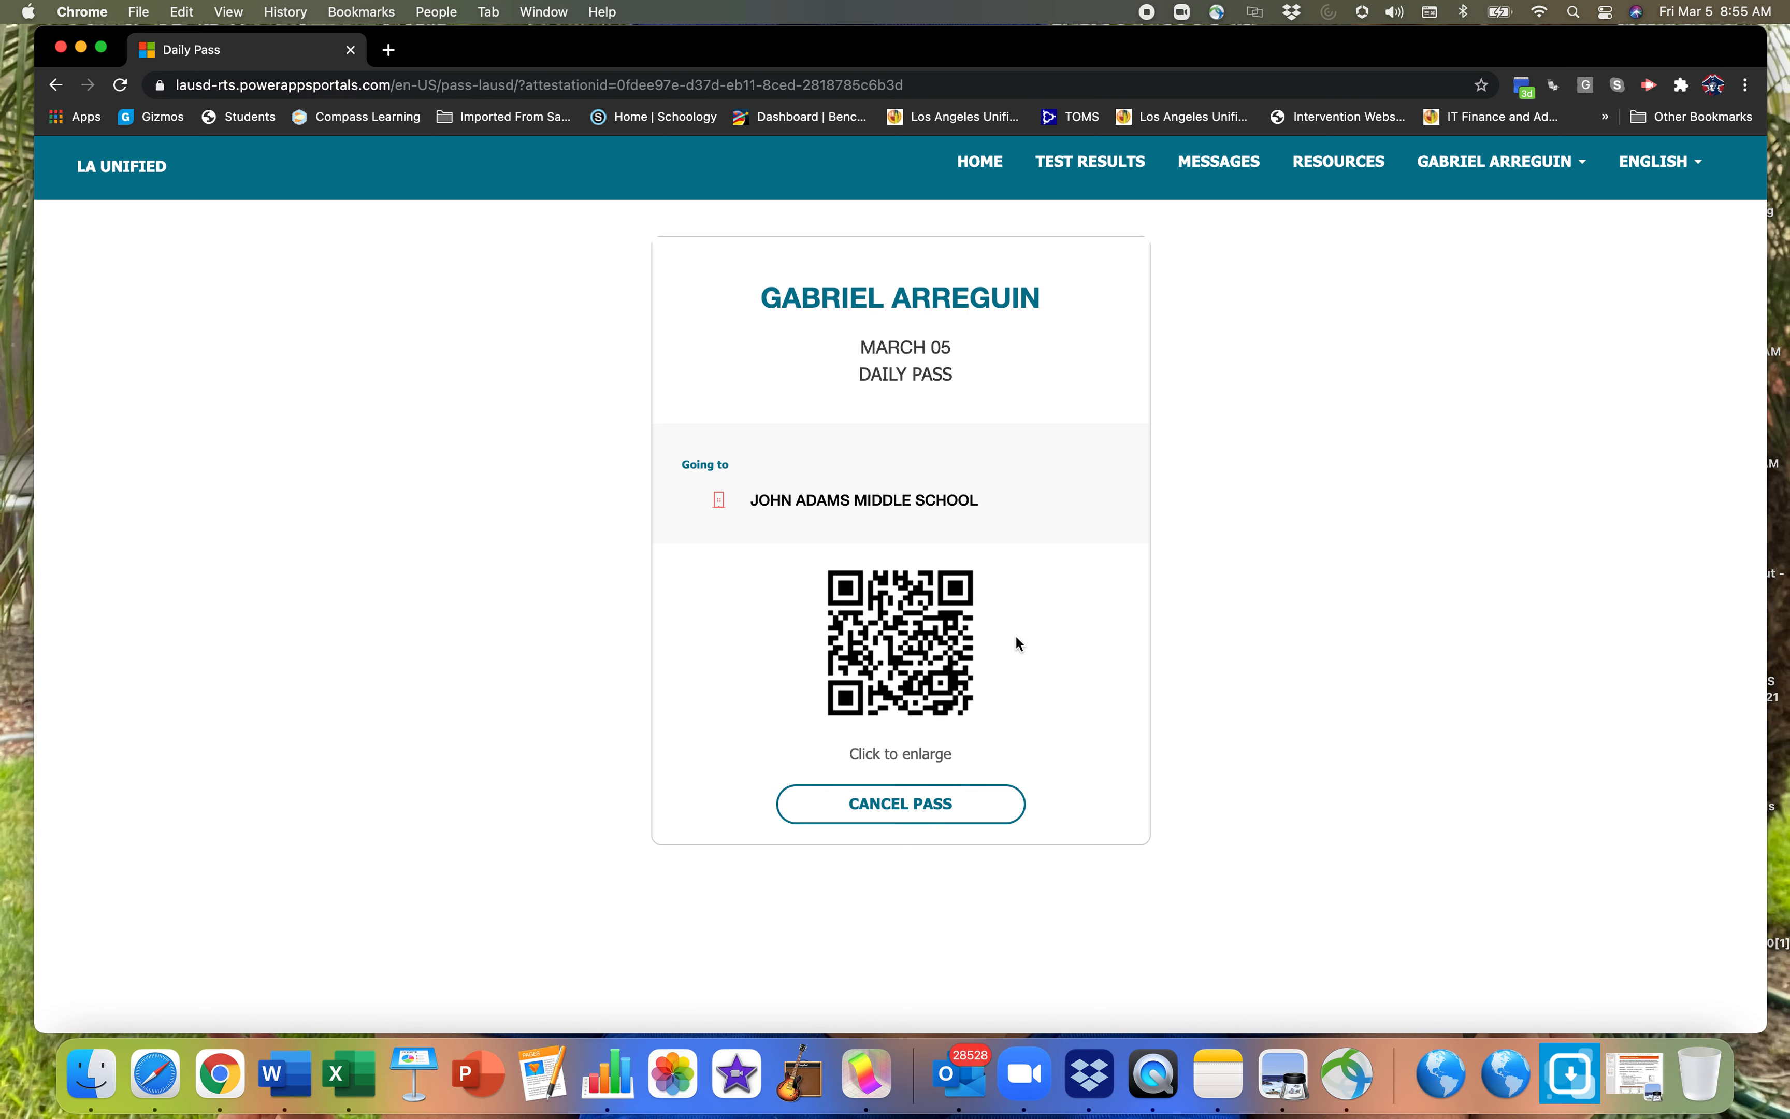
mouse_move(984, 699)
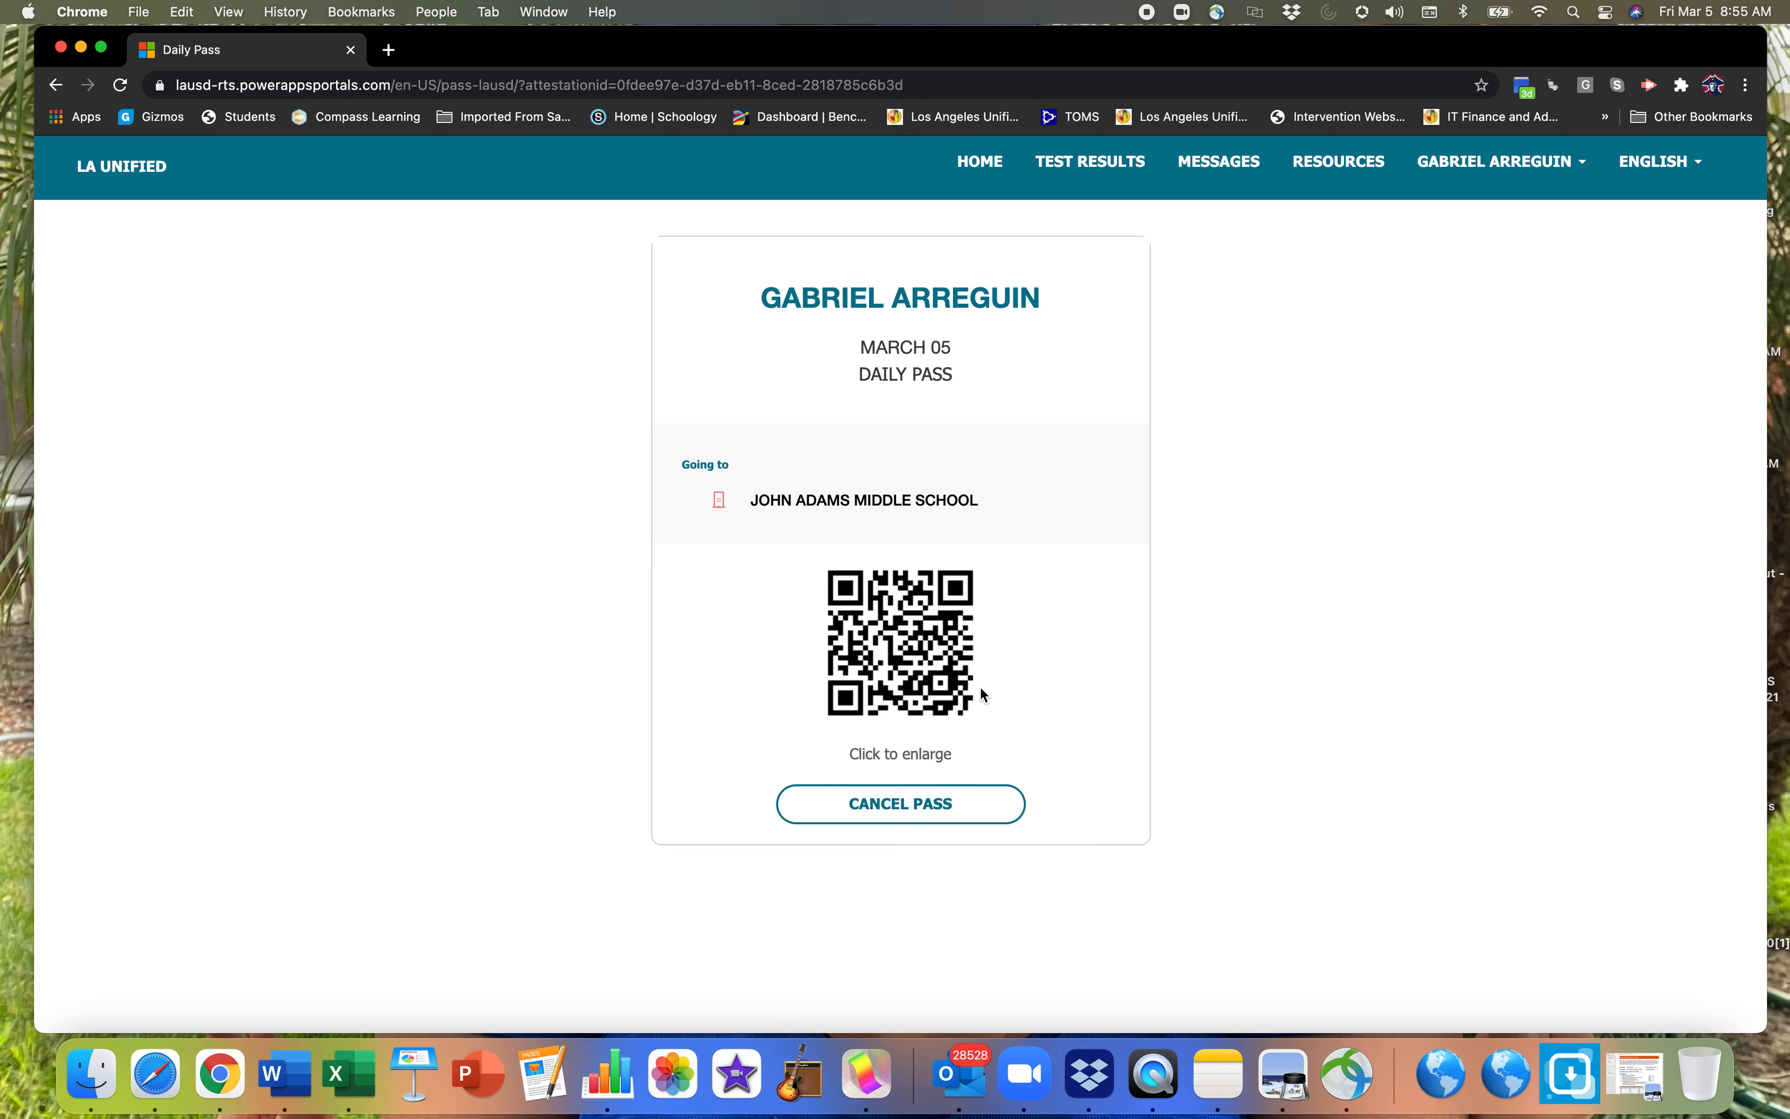
mouse_move(988, 697)
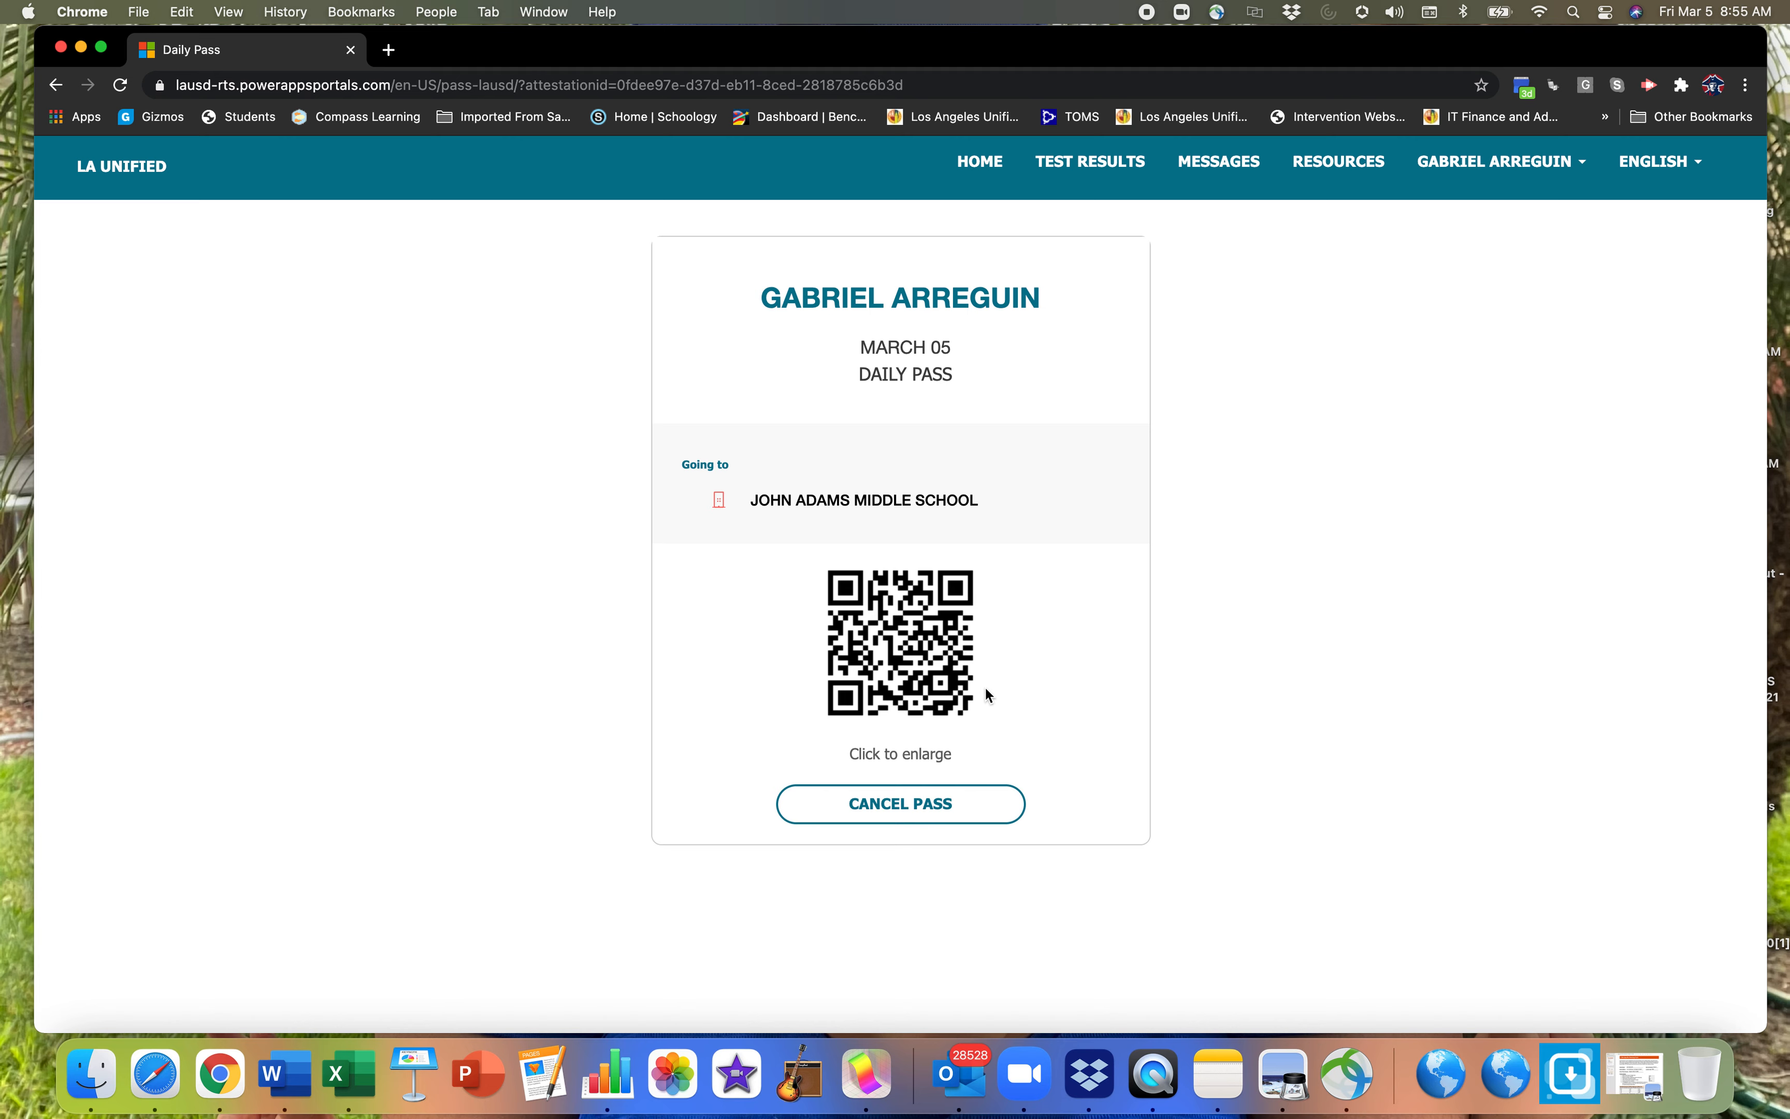
mouse_move(998, 698)
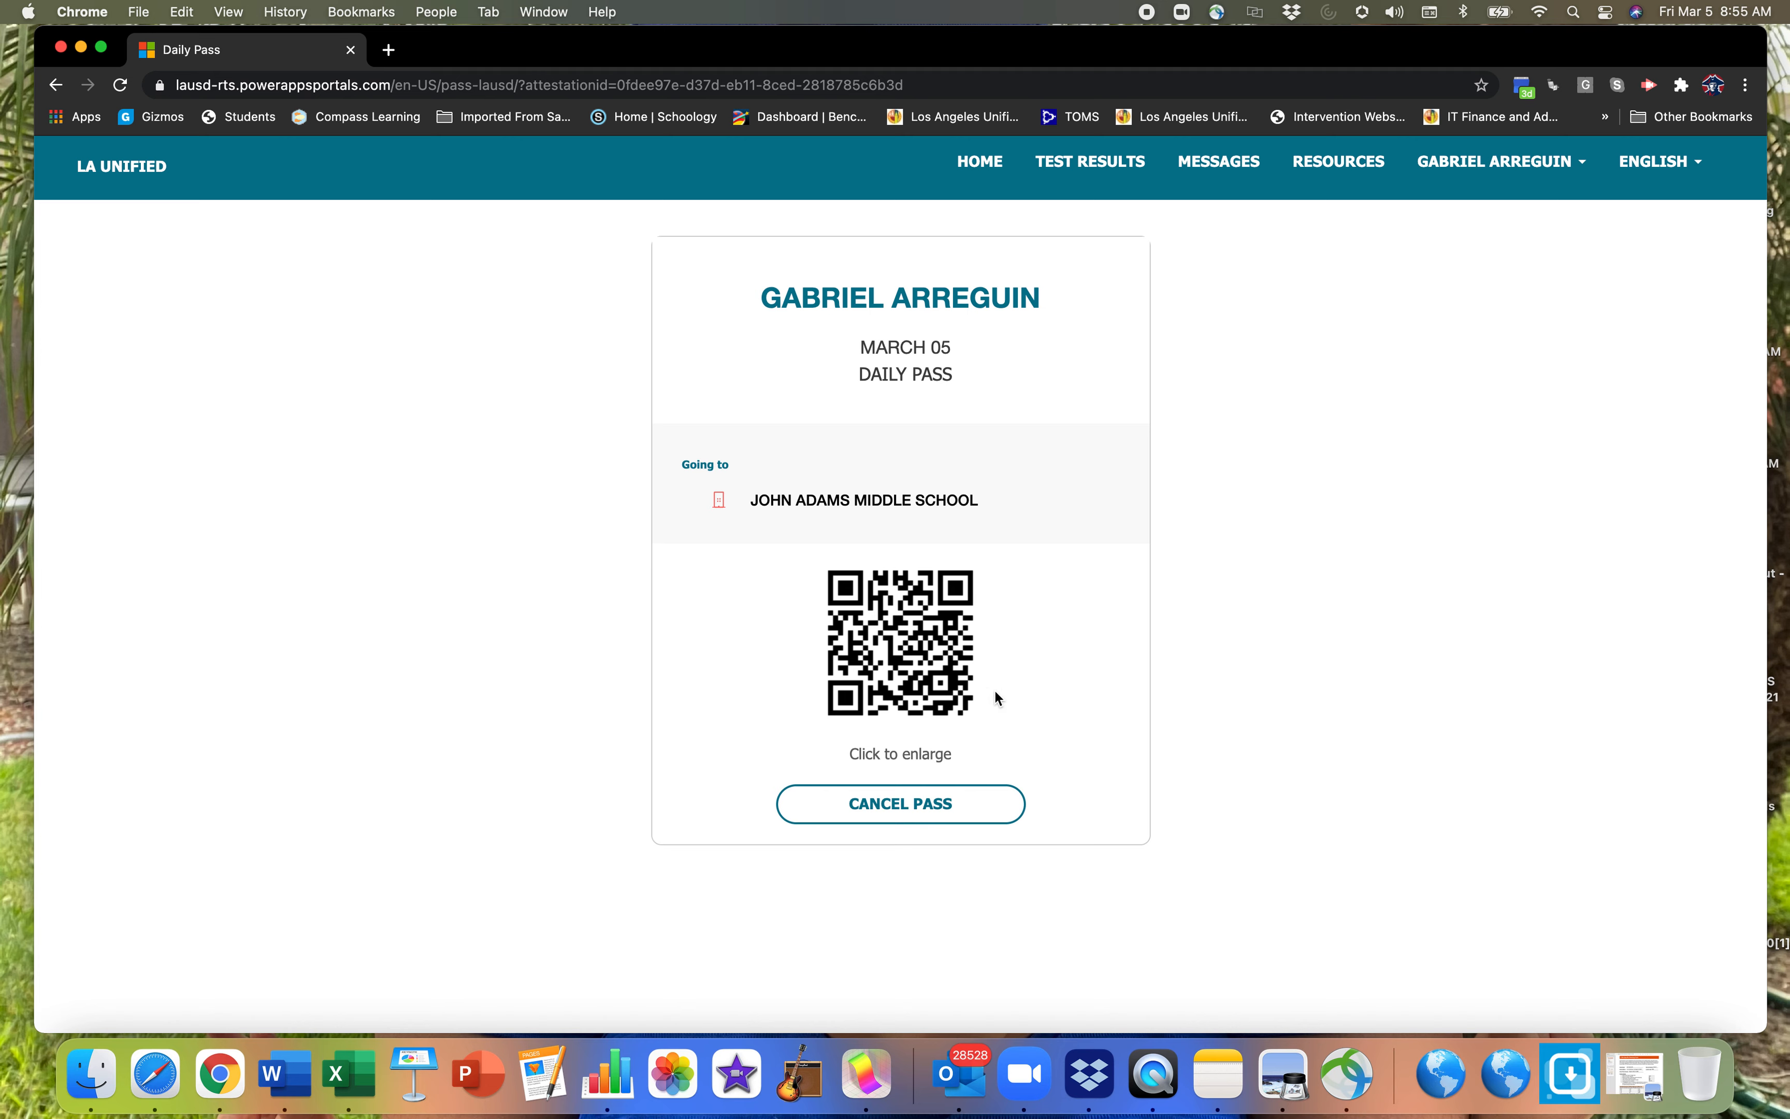
mouse_move(992, 695)
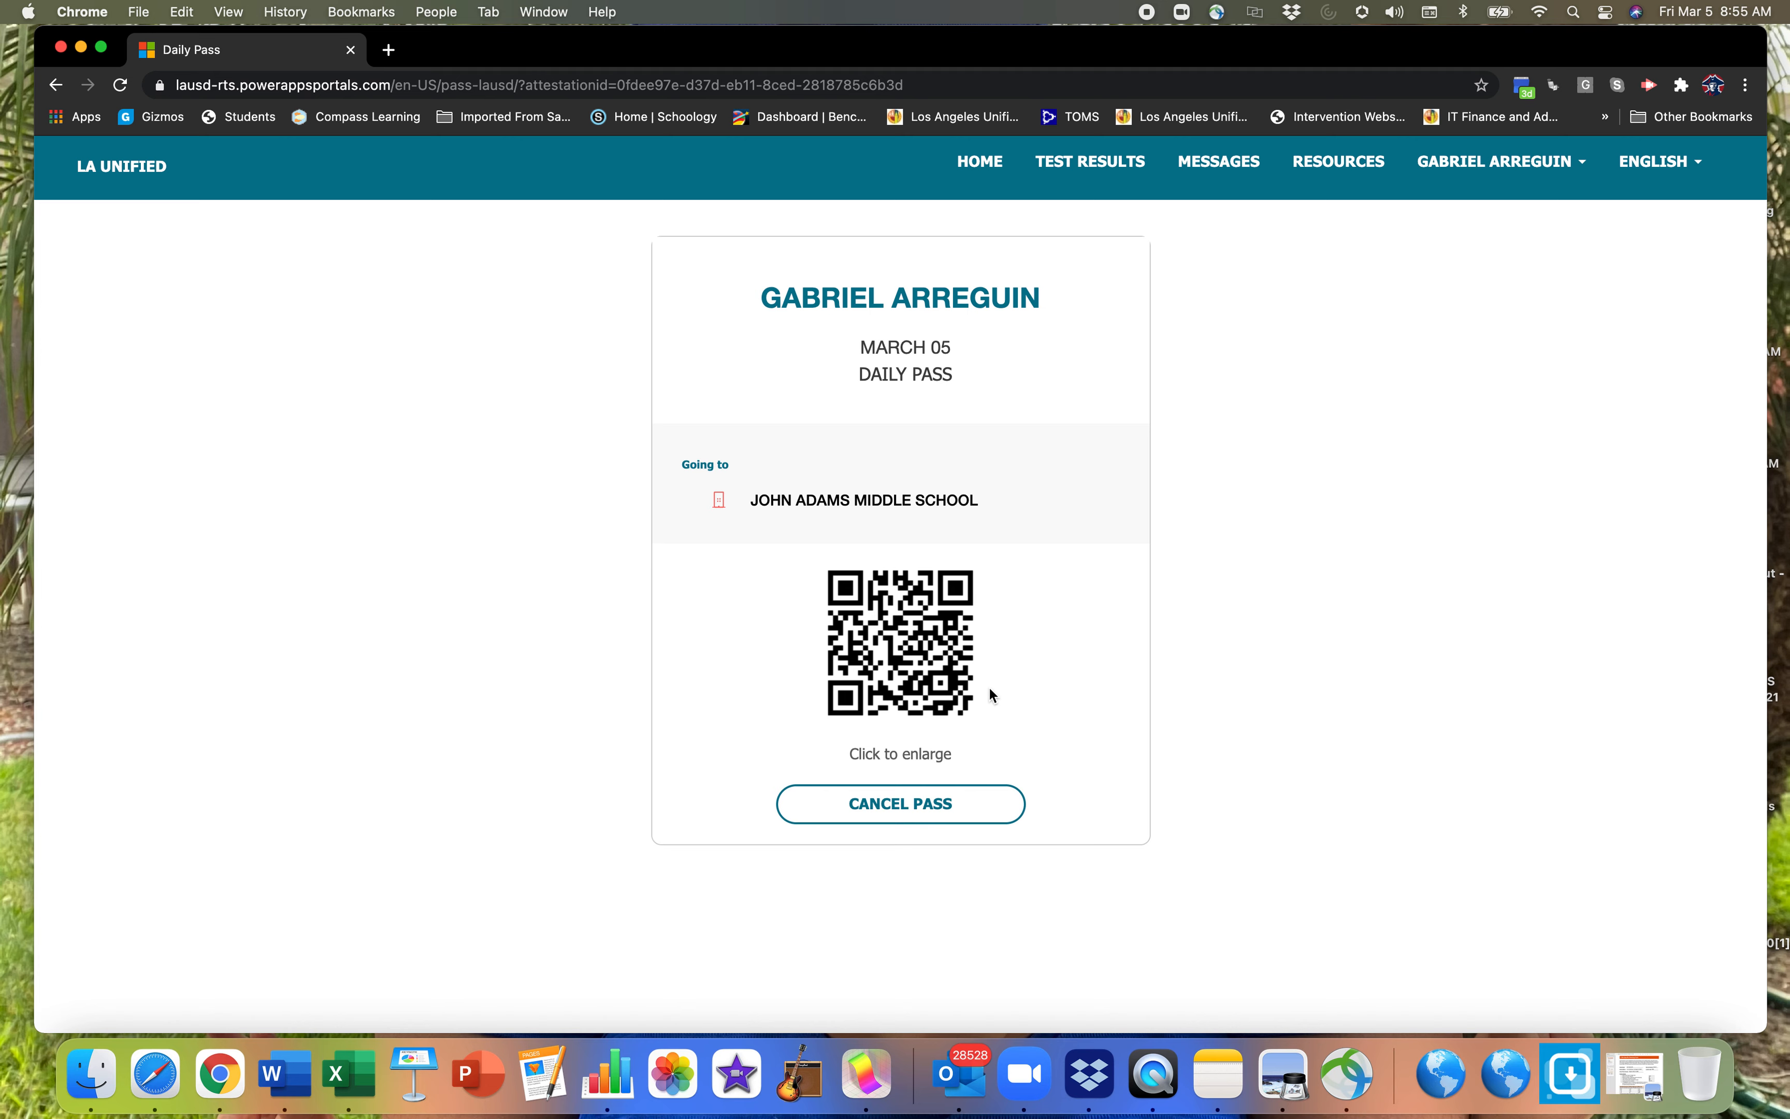
mouse_move(1007, 705)
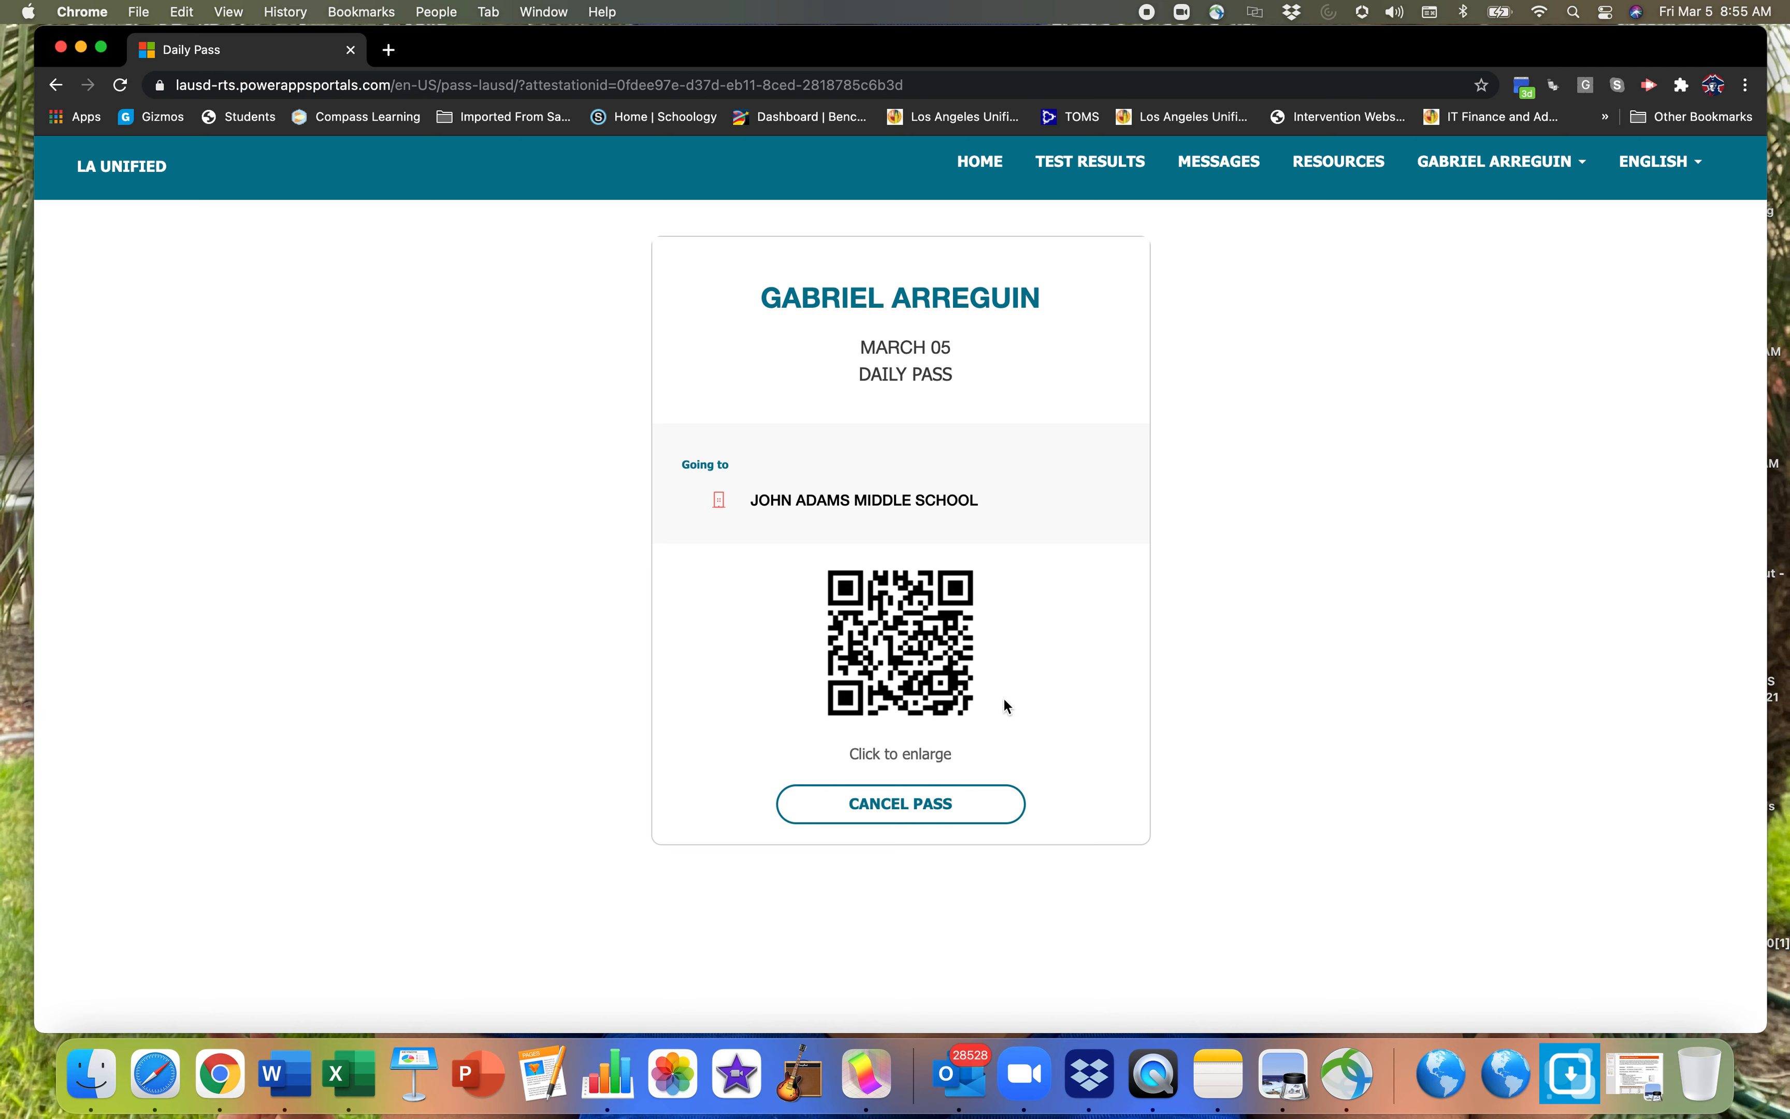
mouse_move(1019, 684)
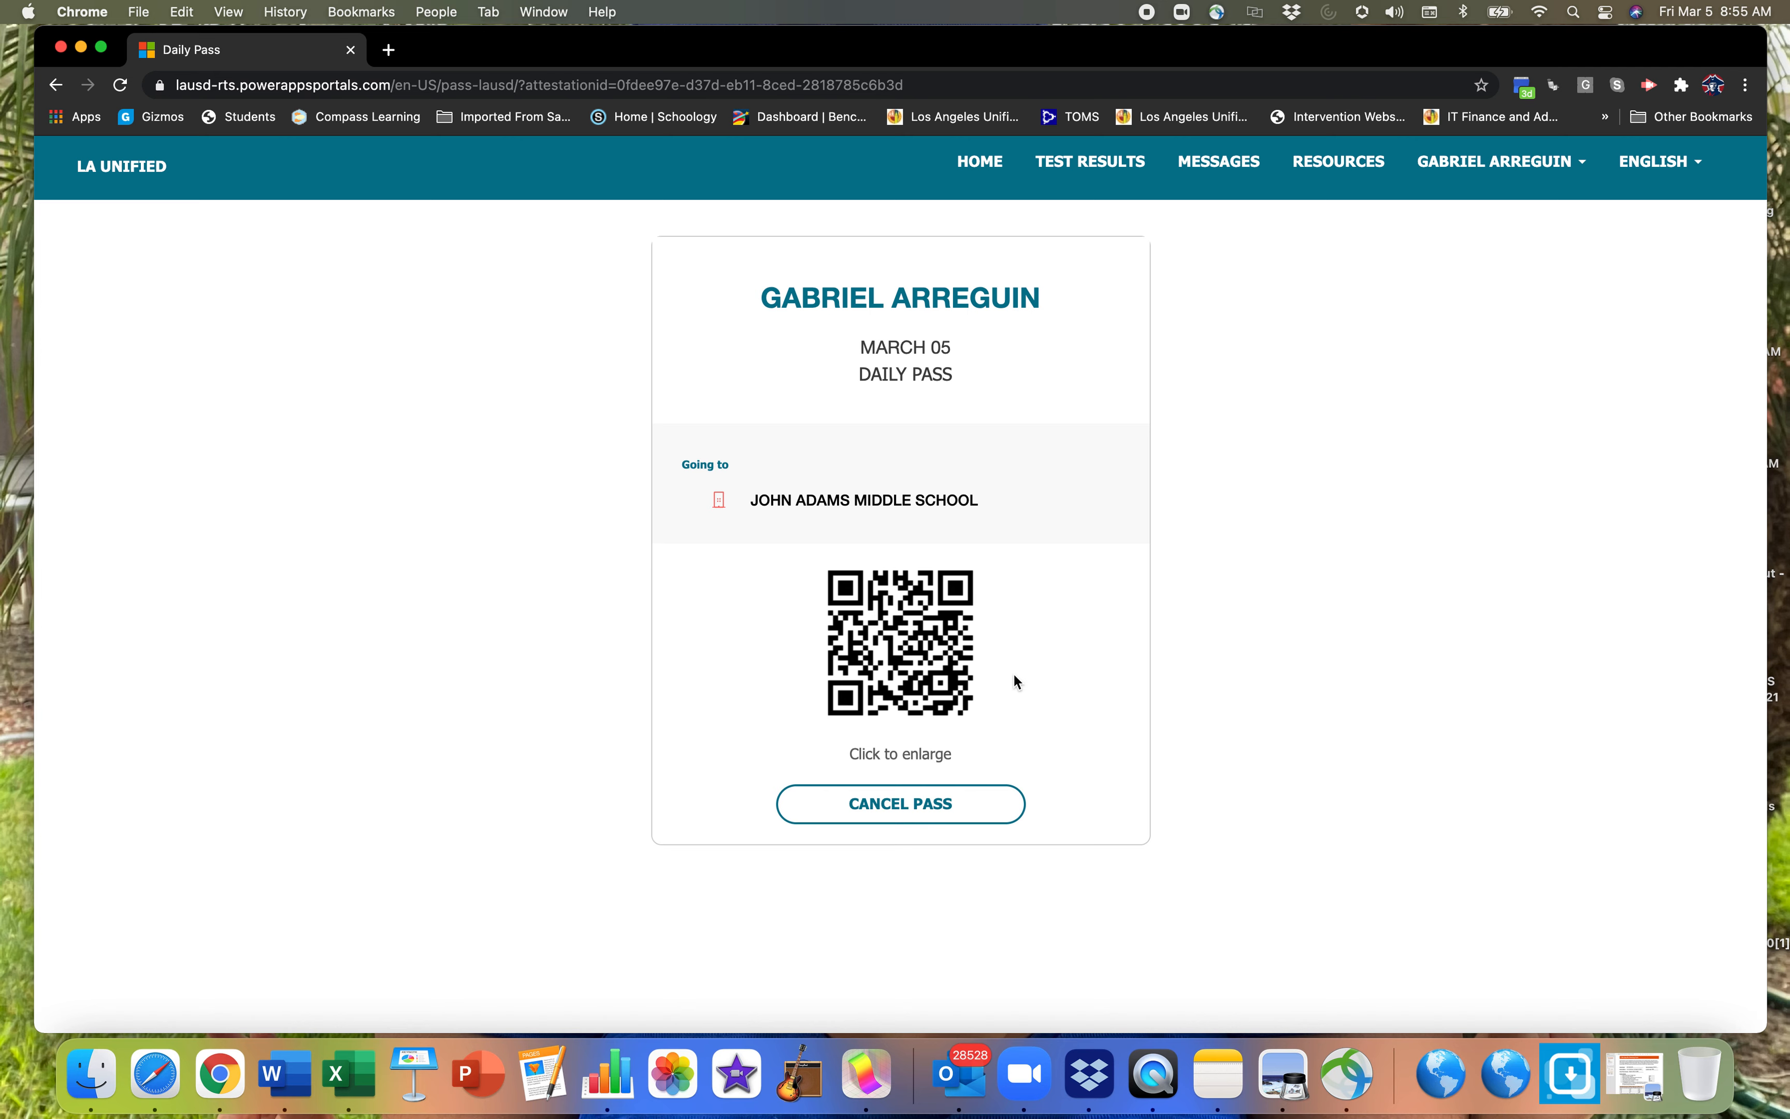
mouse_move(1021, 676)
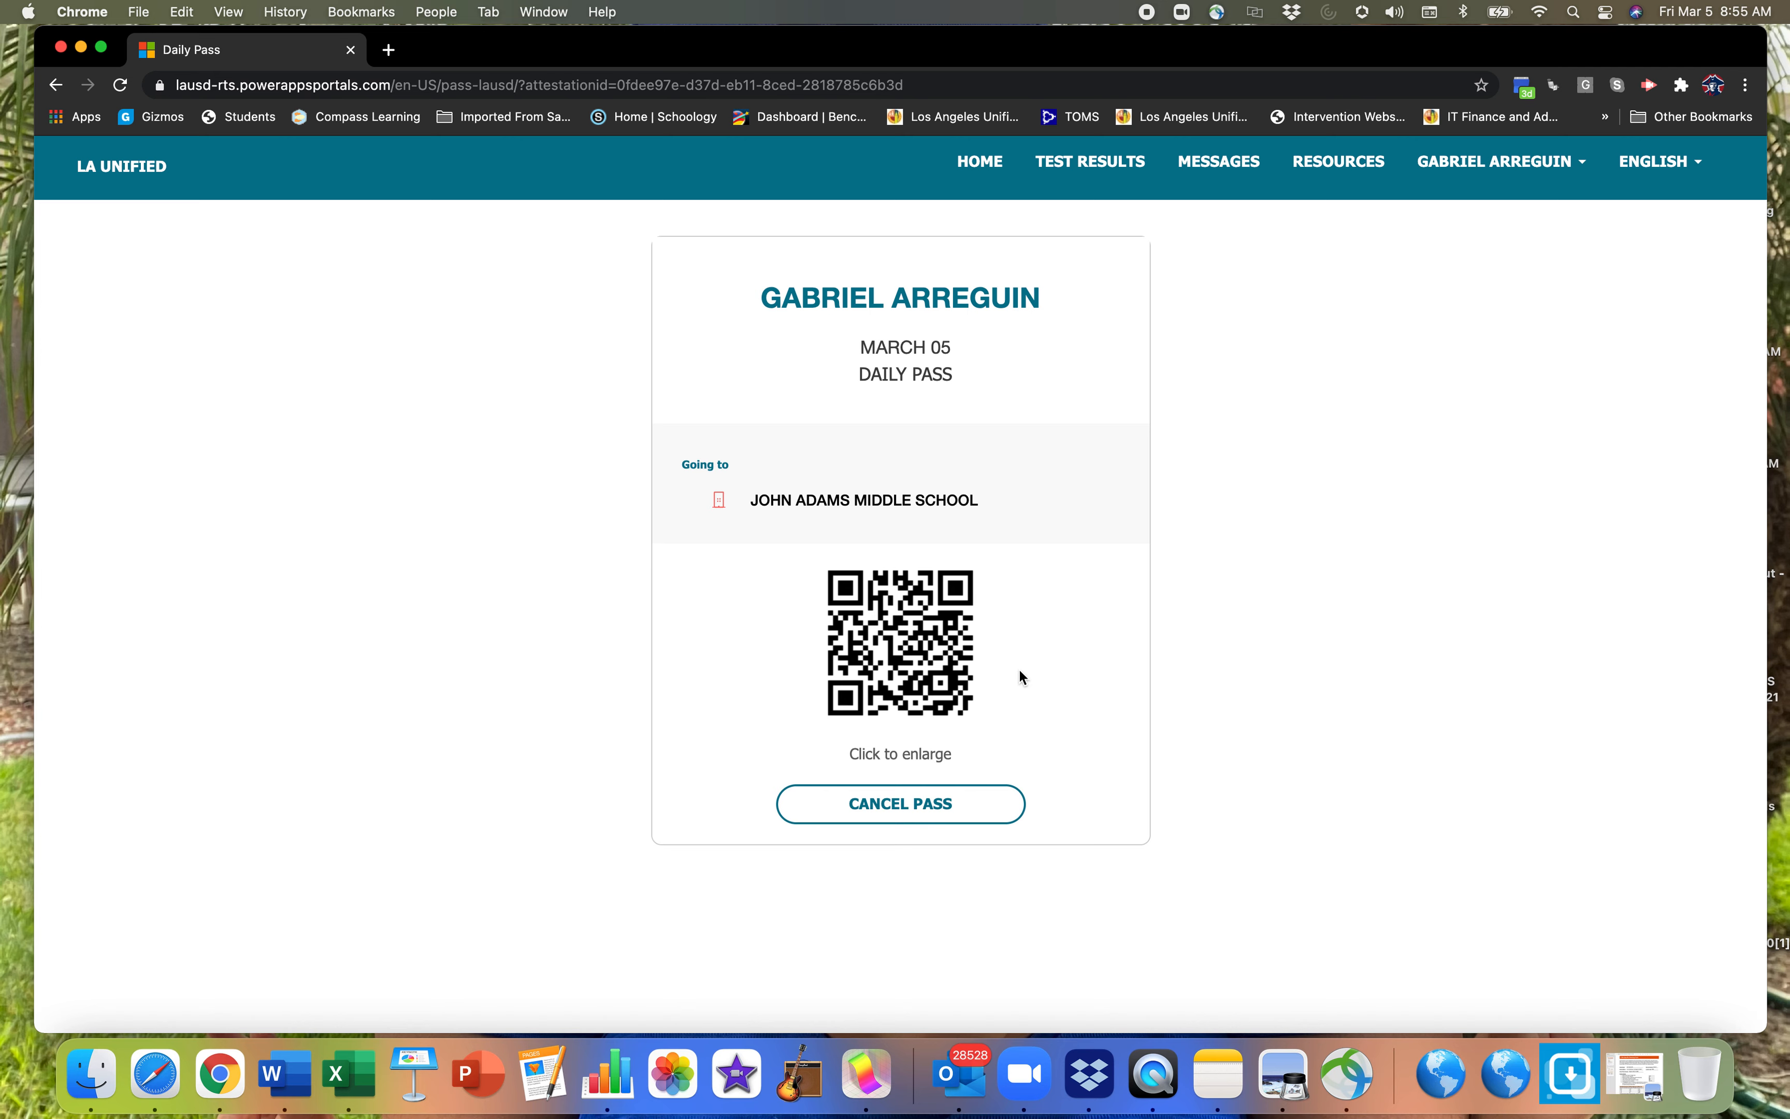